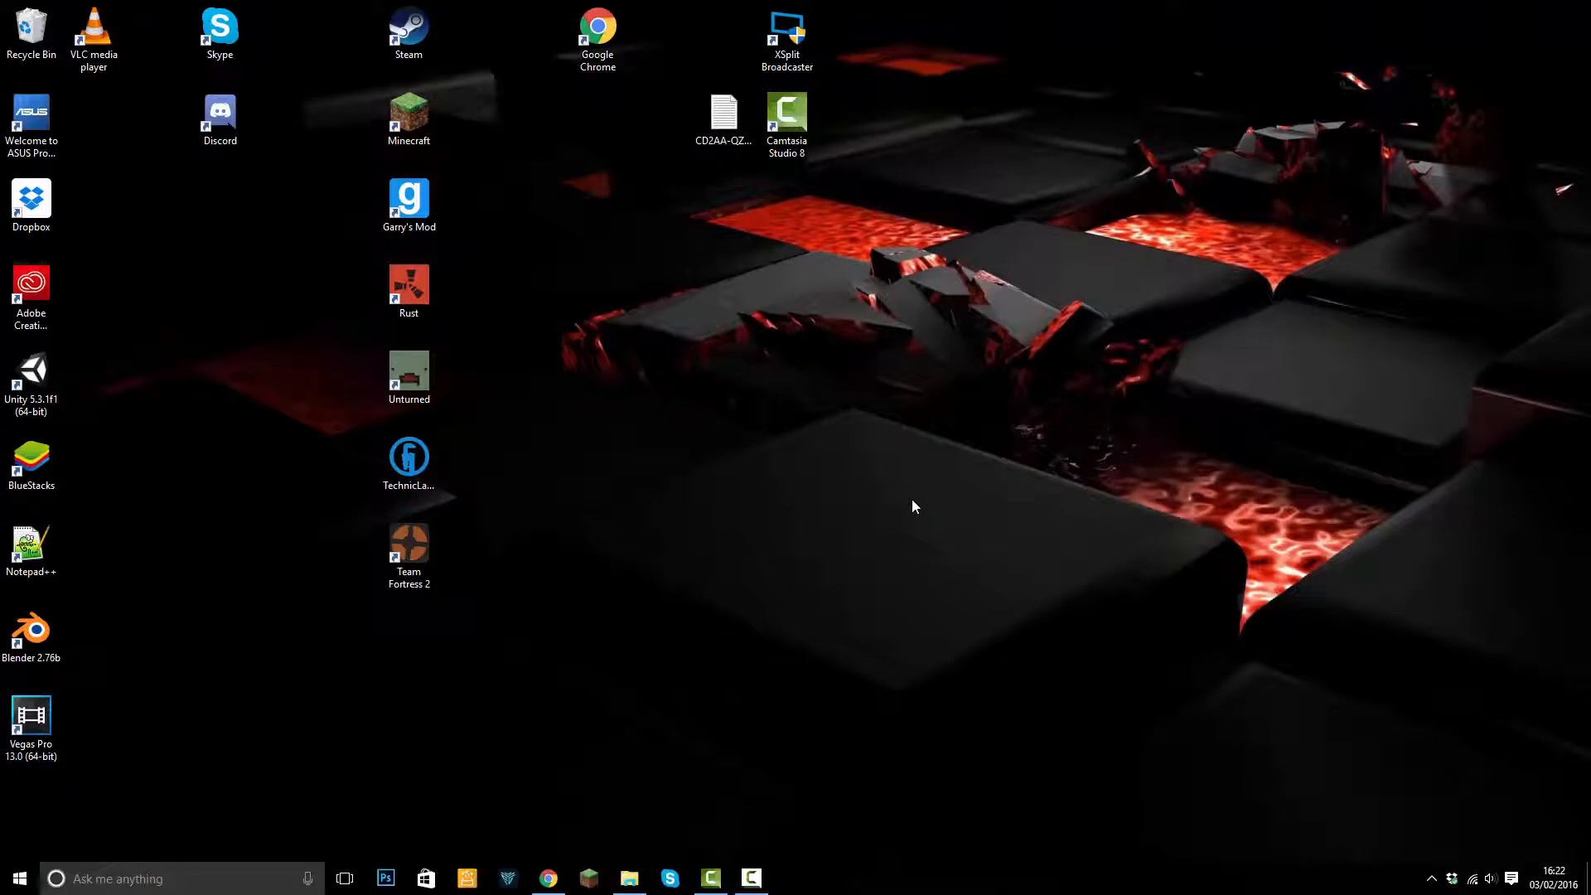
mouse_move(1557, 44)
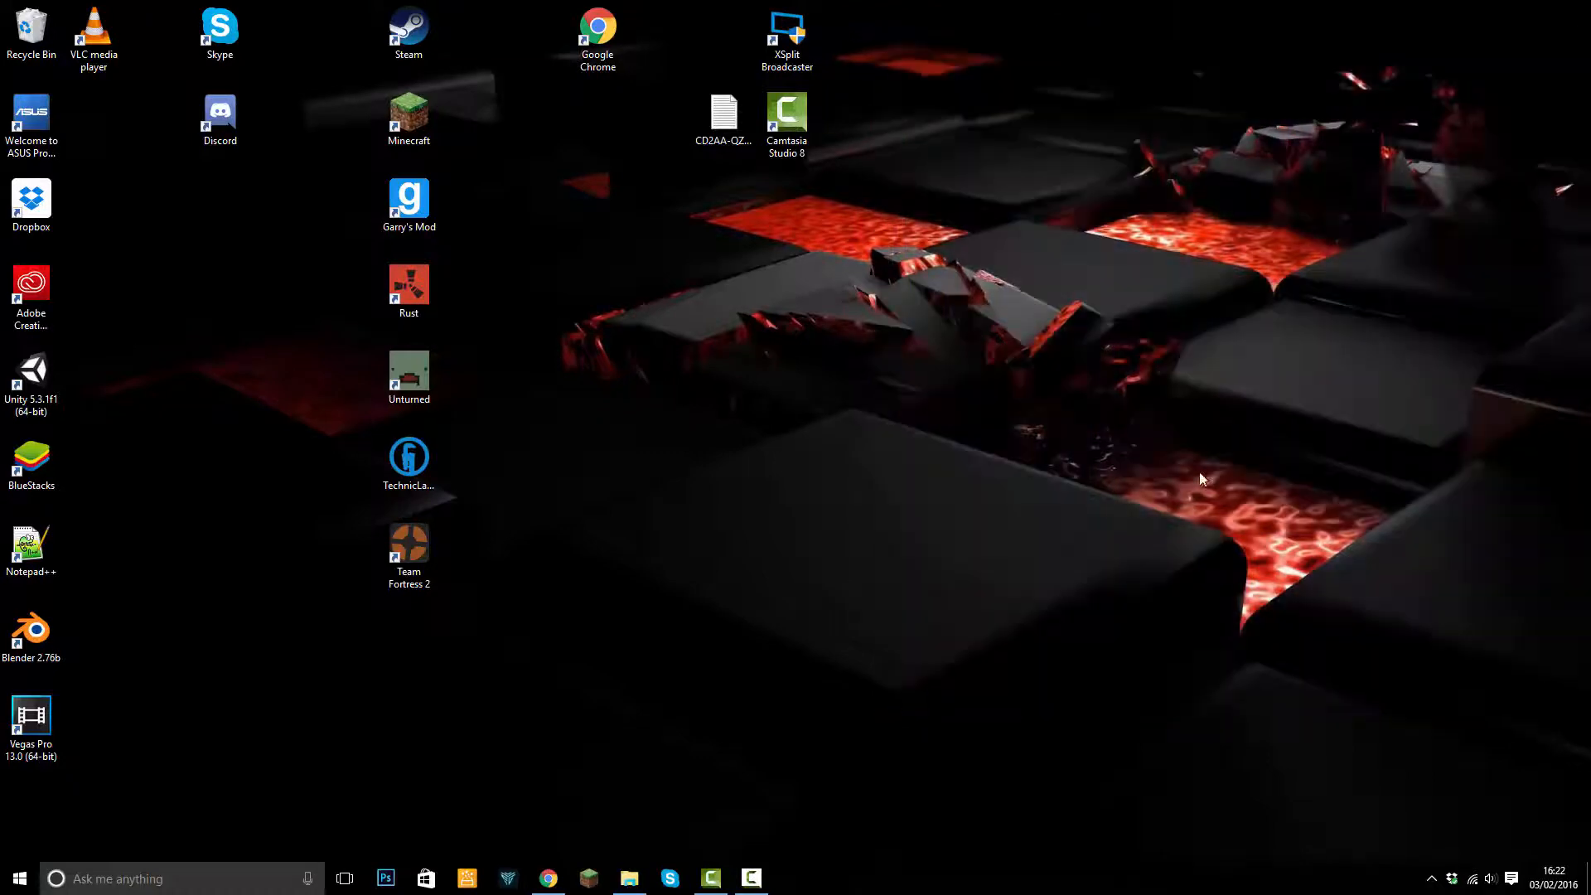
mouse_move(880, 345)
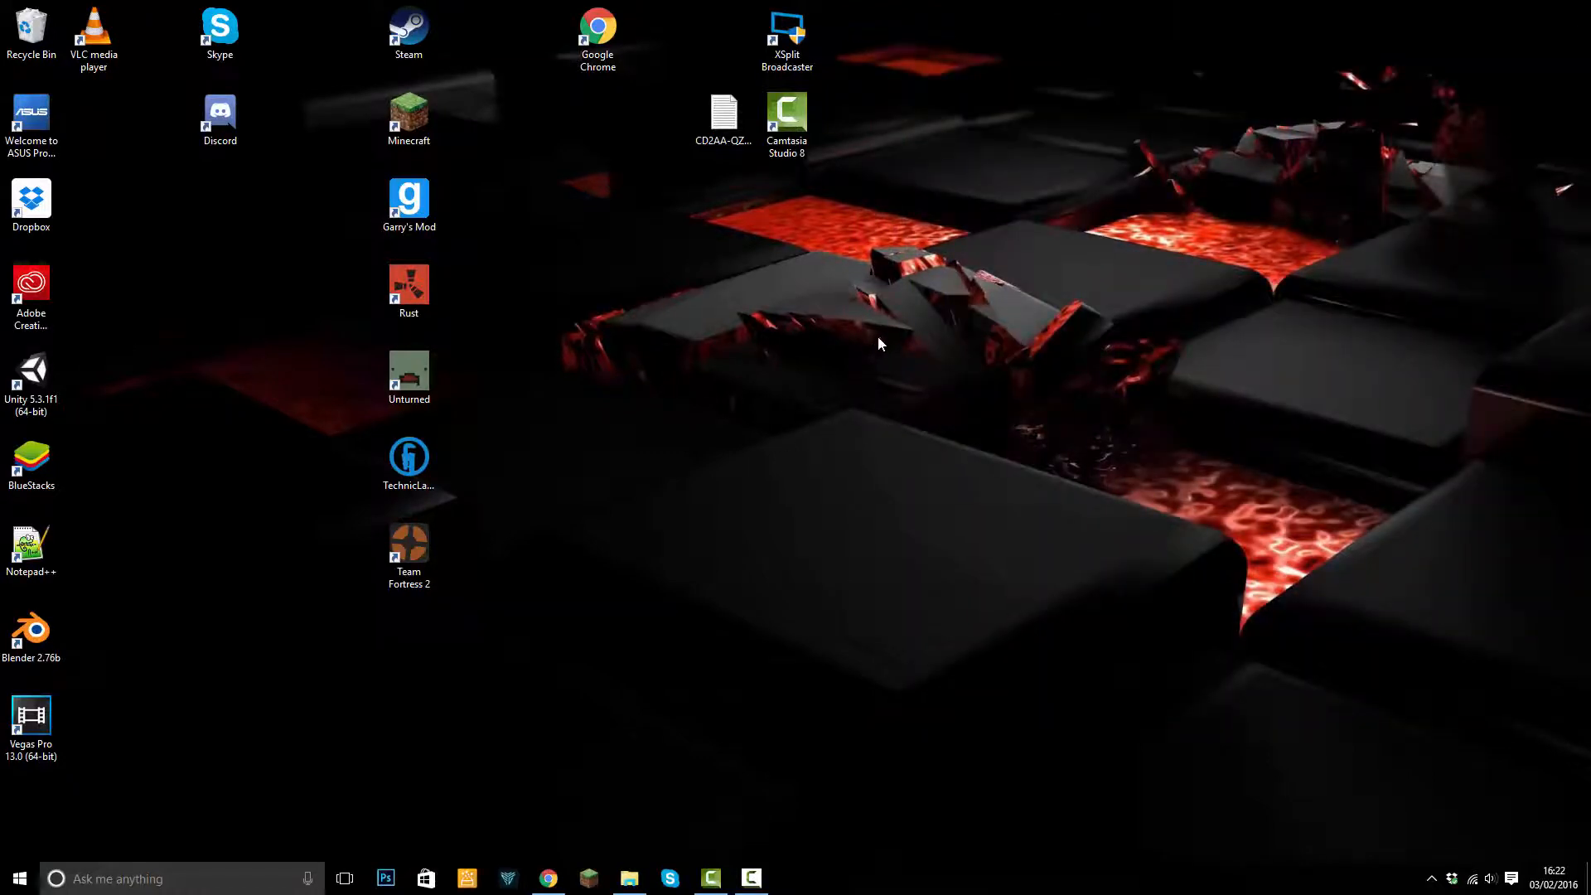
mouse_move(997, 253)
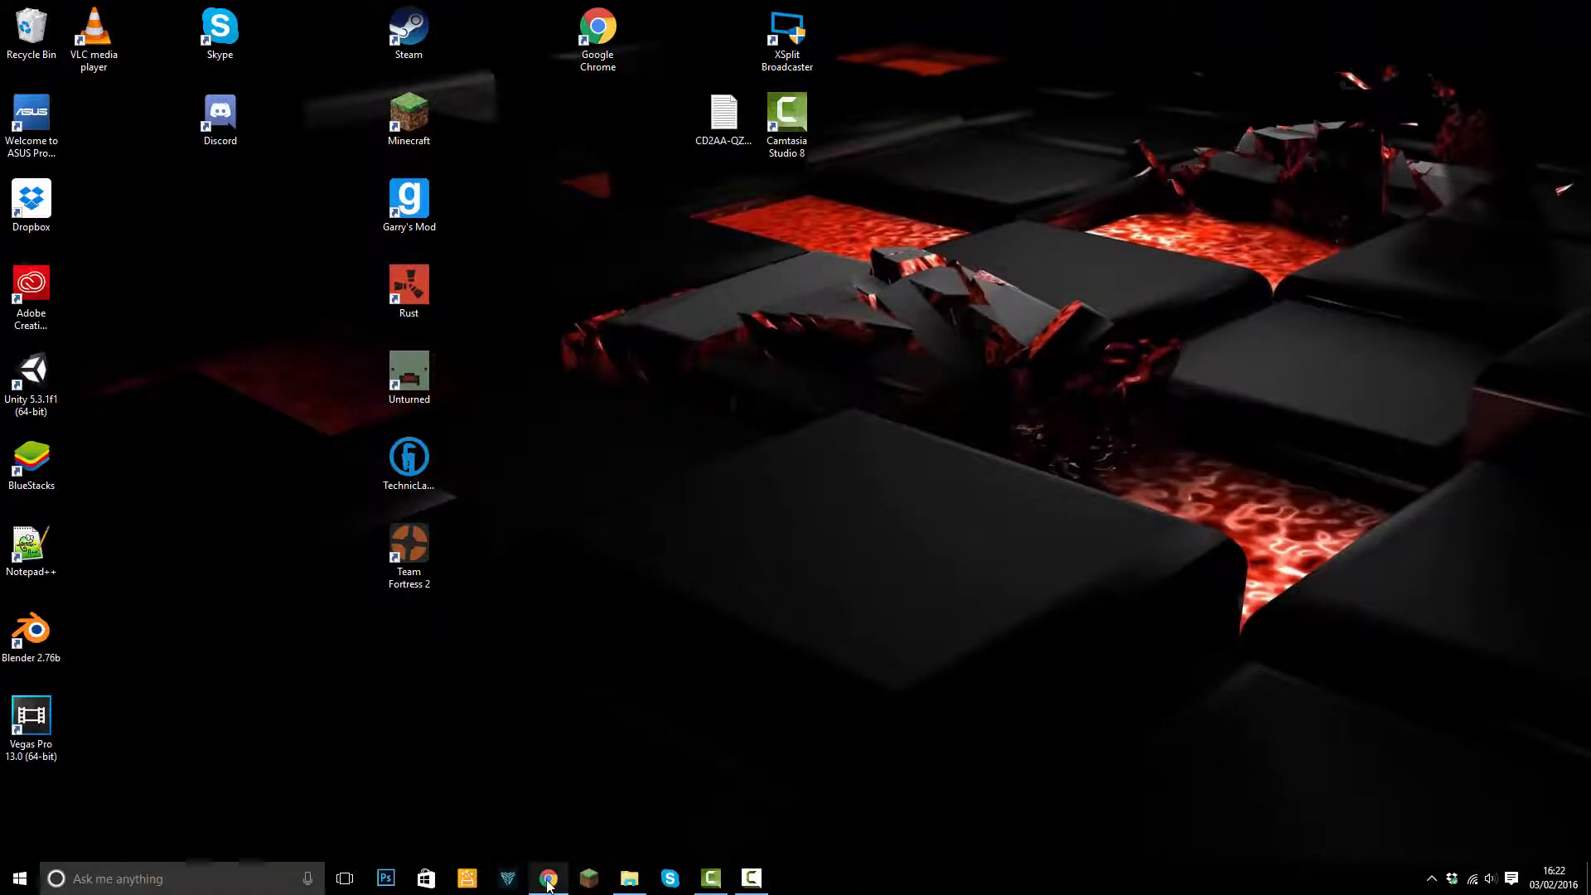
- Save Ogar-windows-9bec584.exe from bit.ly/OgarServerFiles into the Downloads folder
click(548, 879)
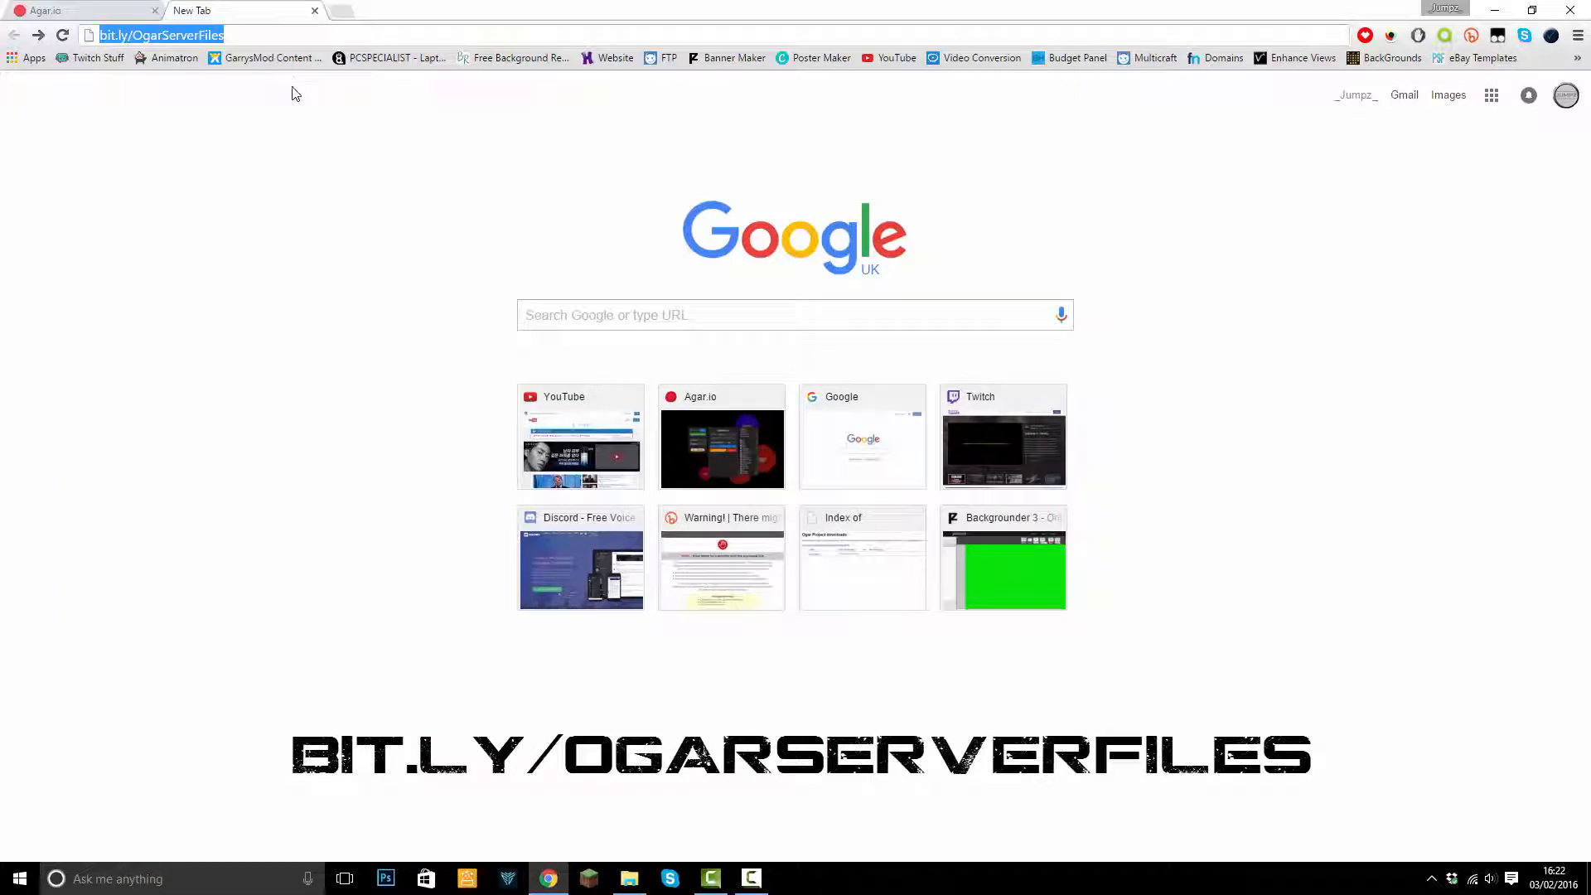
click(295, 34)
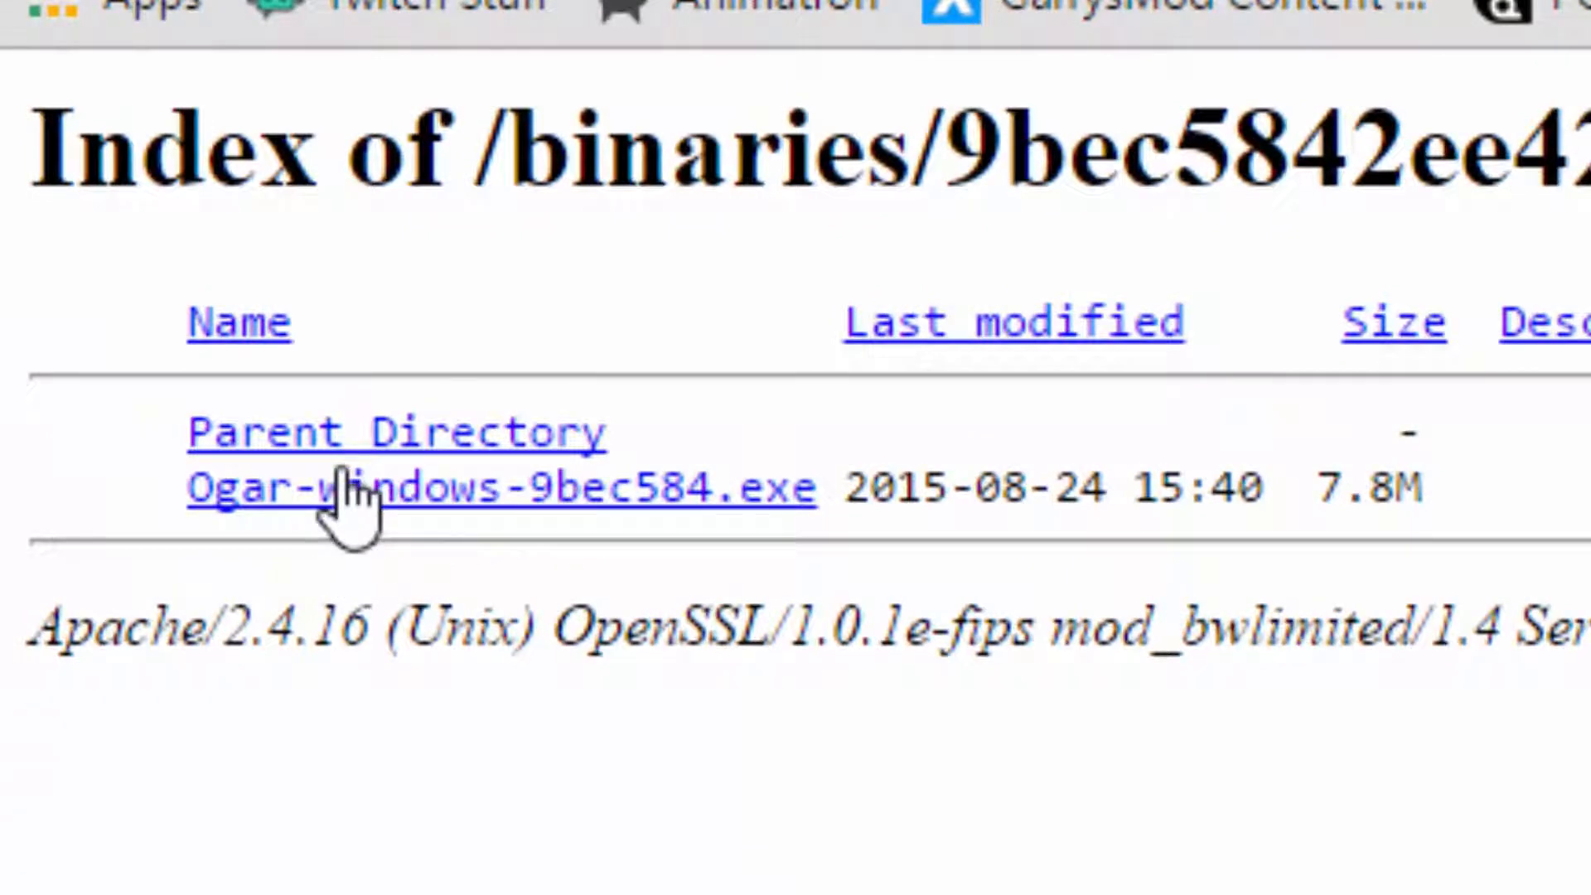
click(500, 487)
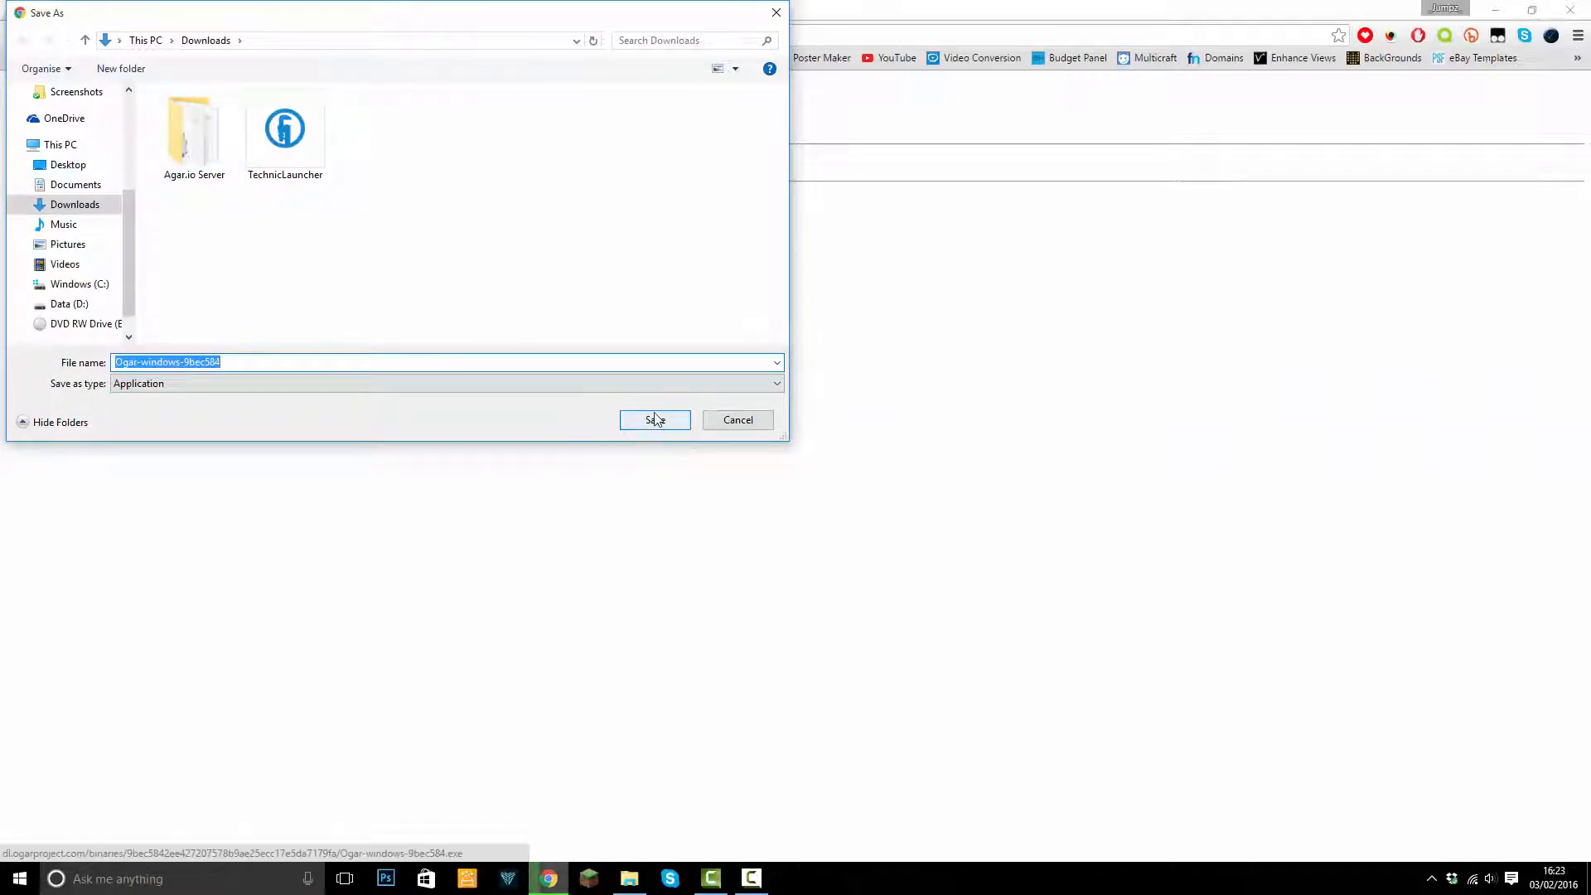
click(654, 419)
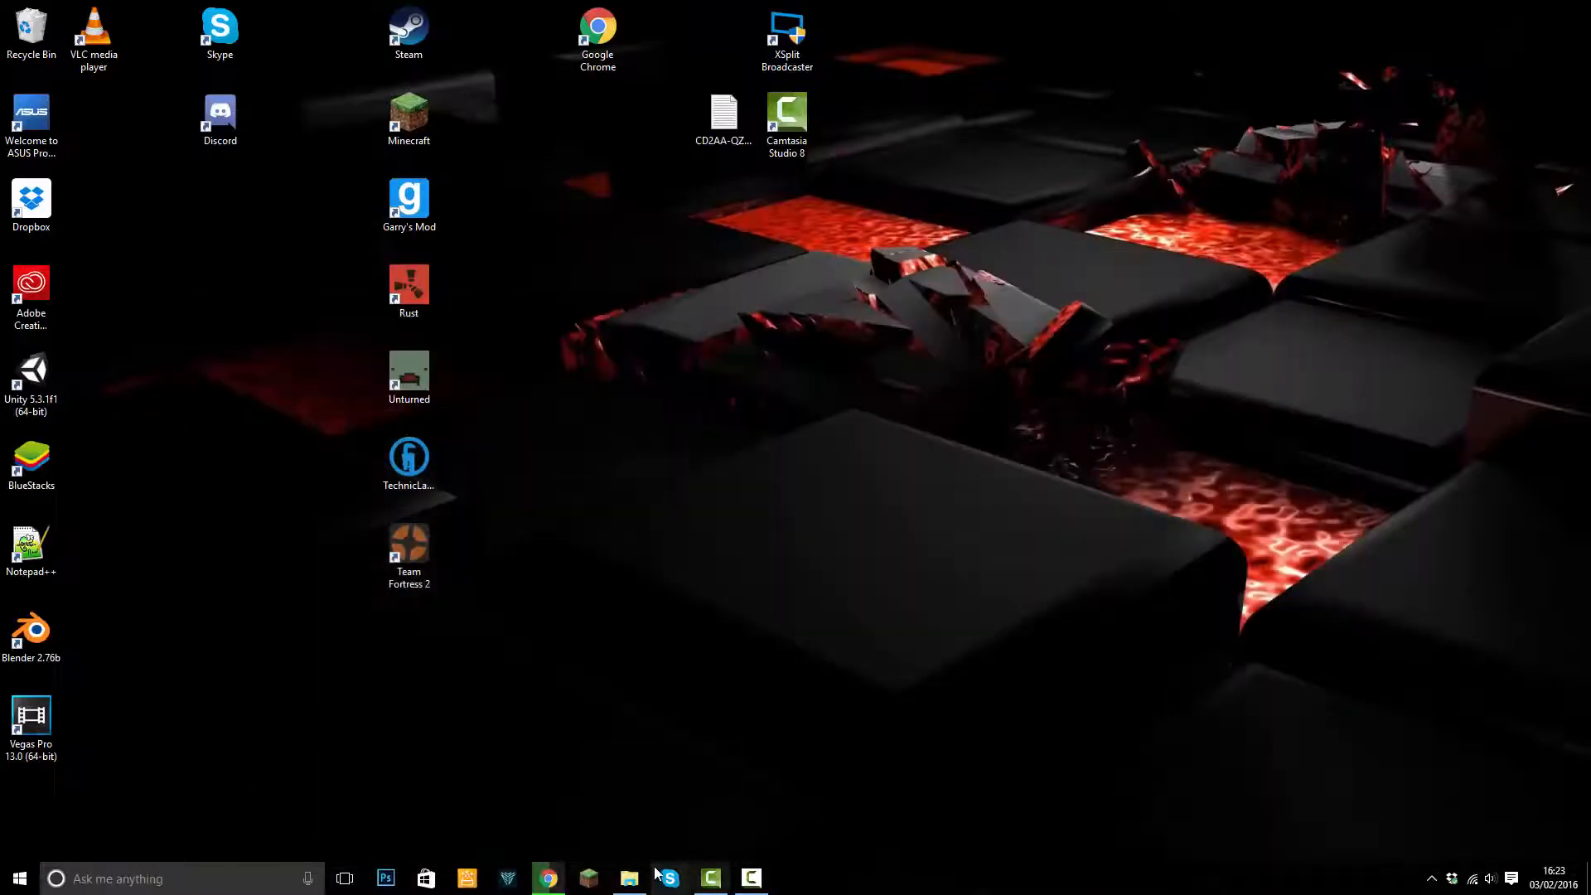
- Create an Agario Server folder in Downloads and move the Ogar executable into it
click(629, 878)
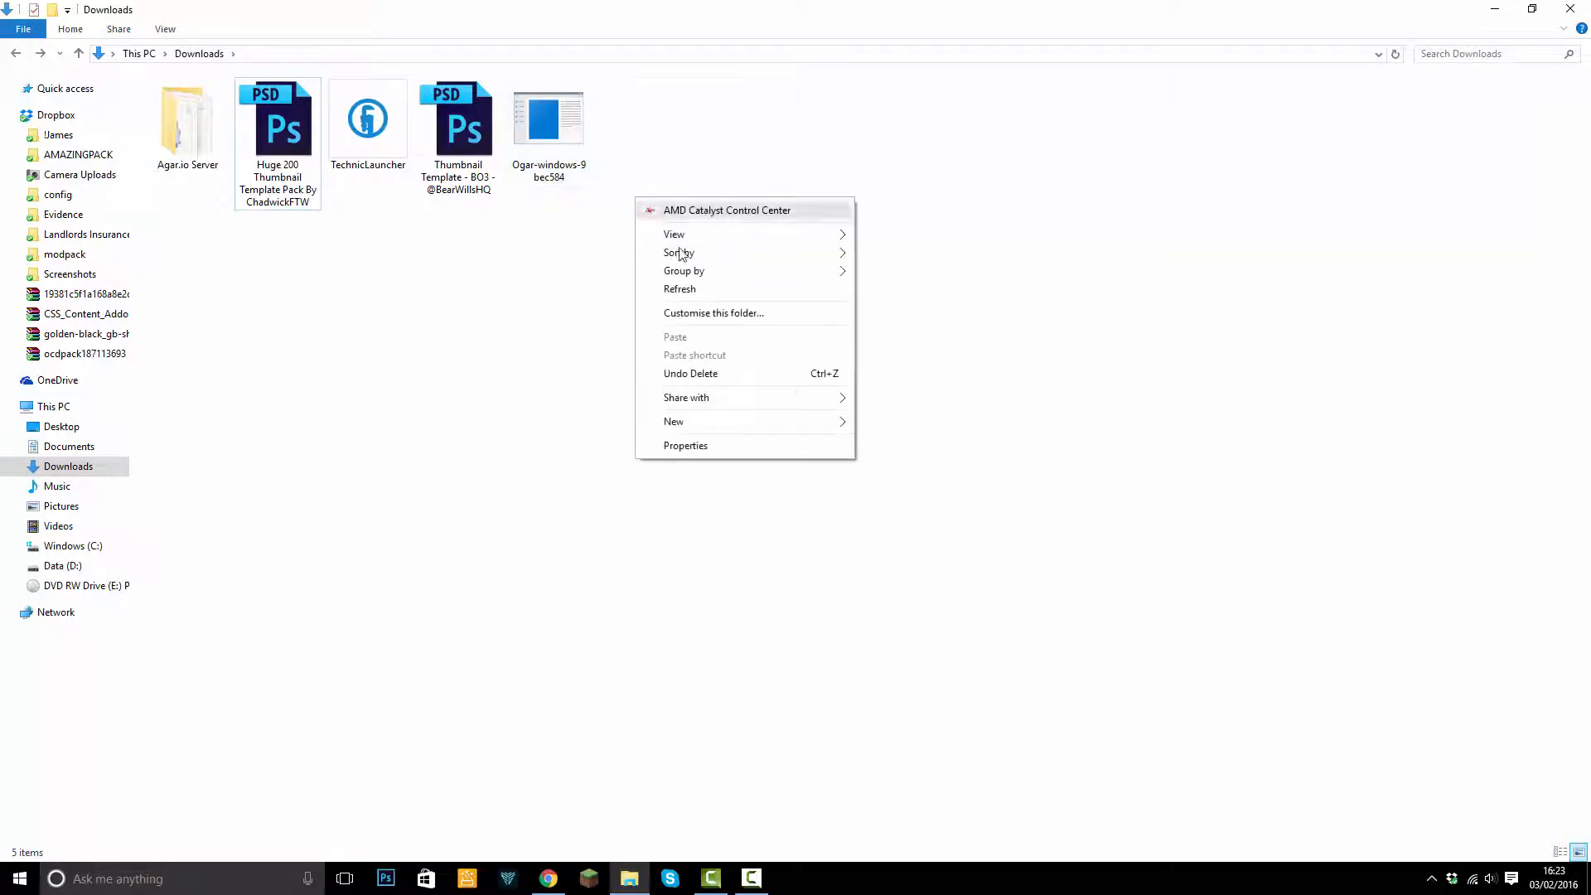
click(673, 421)
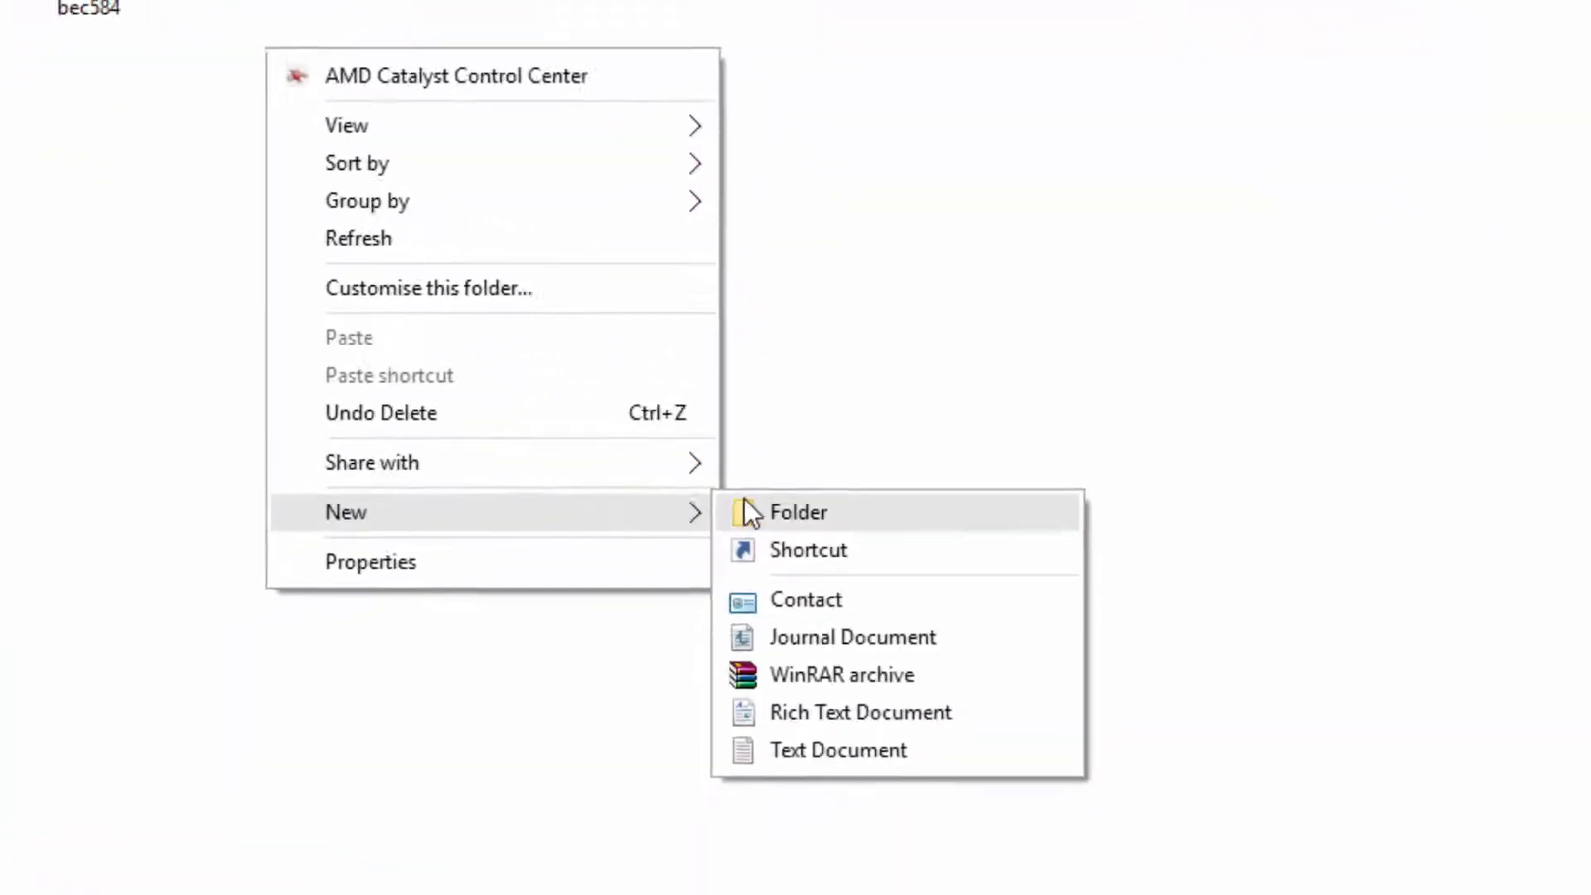
click(799, 512)
text(Agario Server)
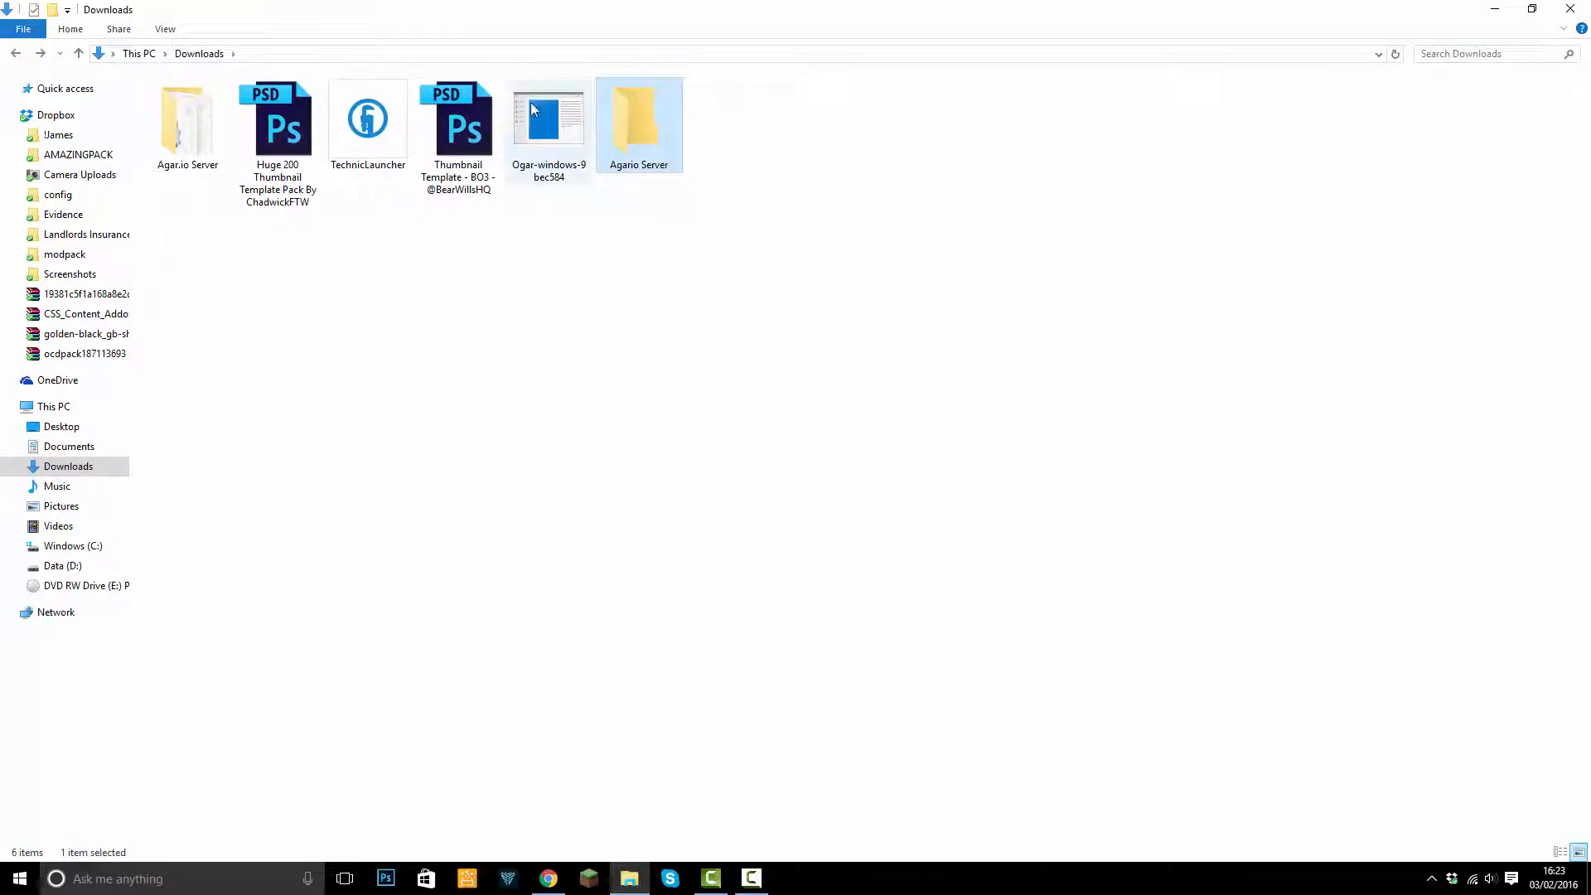
drag(549, 116, 638, 116)
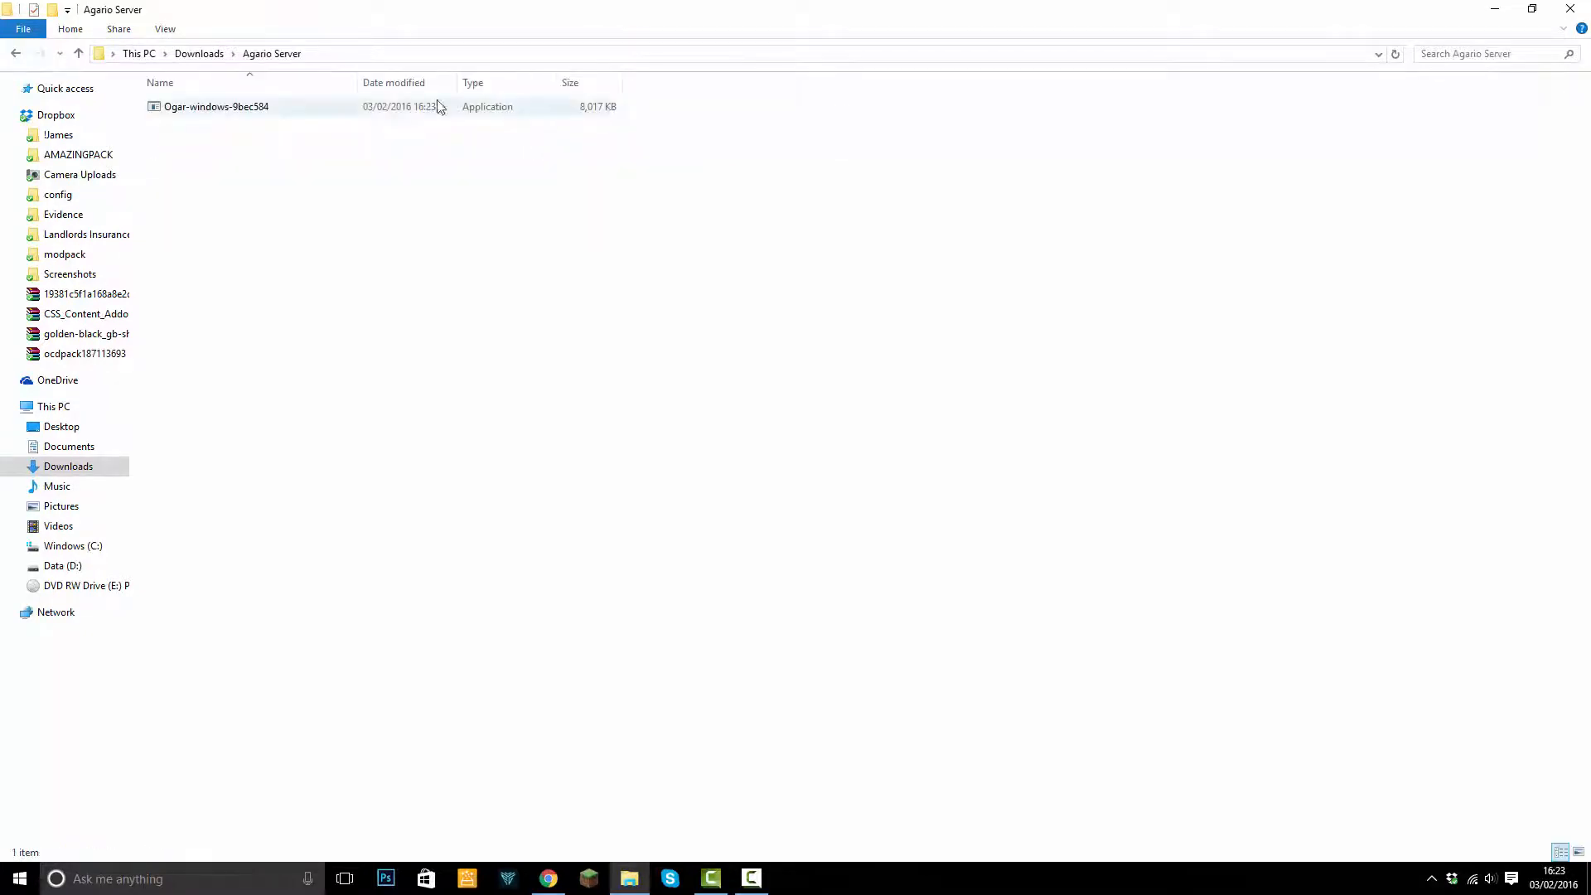
- Run the Ogar executable once so it generates logs and the gameserver settings file, then view gameserver
click(215, 106)
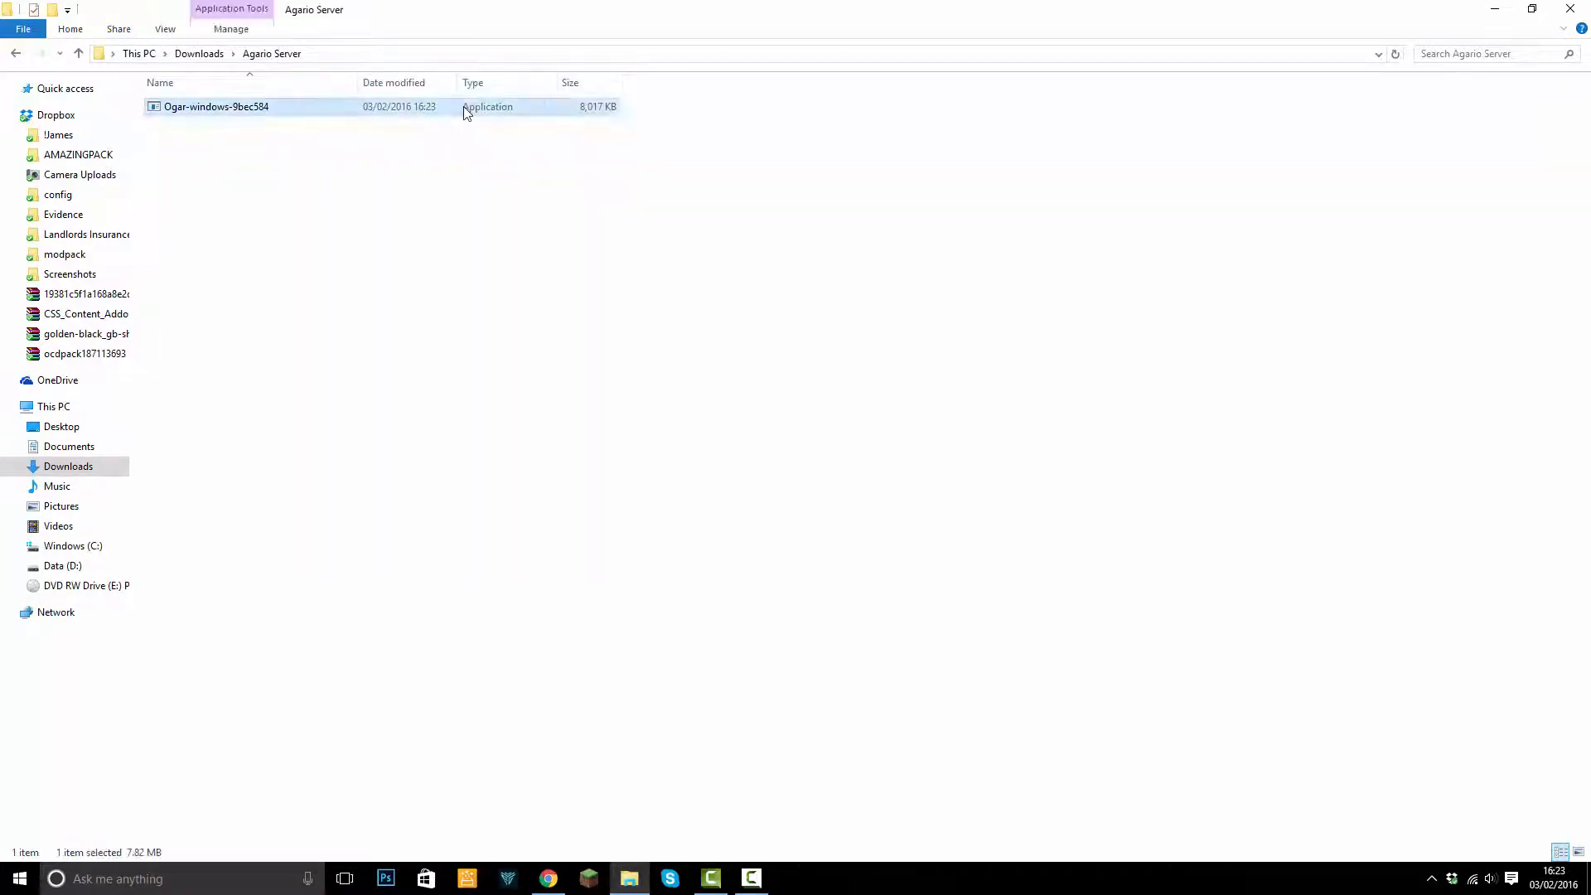
double_click(215, 106)
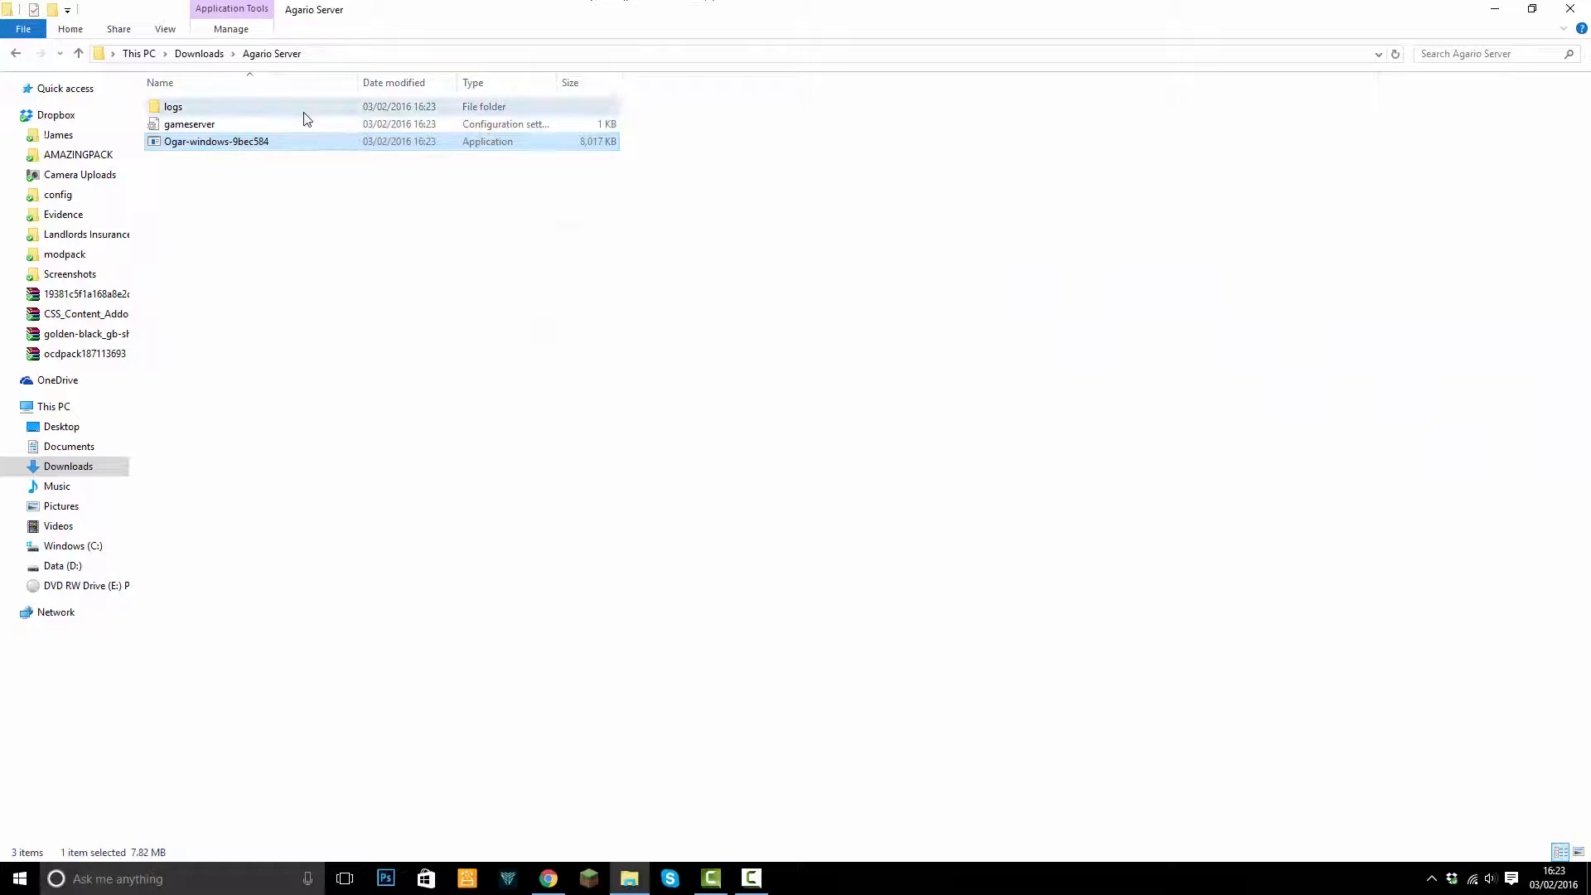
click(189, 125)
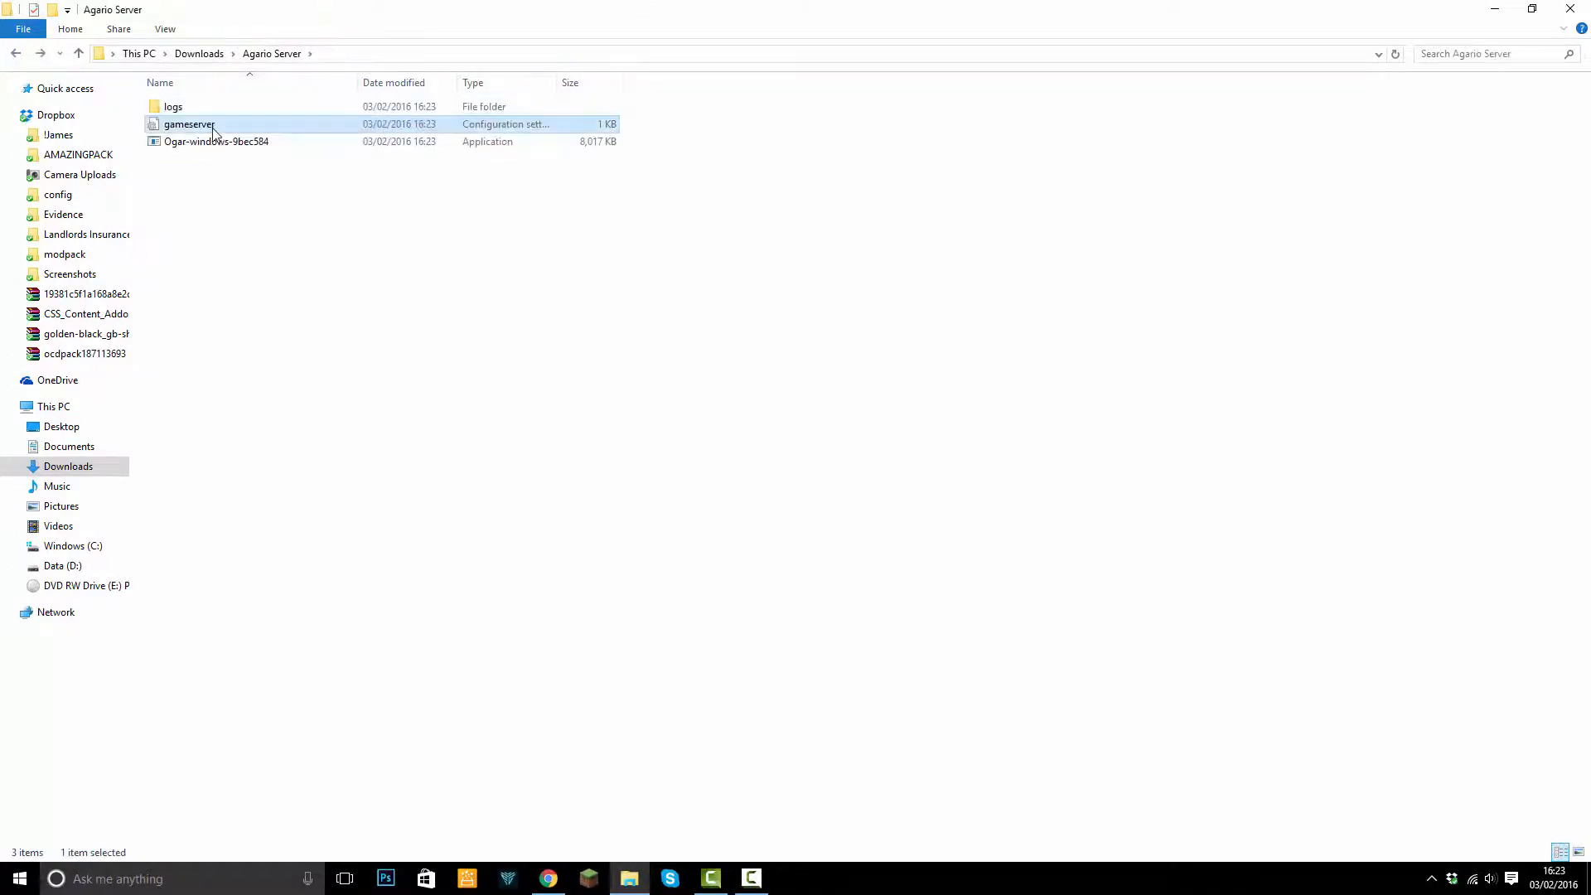
double_click(189, 124)
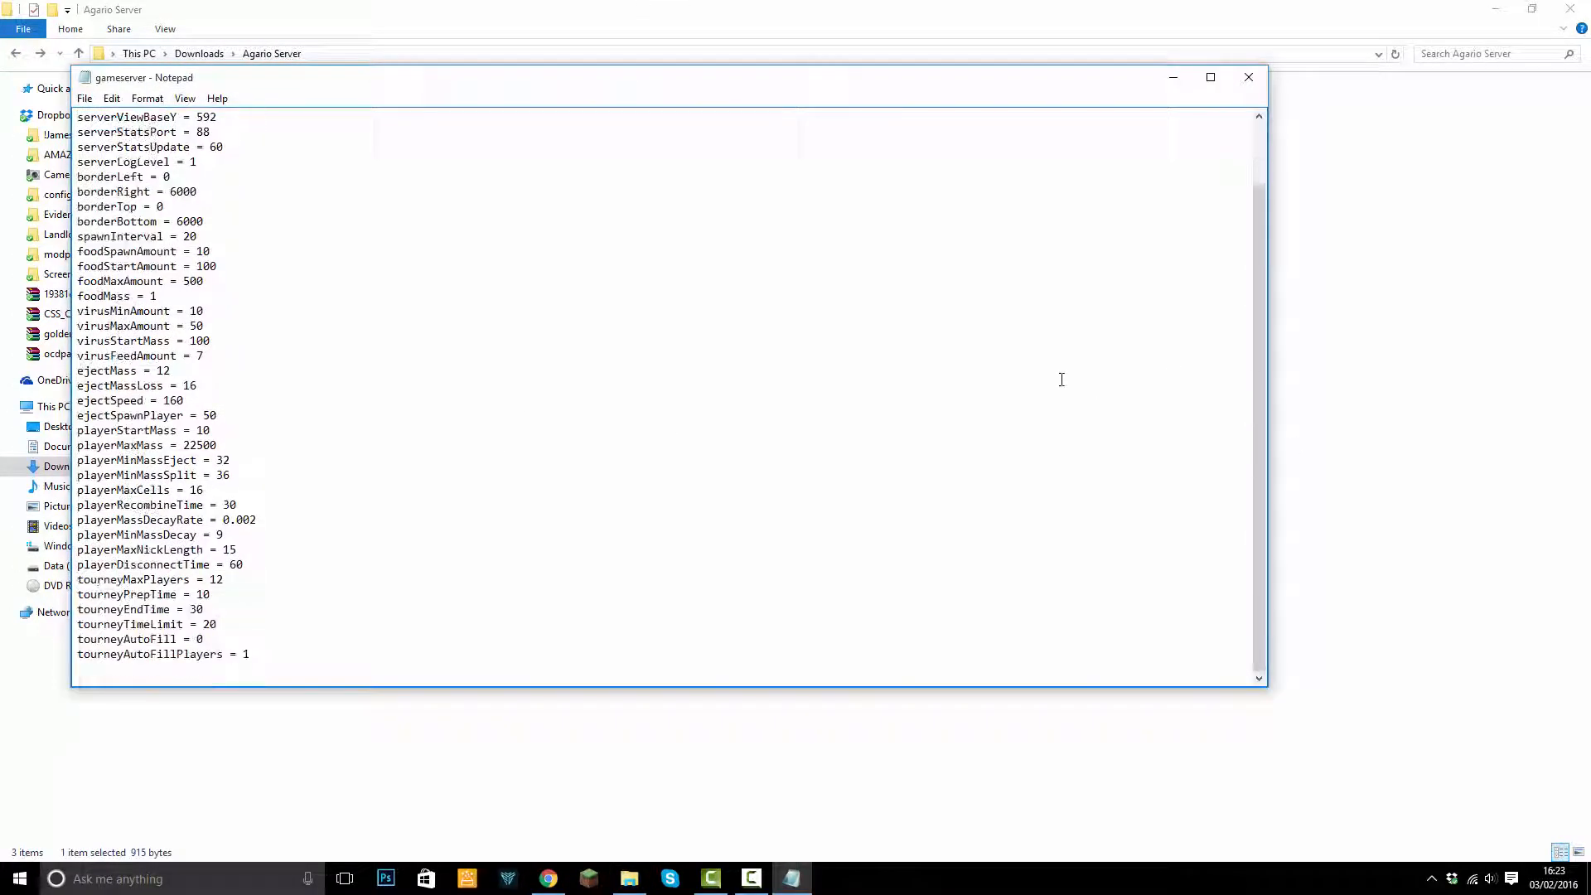
- Close the gameserver file and run the Ogar executable again to start the server
click(1248, 78)
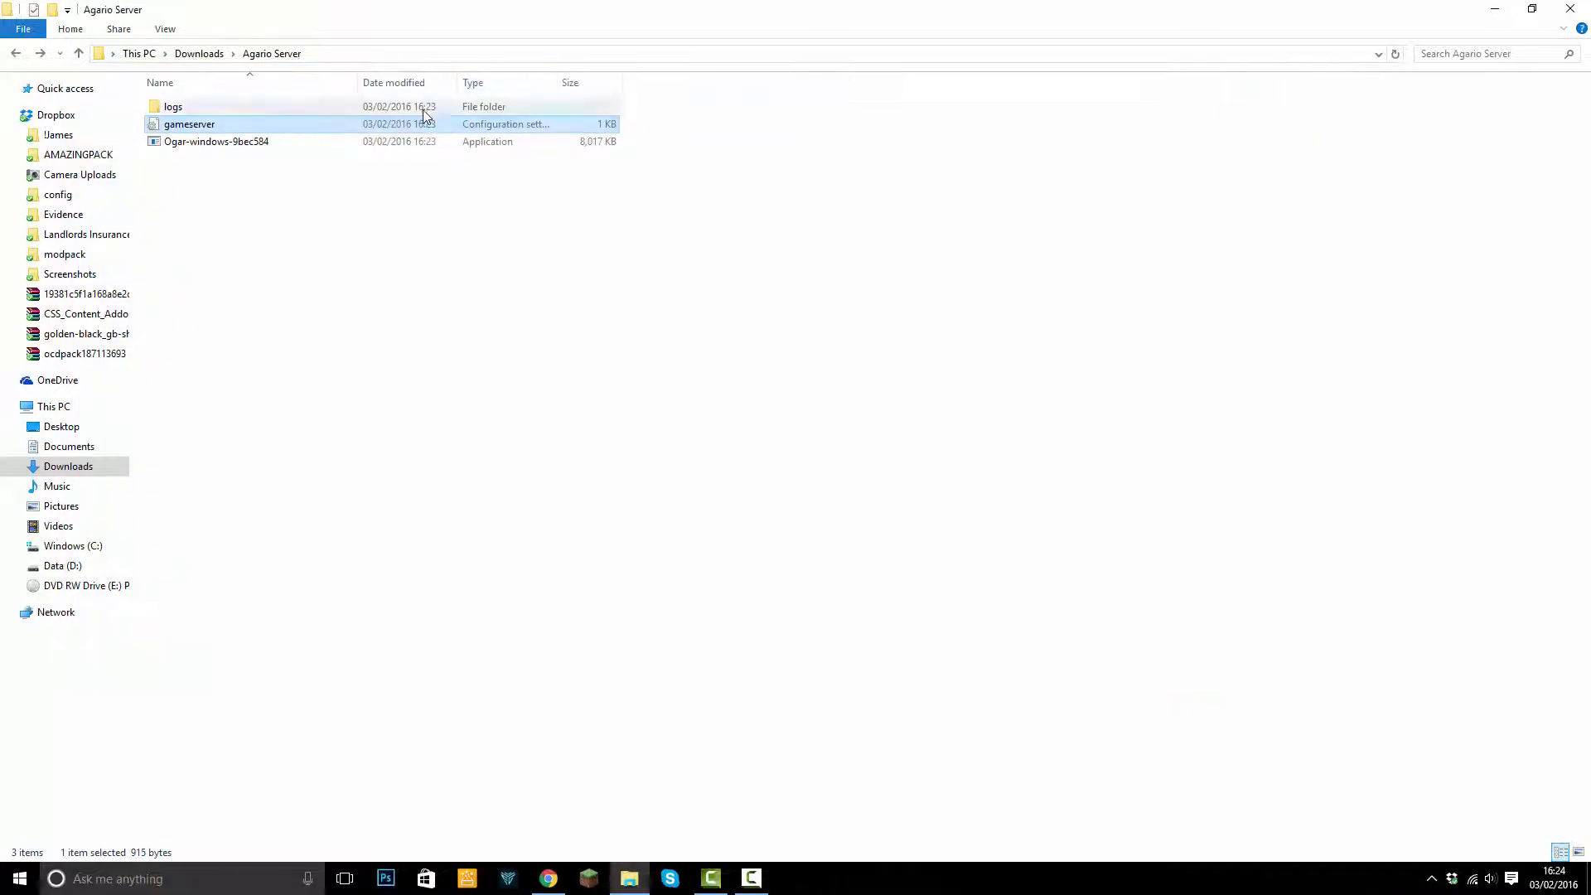
click(172, 106)
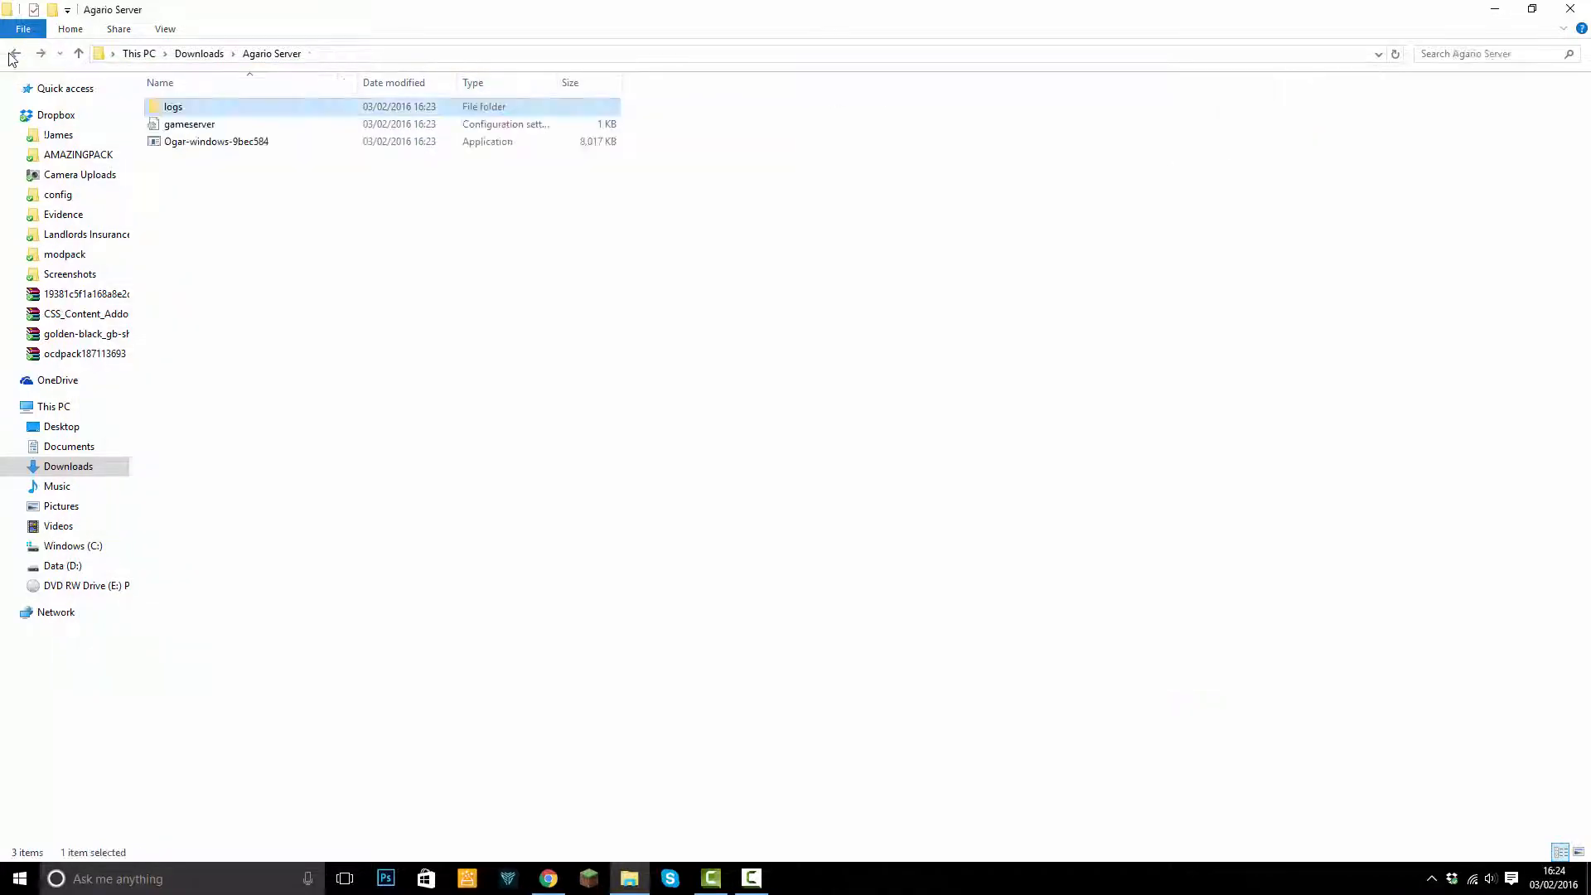
mouse_move(215, 141)
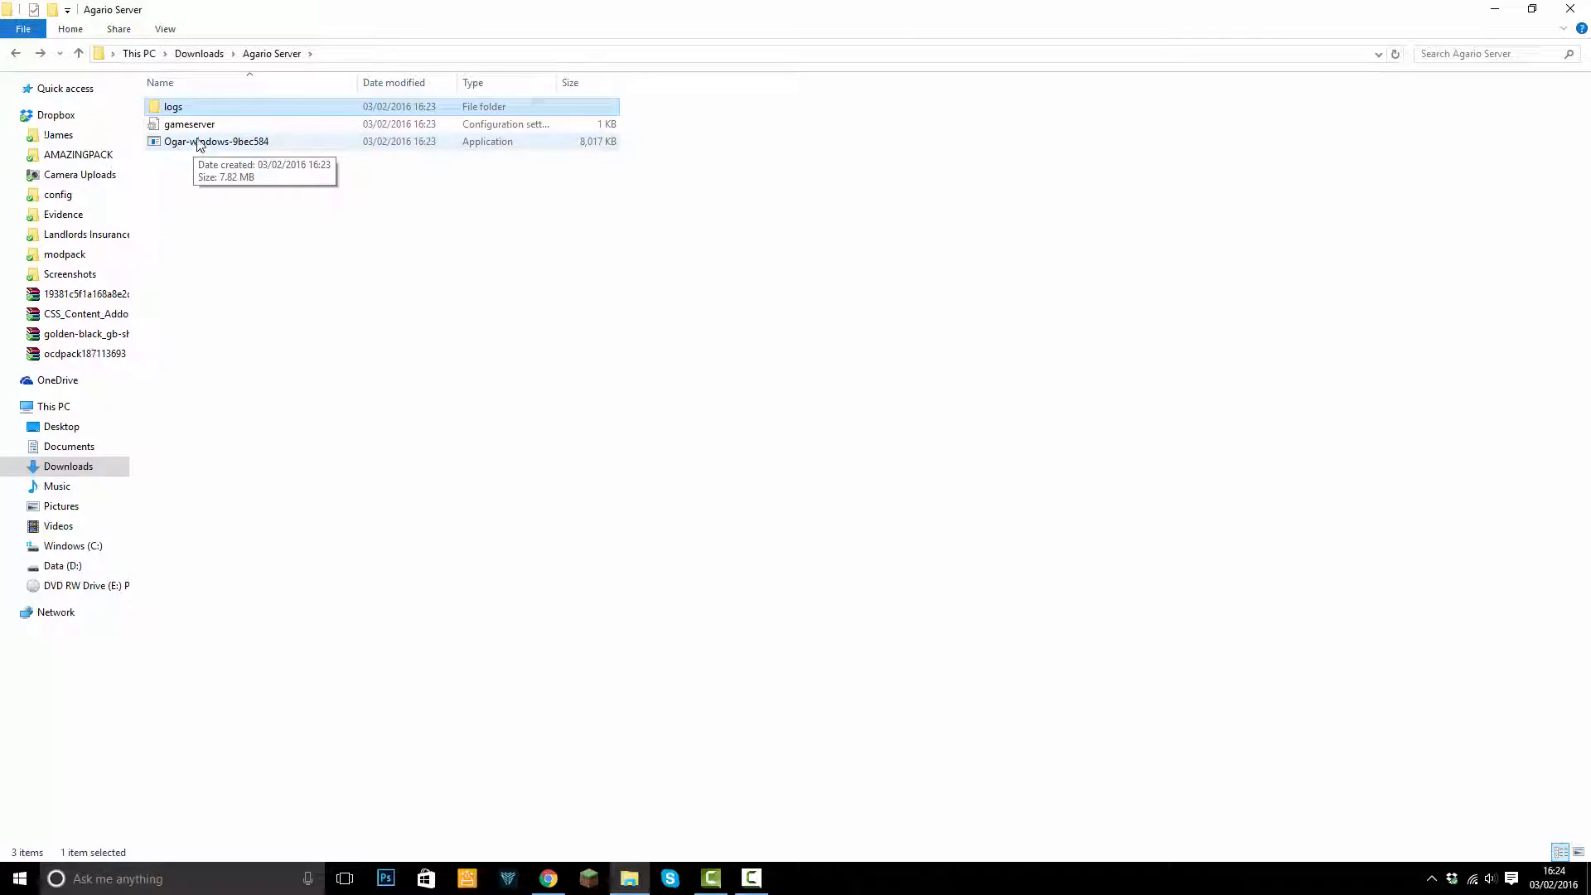
double_click(216, 141)
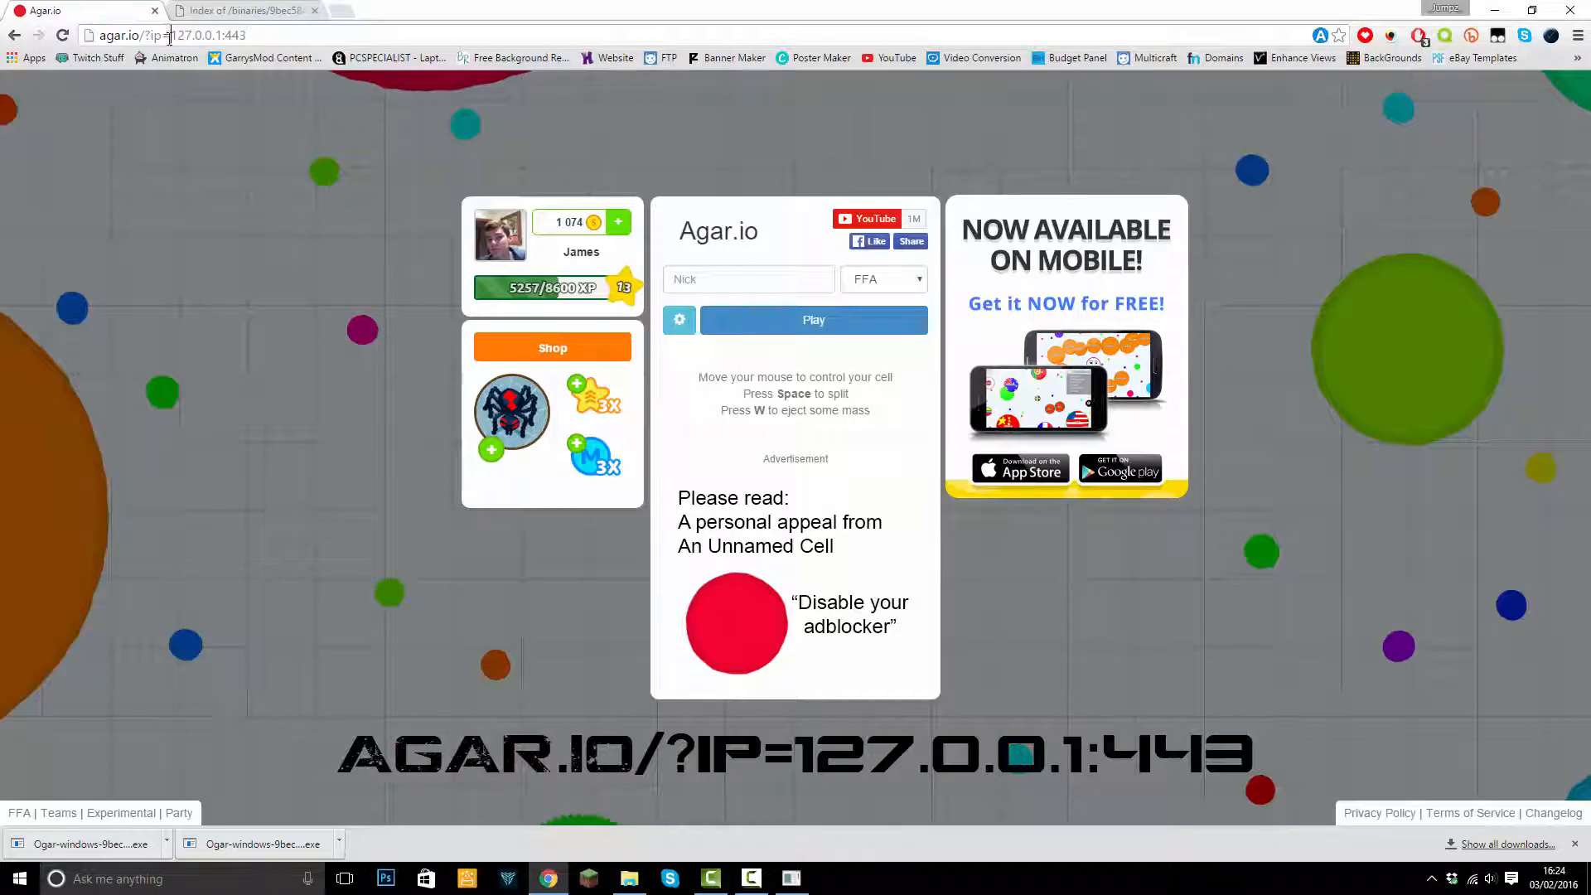
- Load agar.io/?ip=127.0.0.1:443, start playing on the local server, then leave the game
double_click(192, 35)
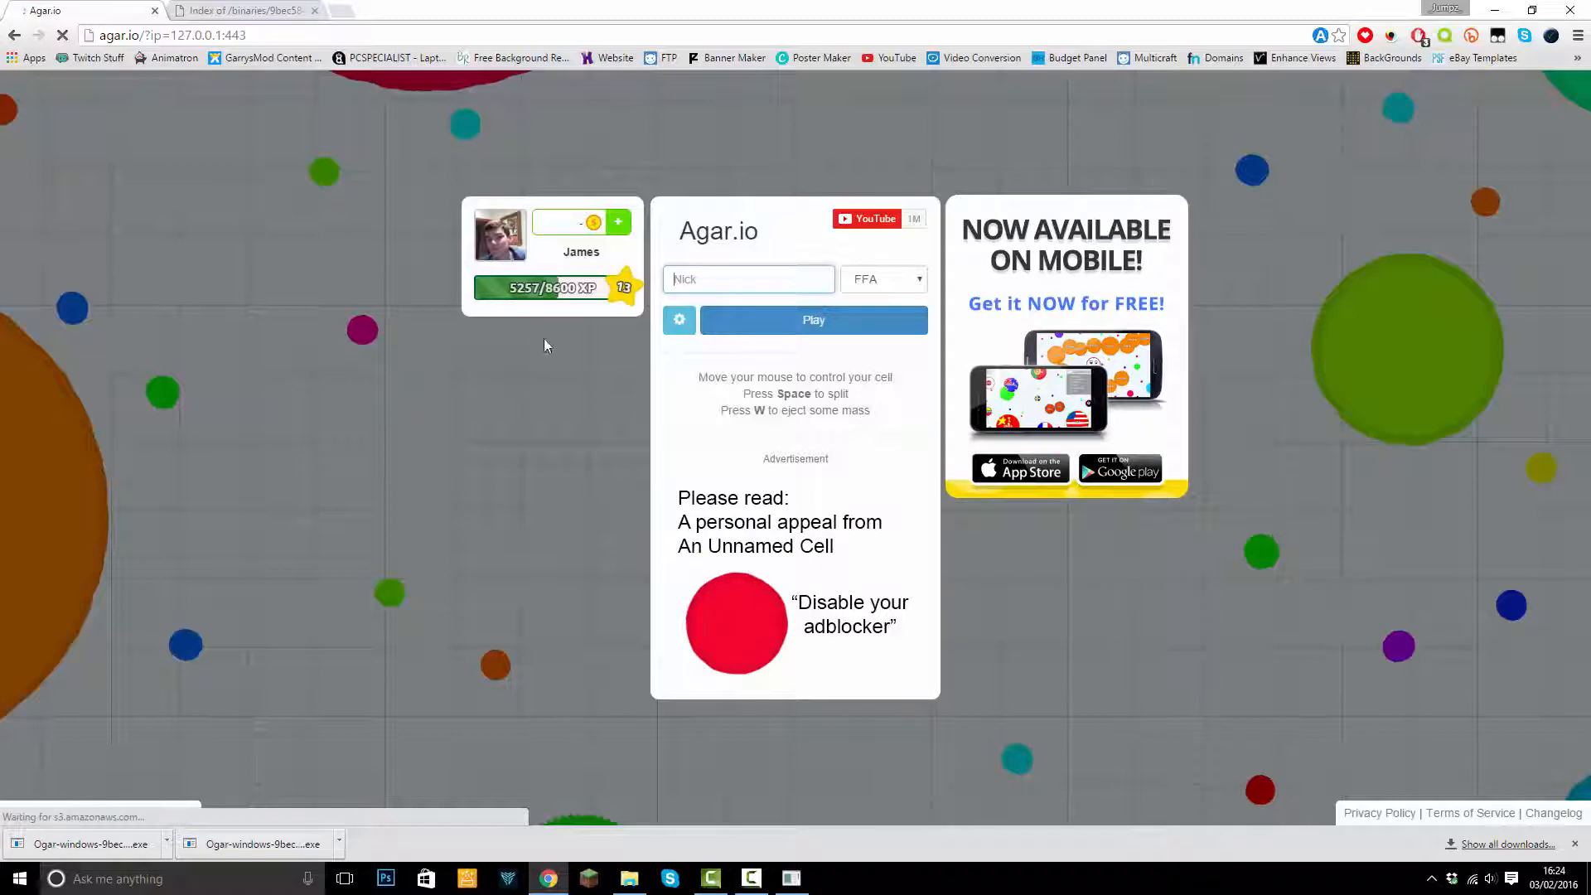
click(814, 320)
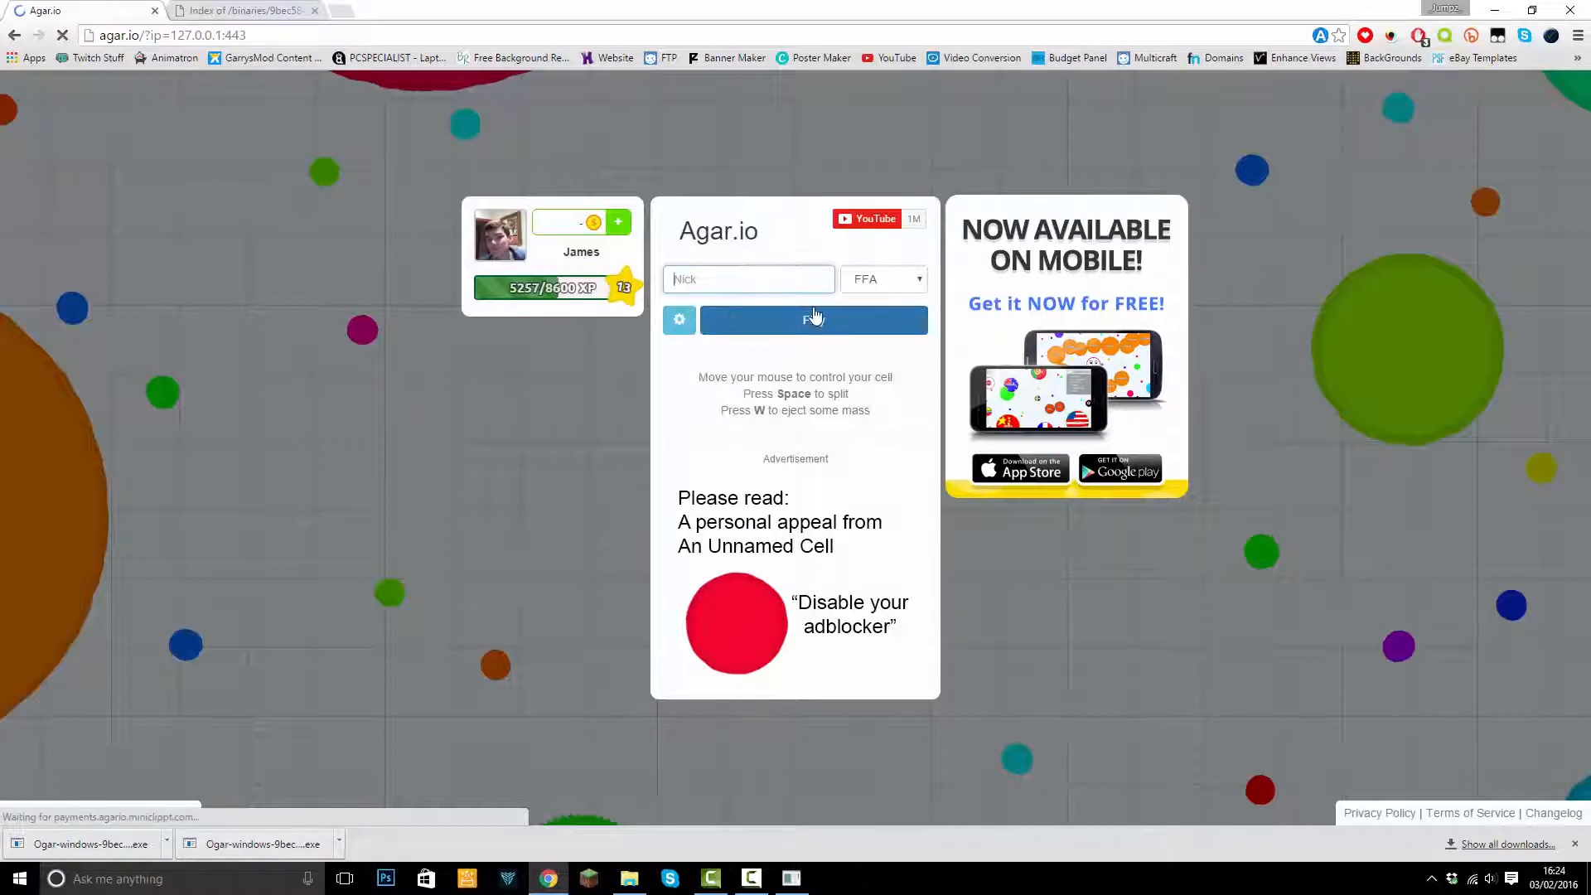
click(812, 320)
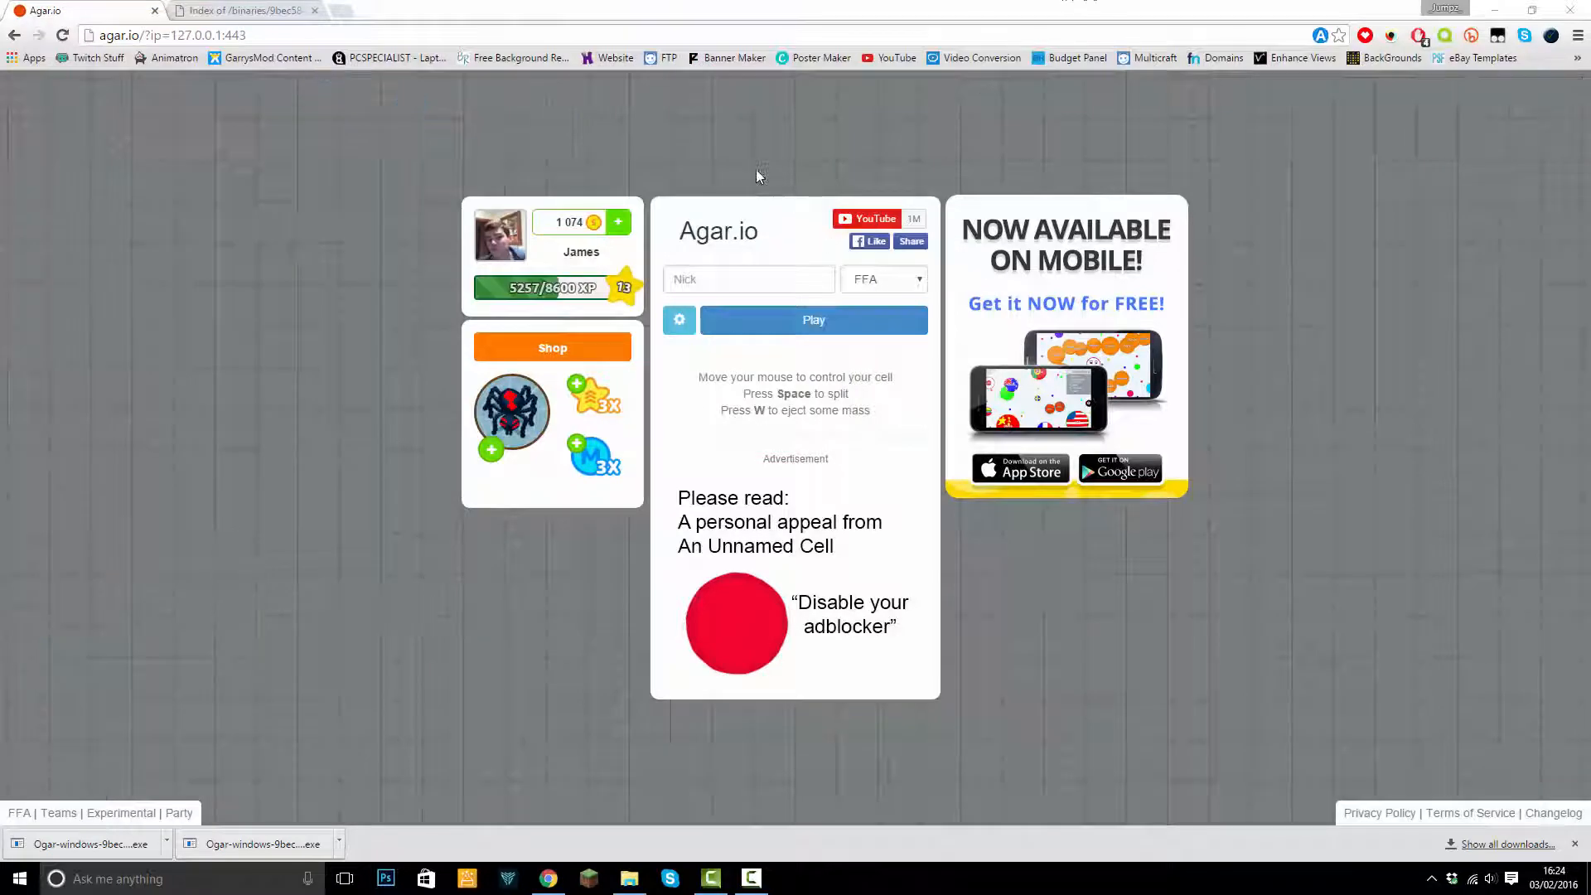
click(812, 320)
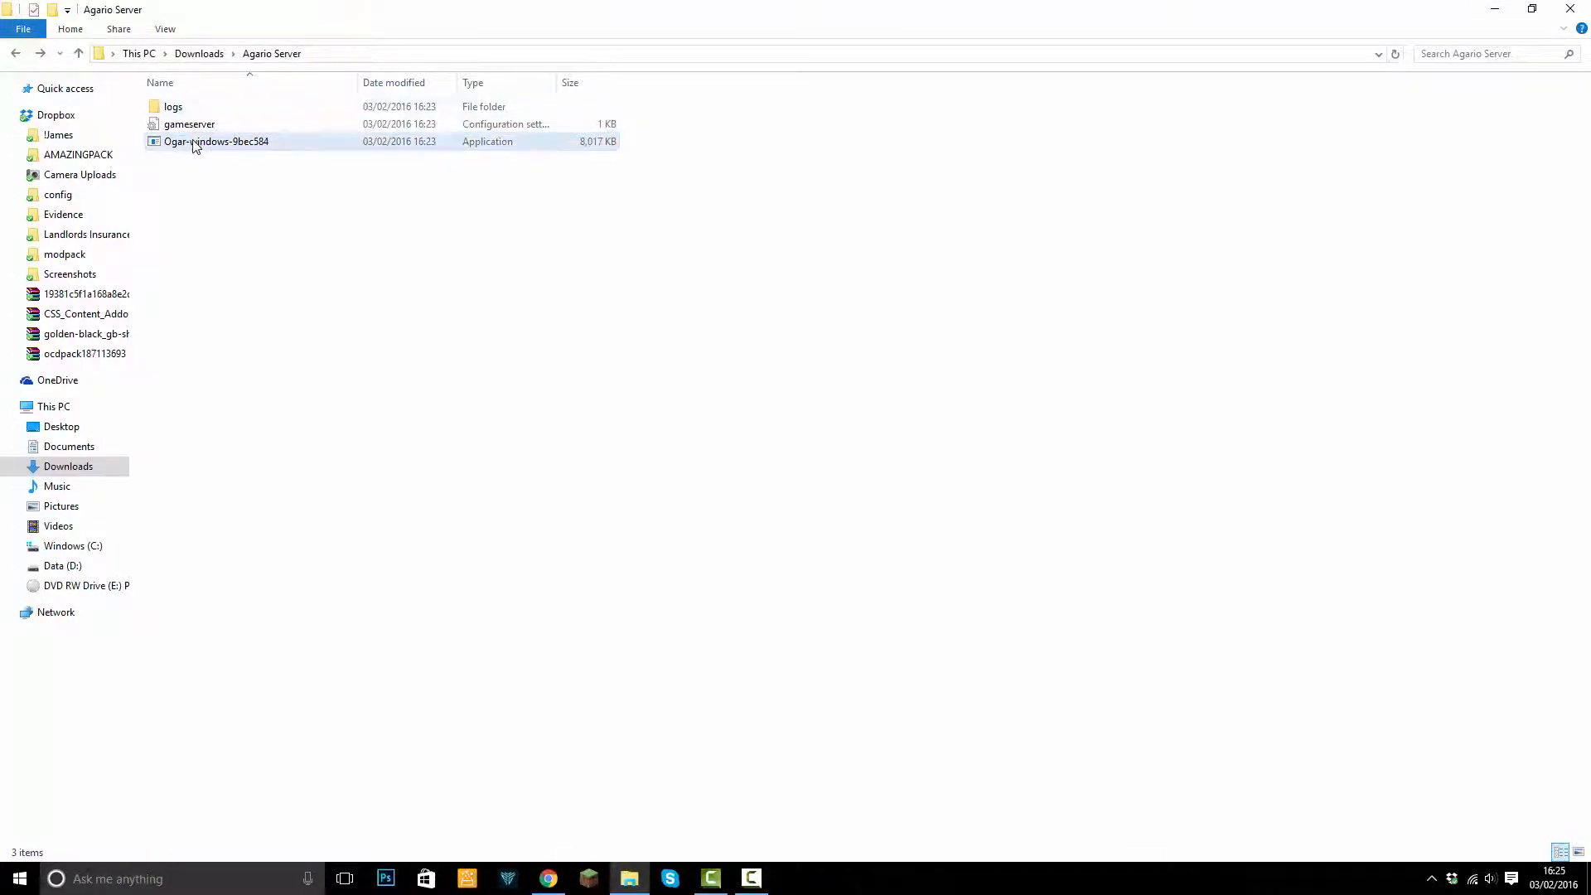
- View the gameserver settings in Notepad, showing serverPort 443 and serverGamemode 0
double_click(189, 125)
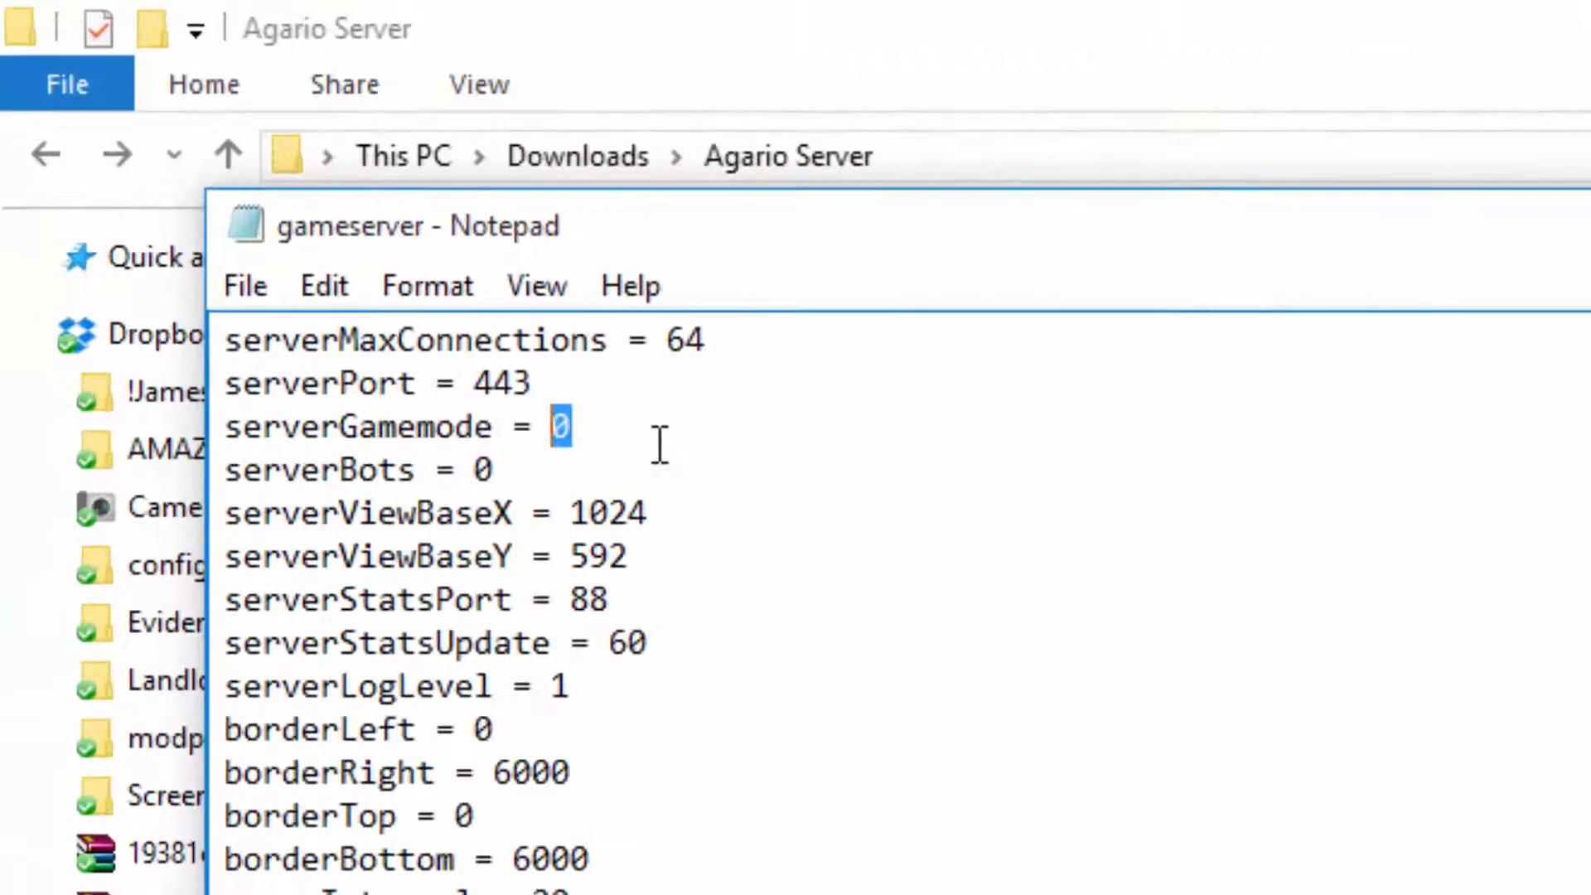
mouse_move(689, 376)
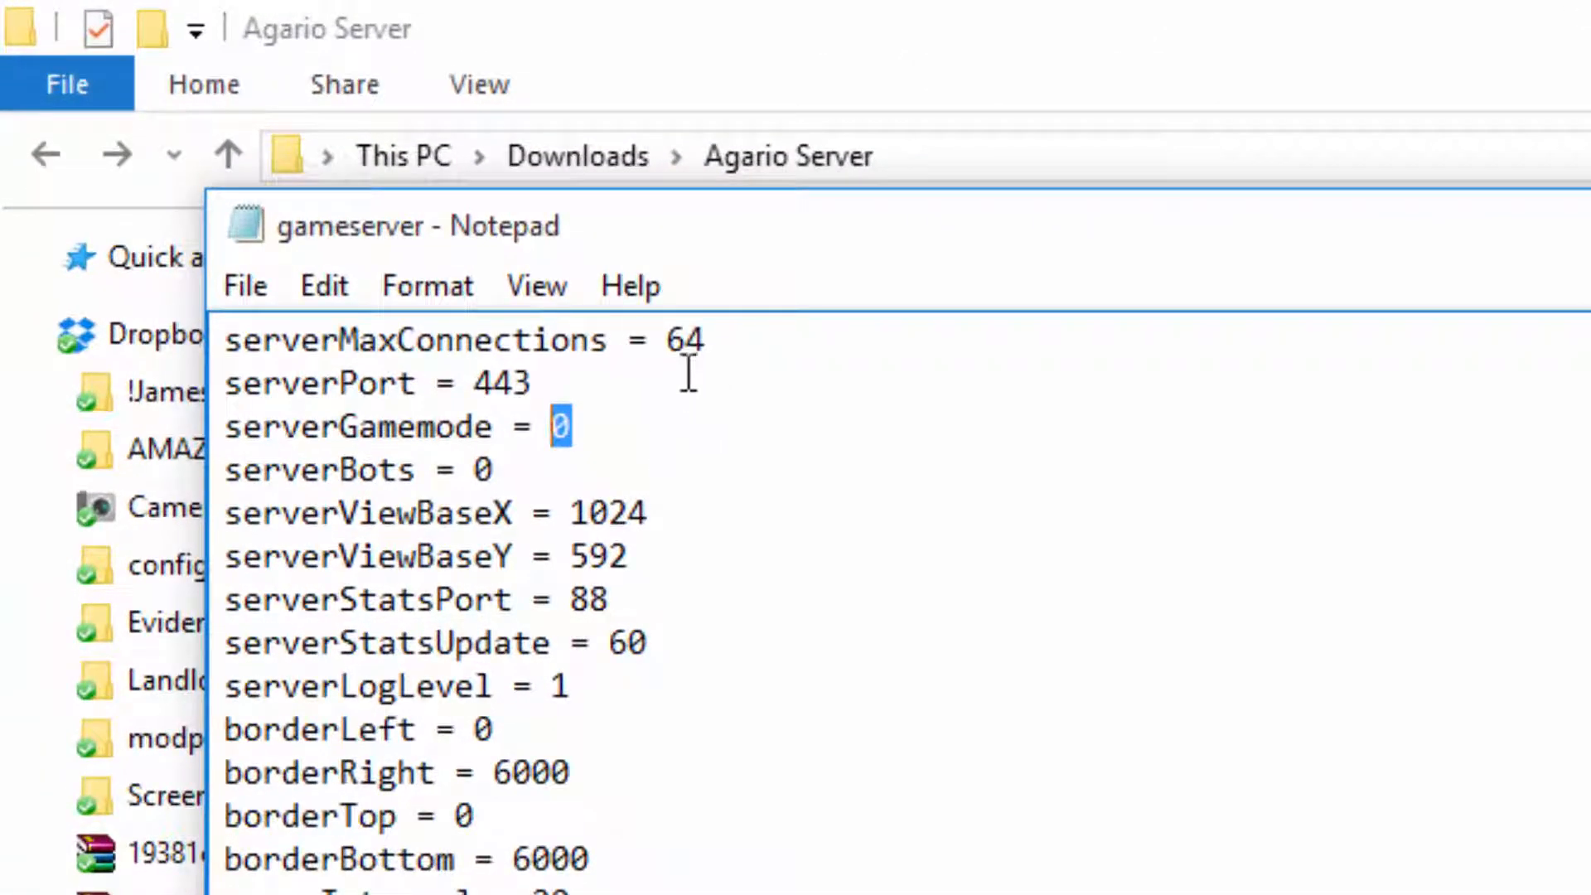
mouse_move(568, 383)
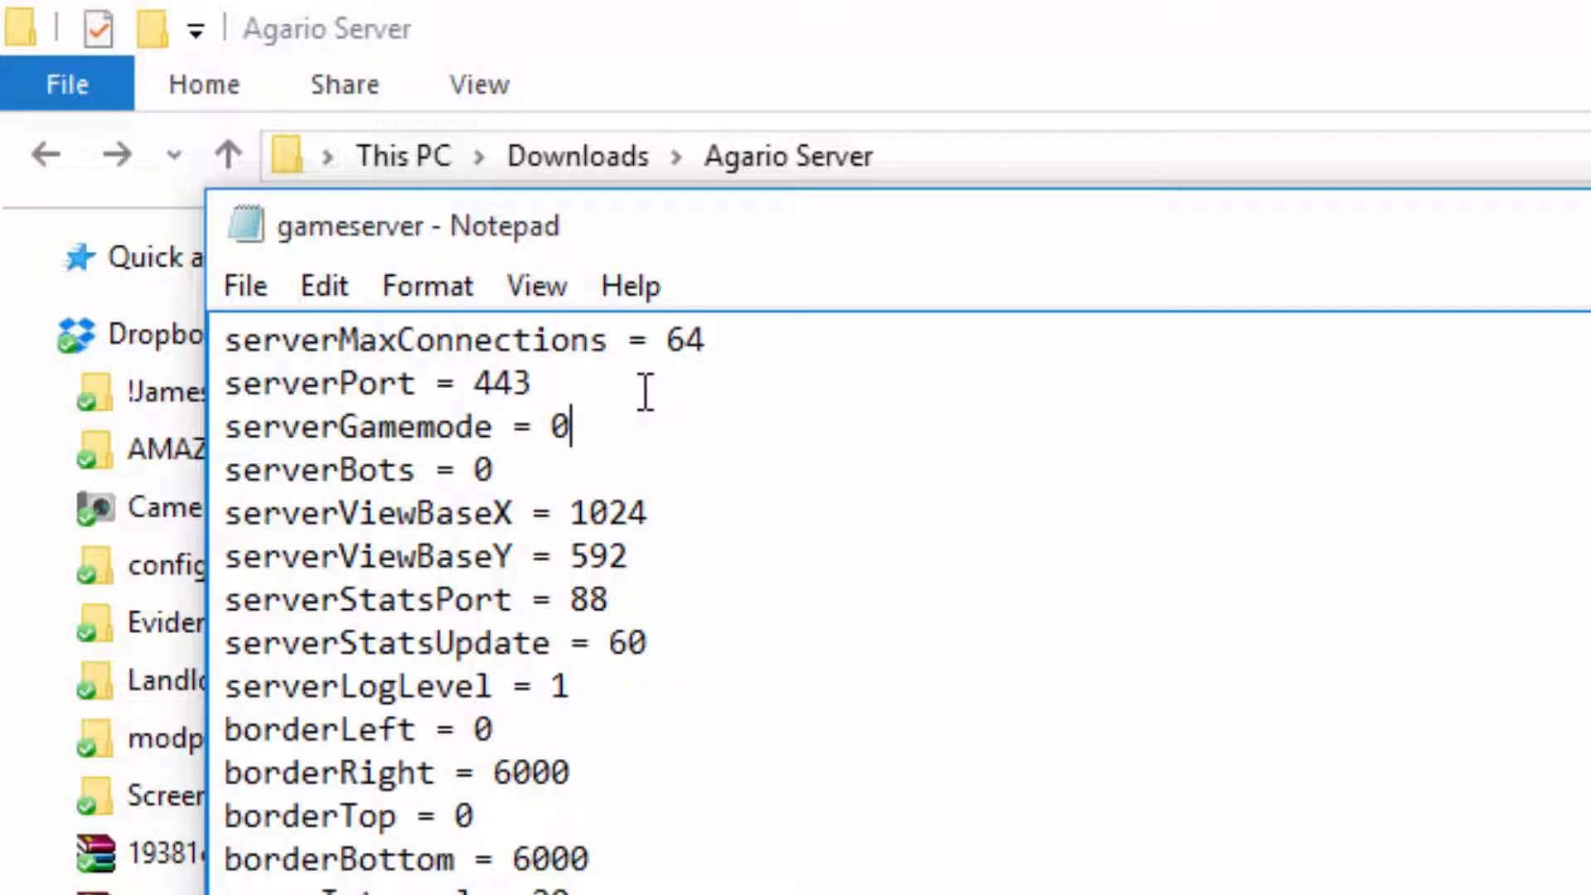
- Set serverBots to 3 and foodMass to 5 in the gameserver settings
double_click(481, 469)
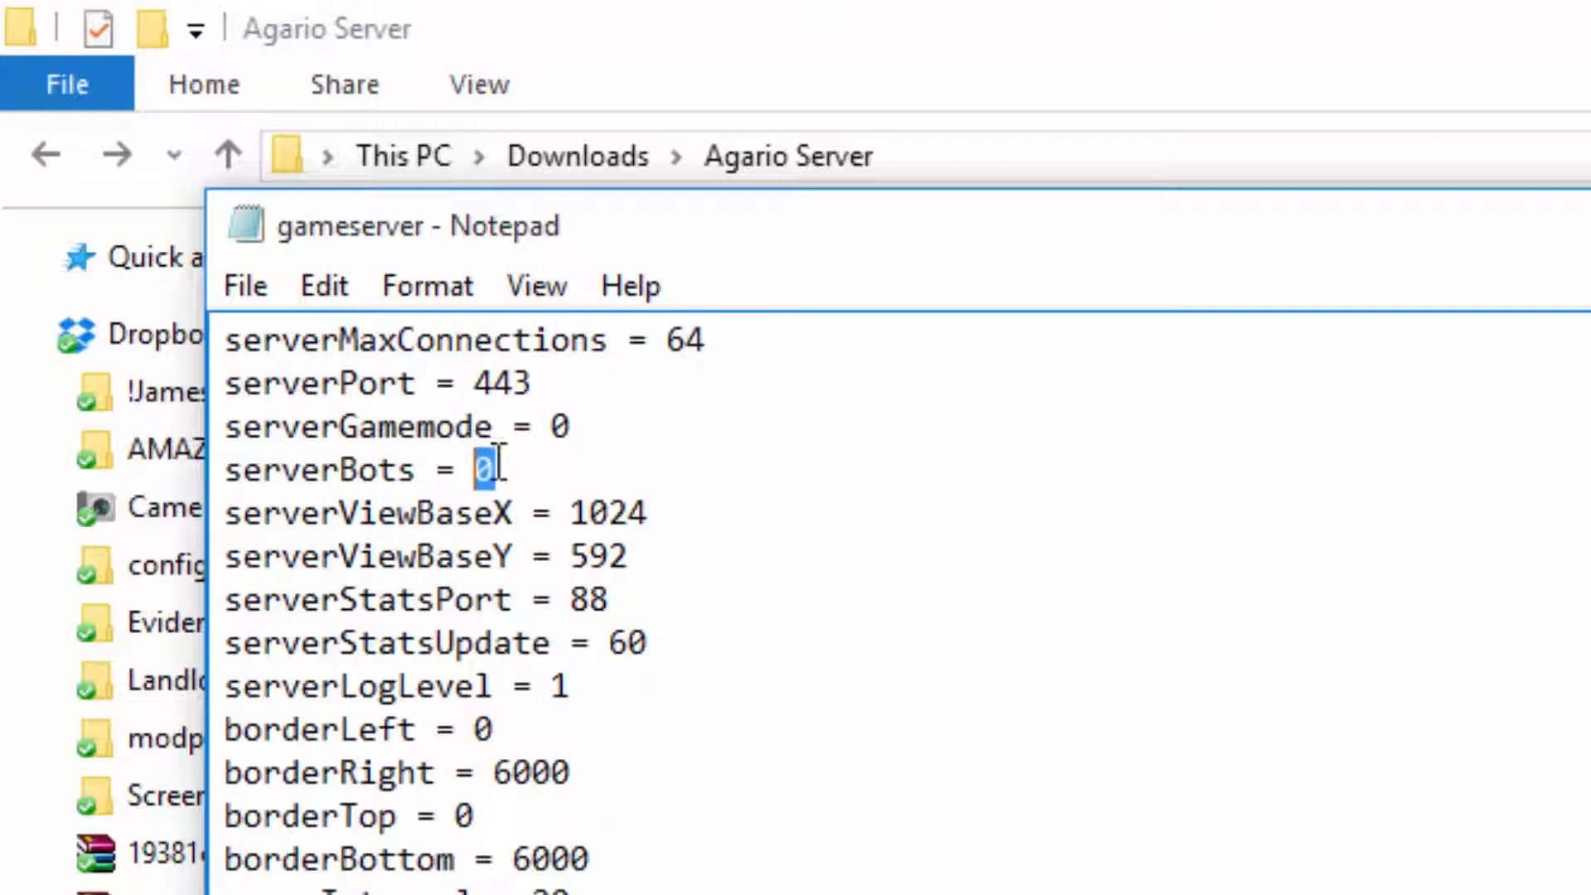
mouse_move(1059, 333)
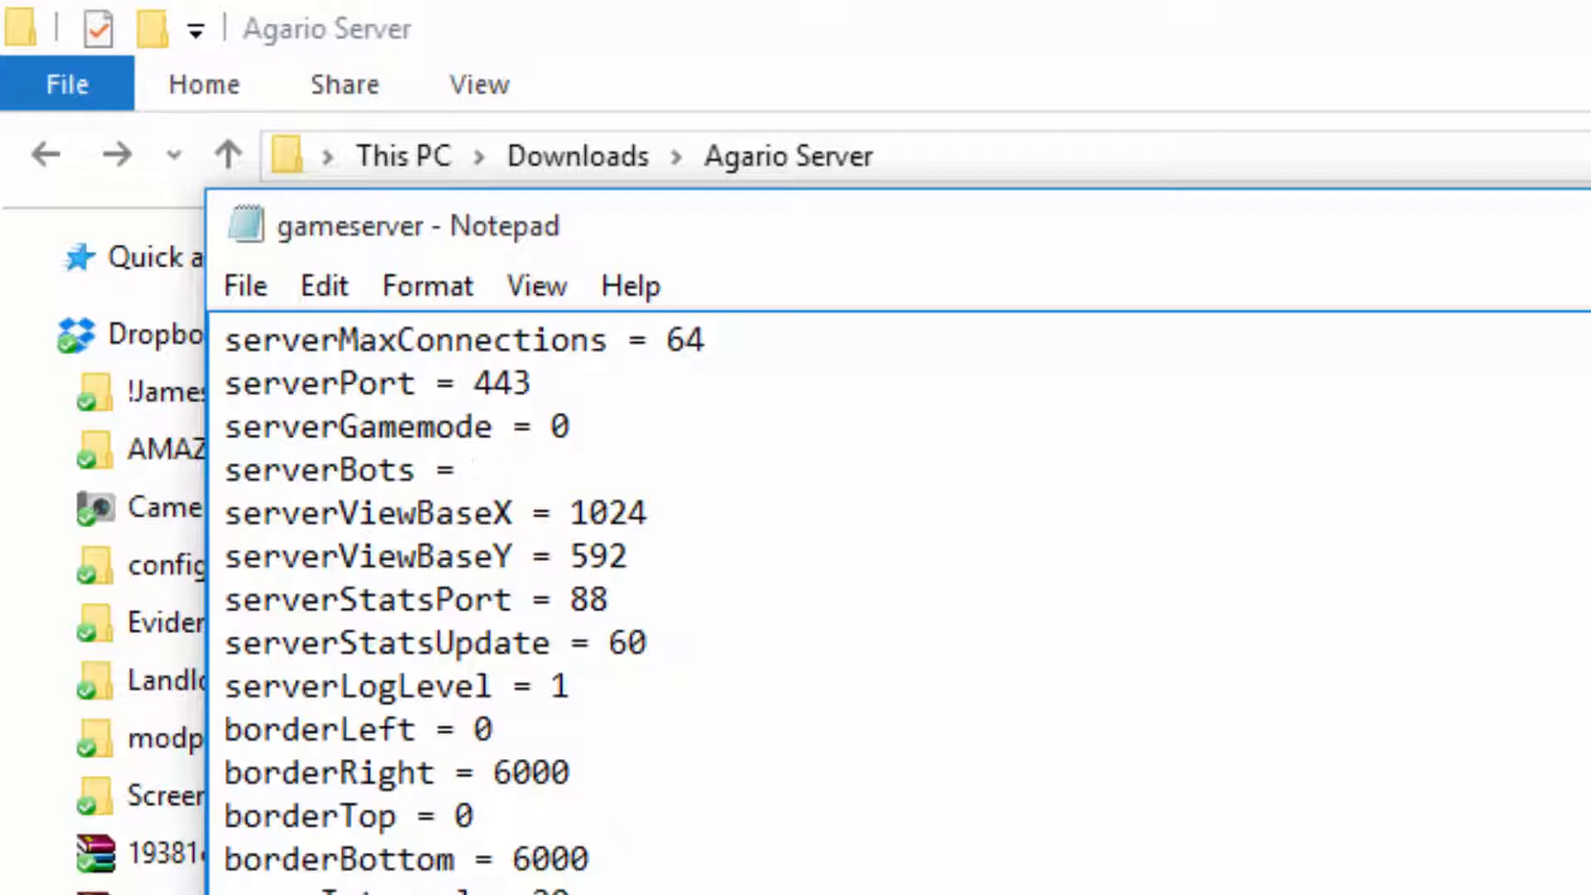
text(3)
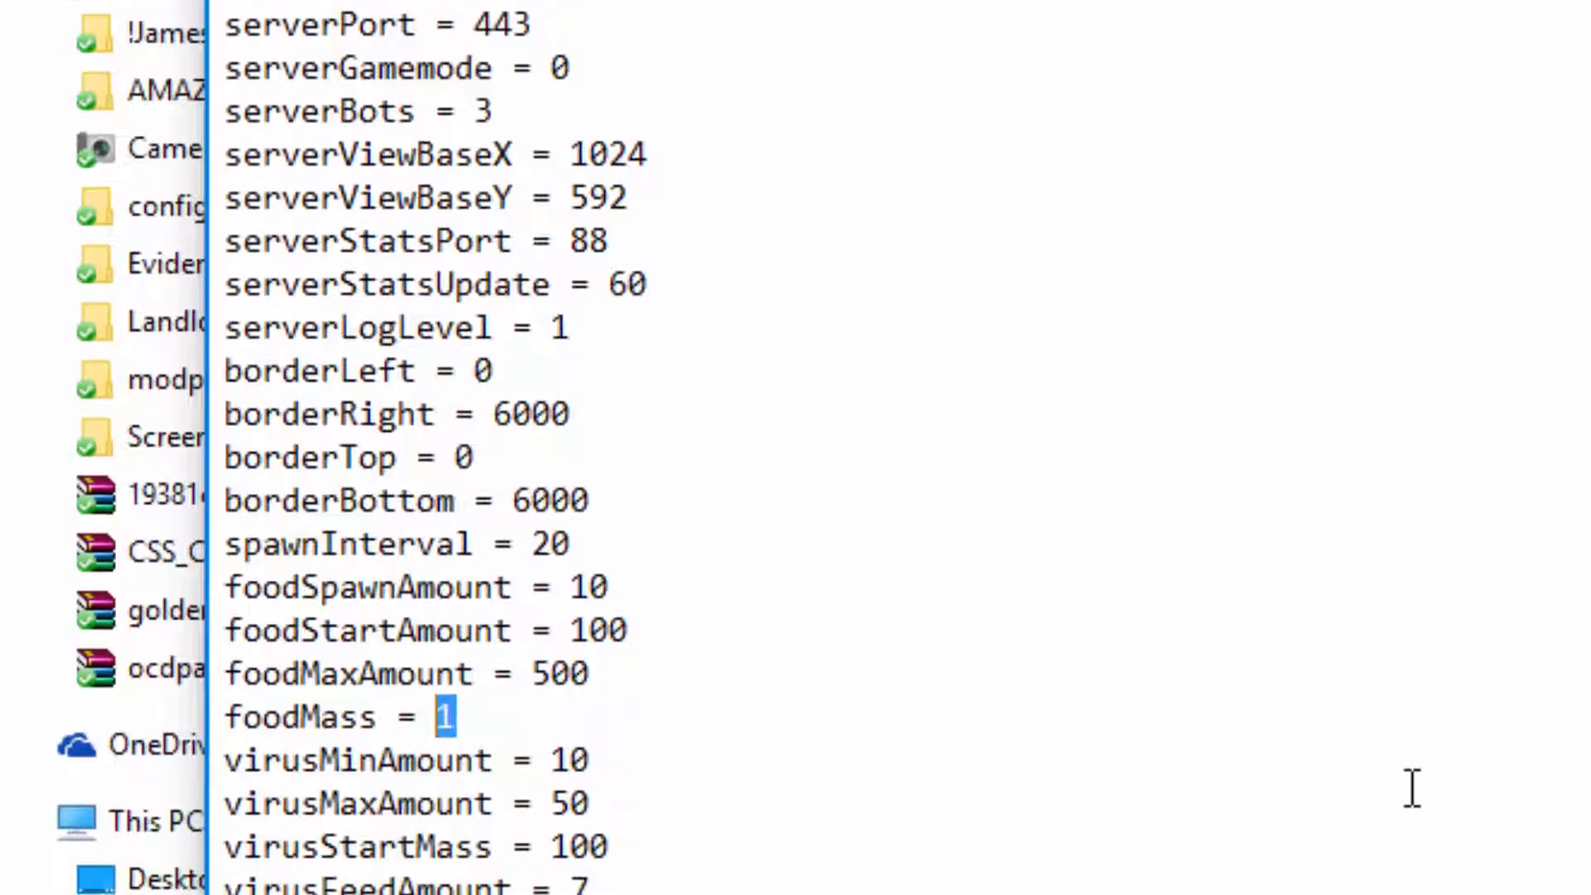
scroll(down, 3)
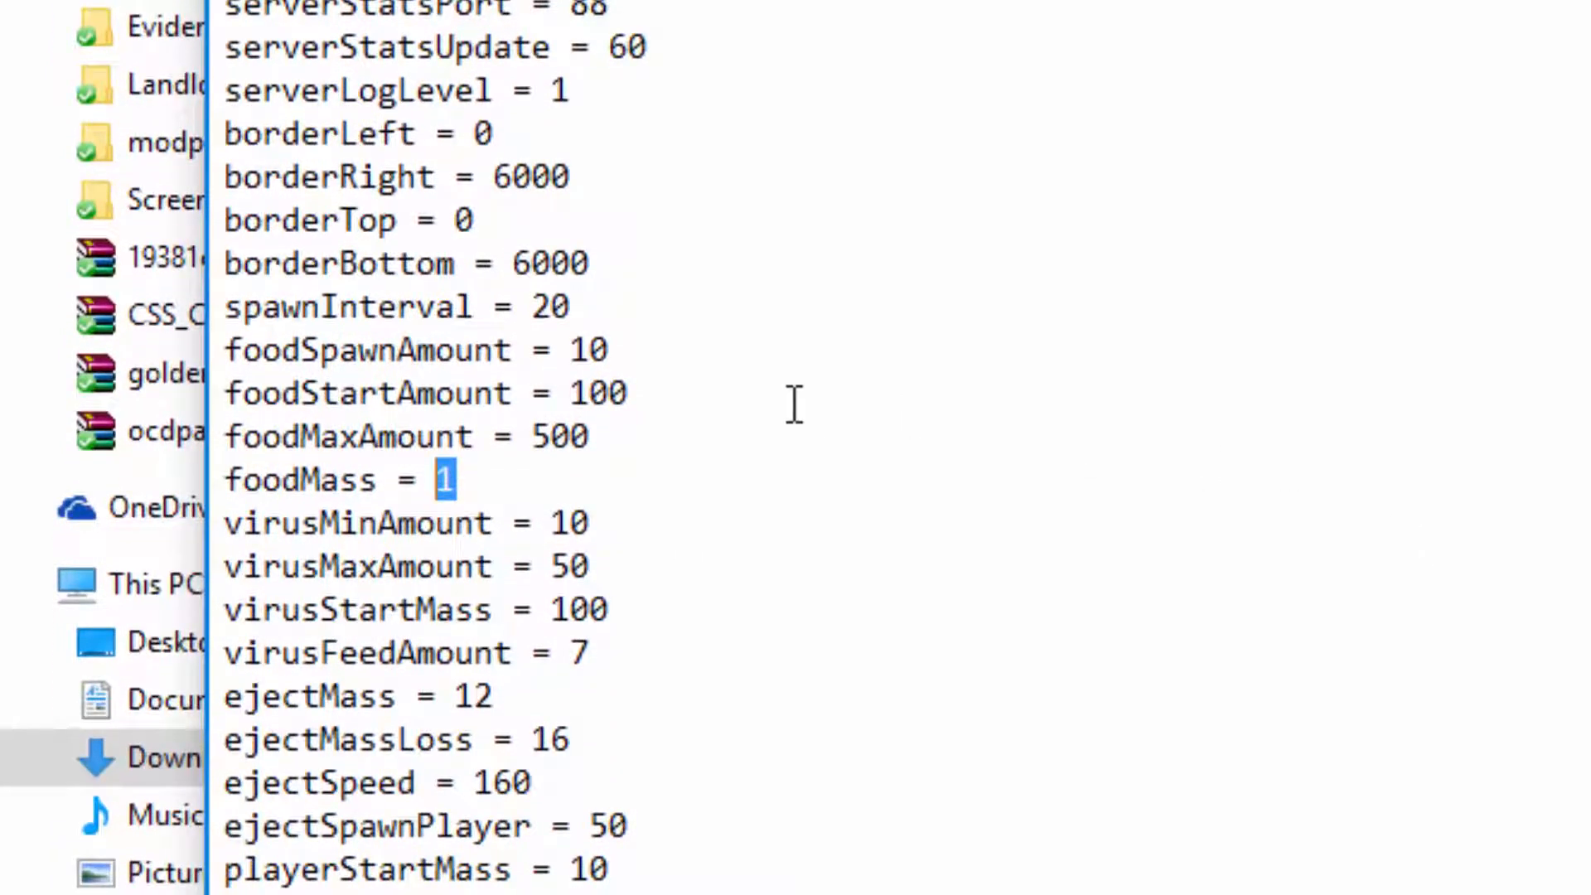
text(5)
click(360, 697)
text(7)
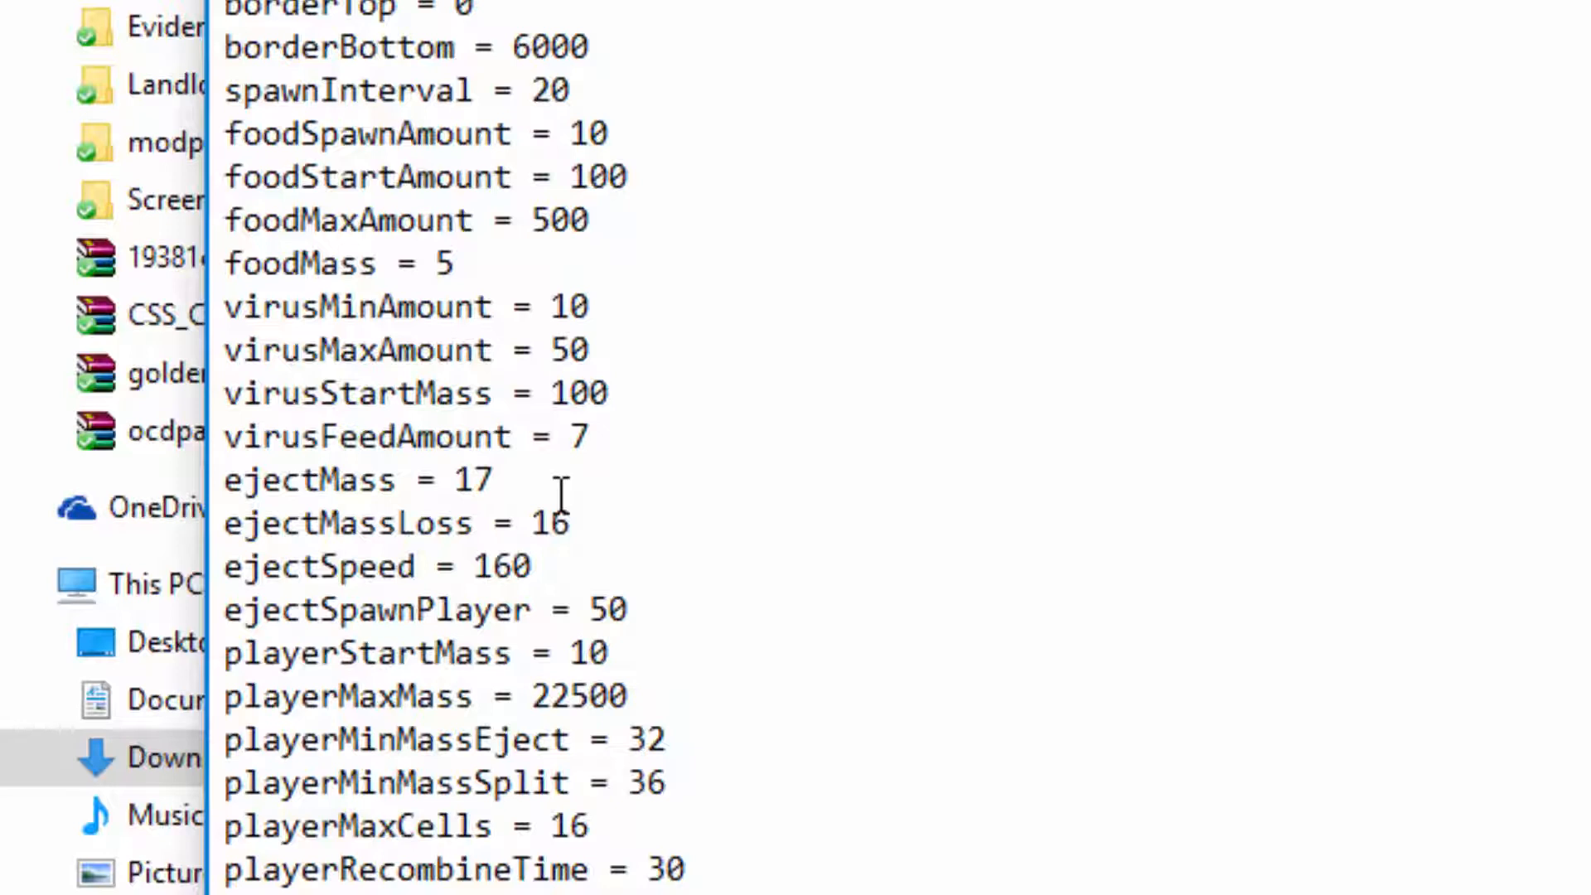
- Change ejectMass from 17 to 16 so it matches ejectMassLoss
drag(355, 523, 569, 522)
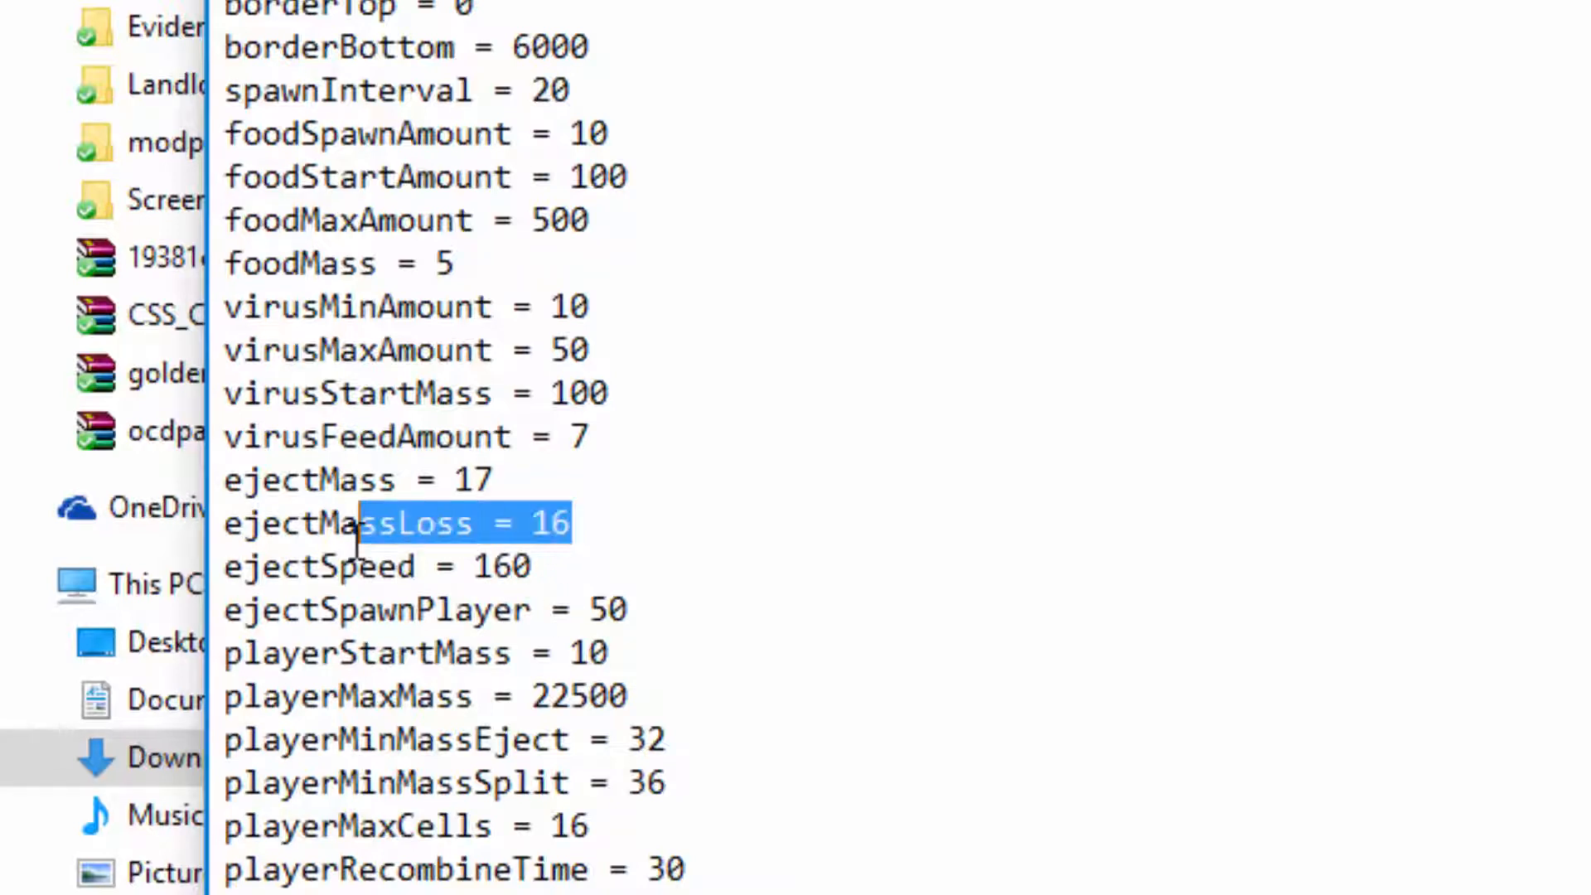
double_click(312, 522)
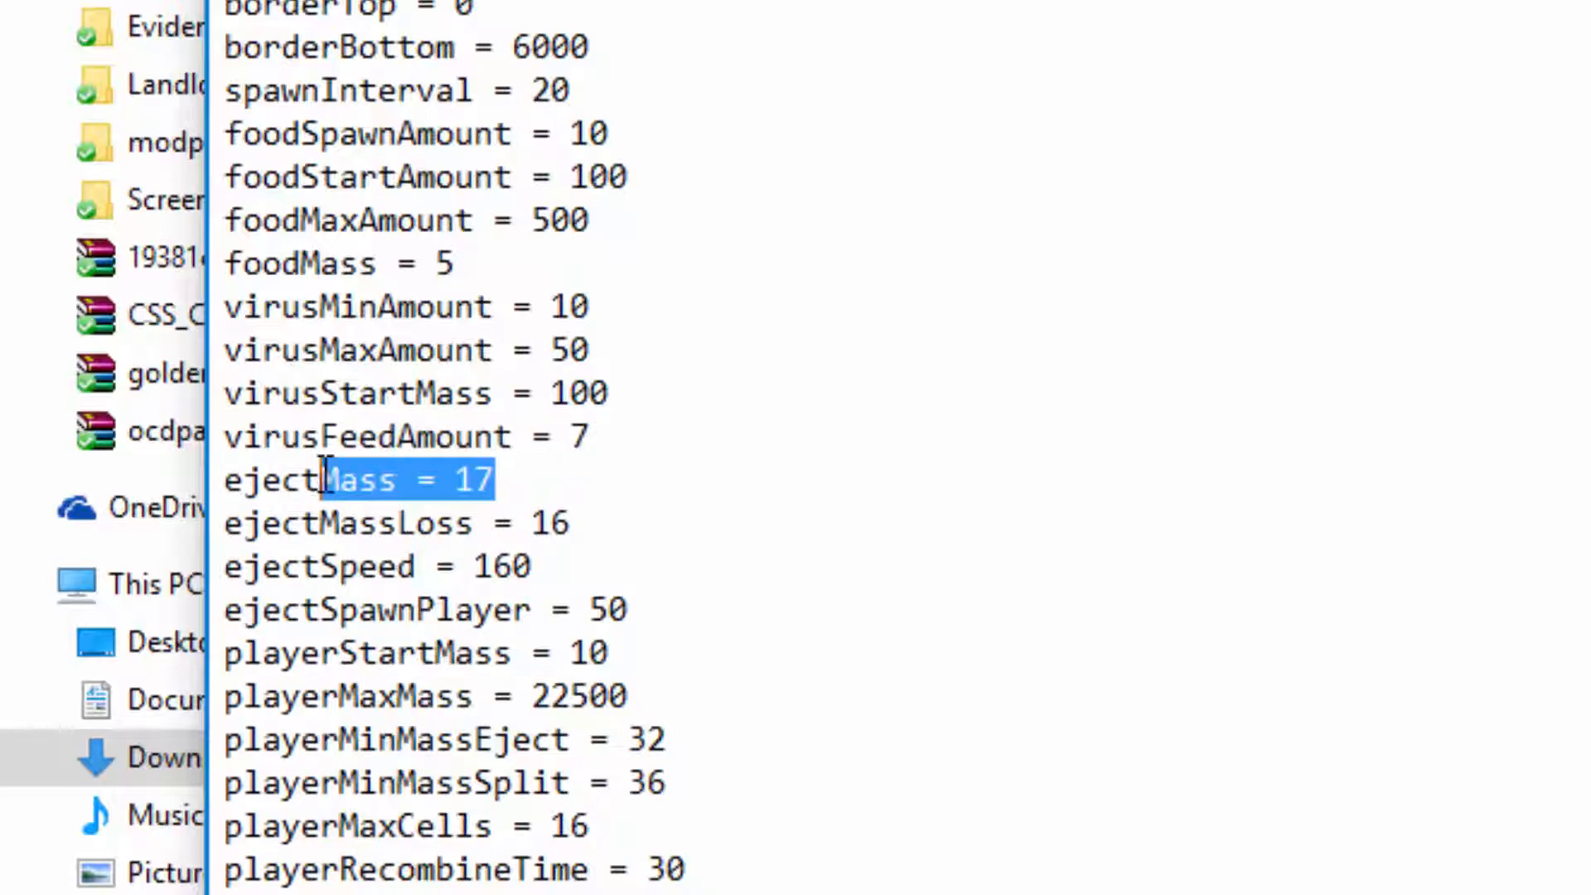
click(492, 481)
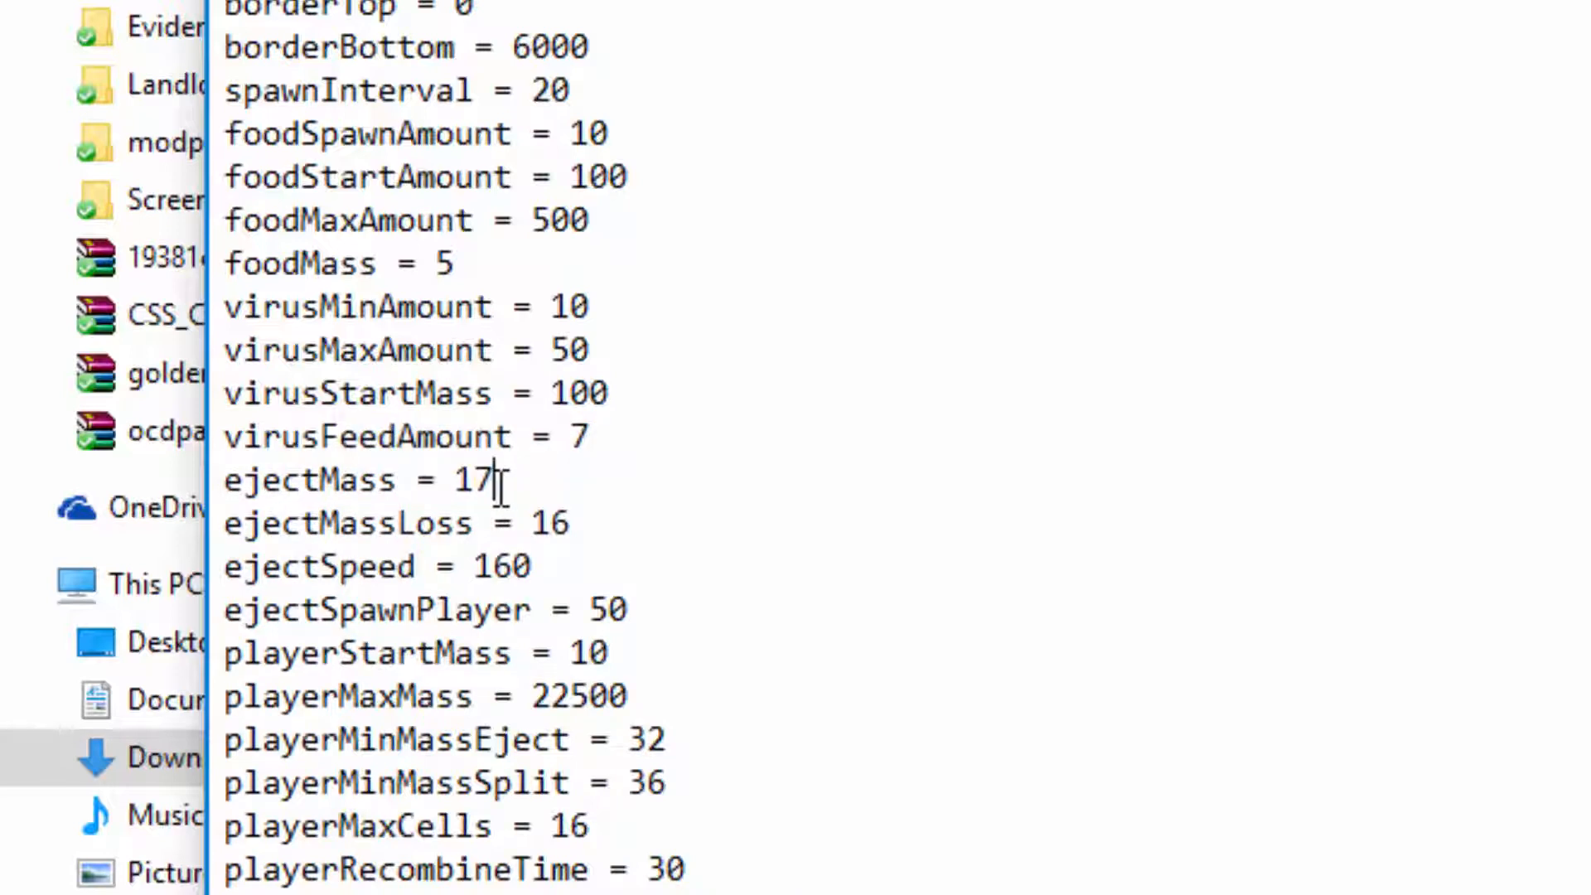
double_click(548, 524)
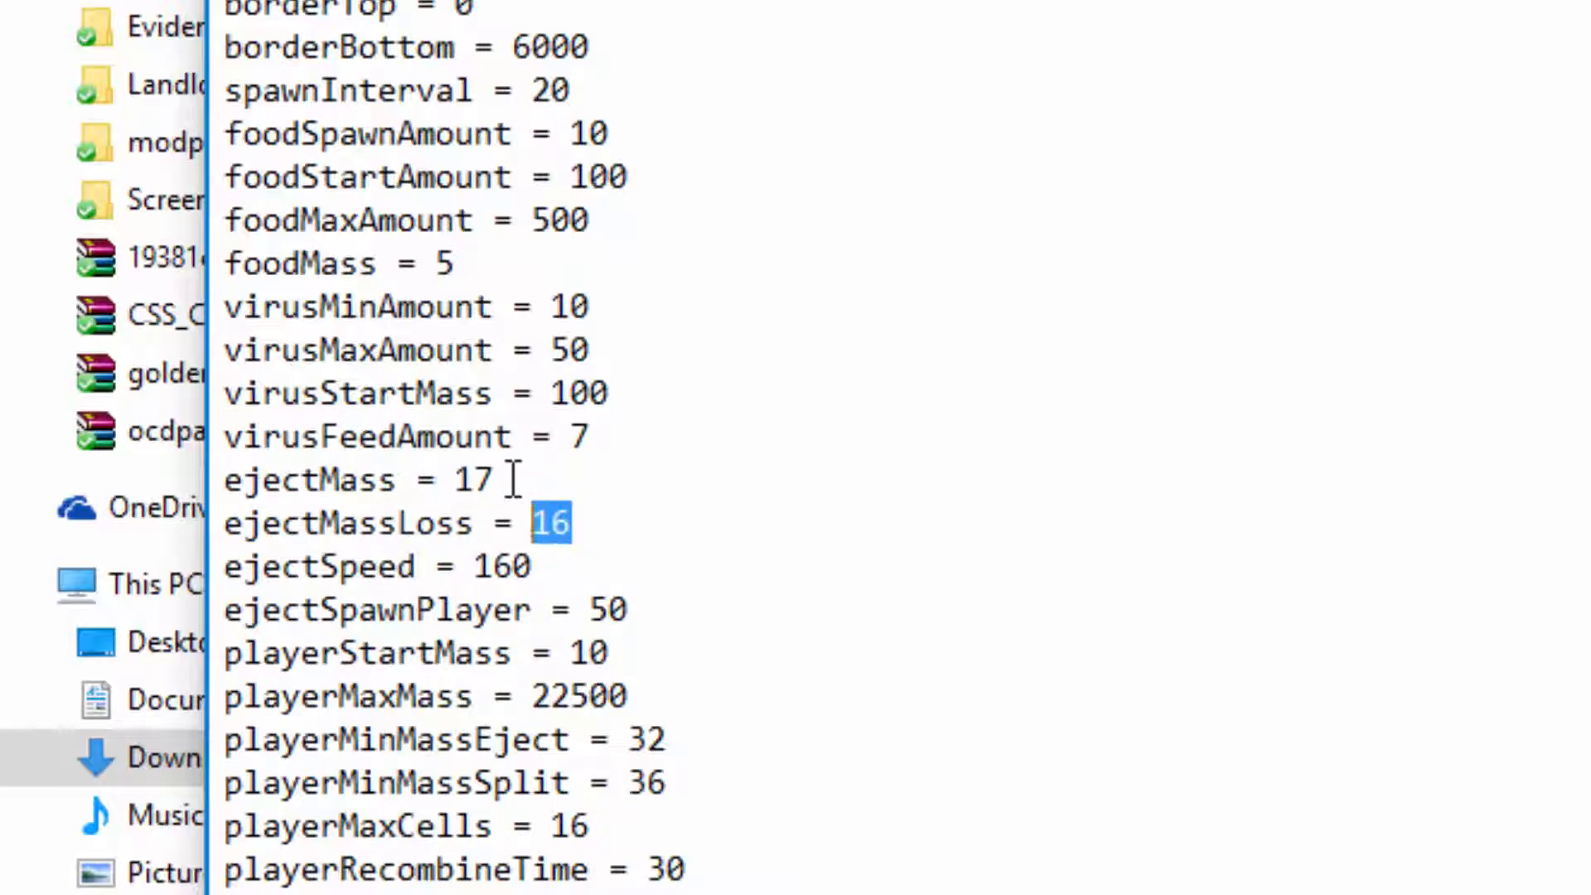
text(16)
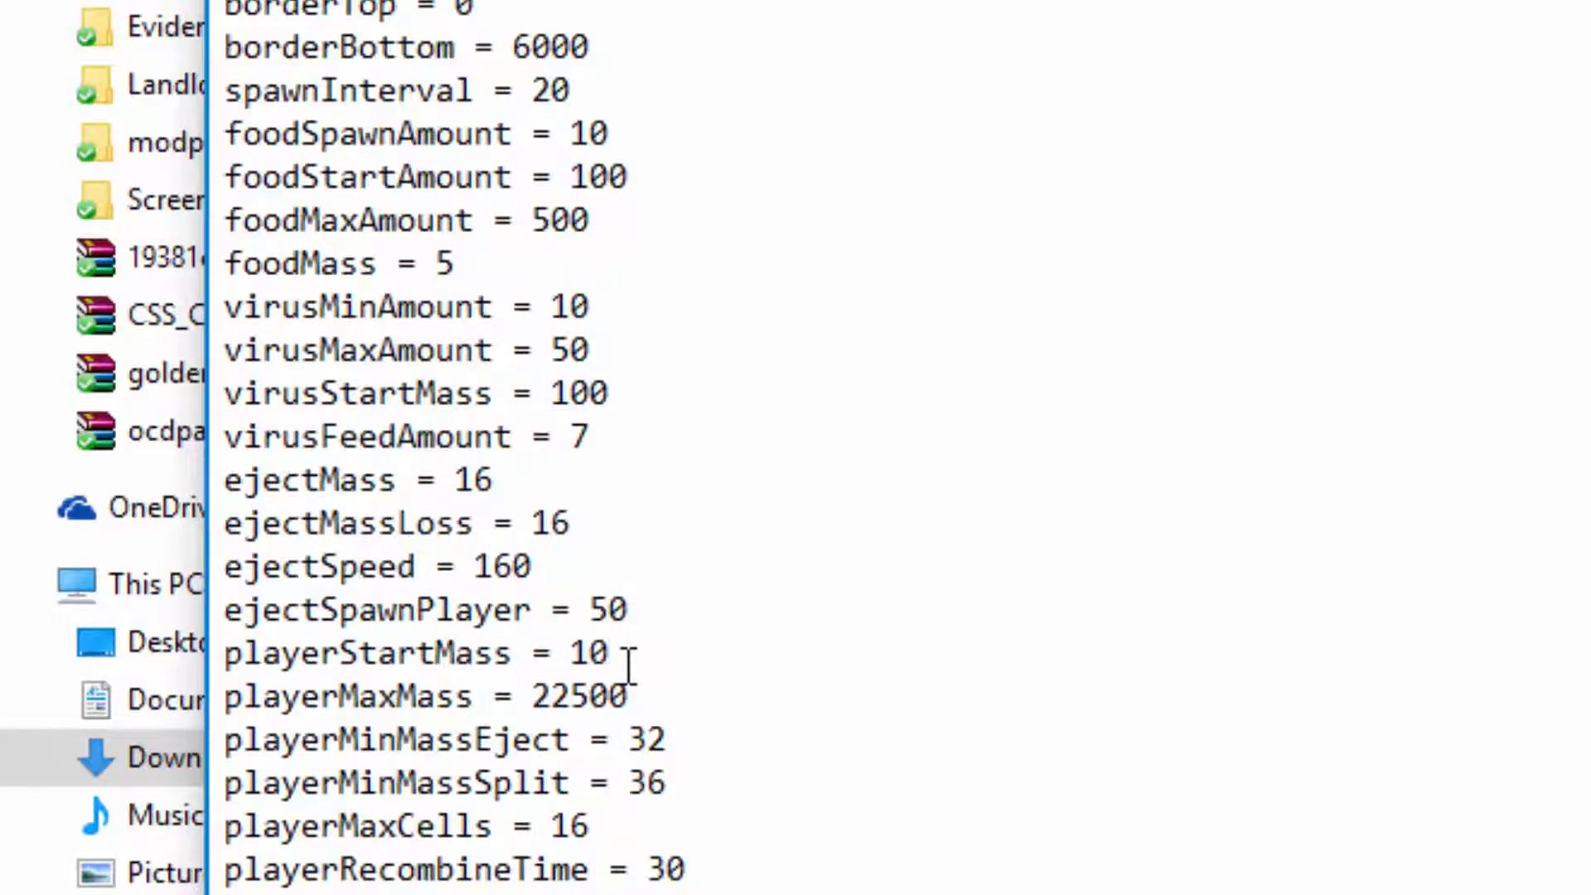
- Set playerStartMass to 30 and review the playerMaxMass value 22500
text(30)
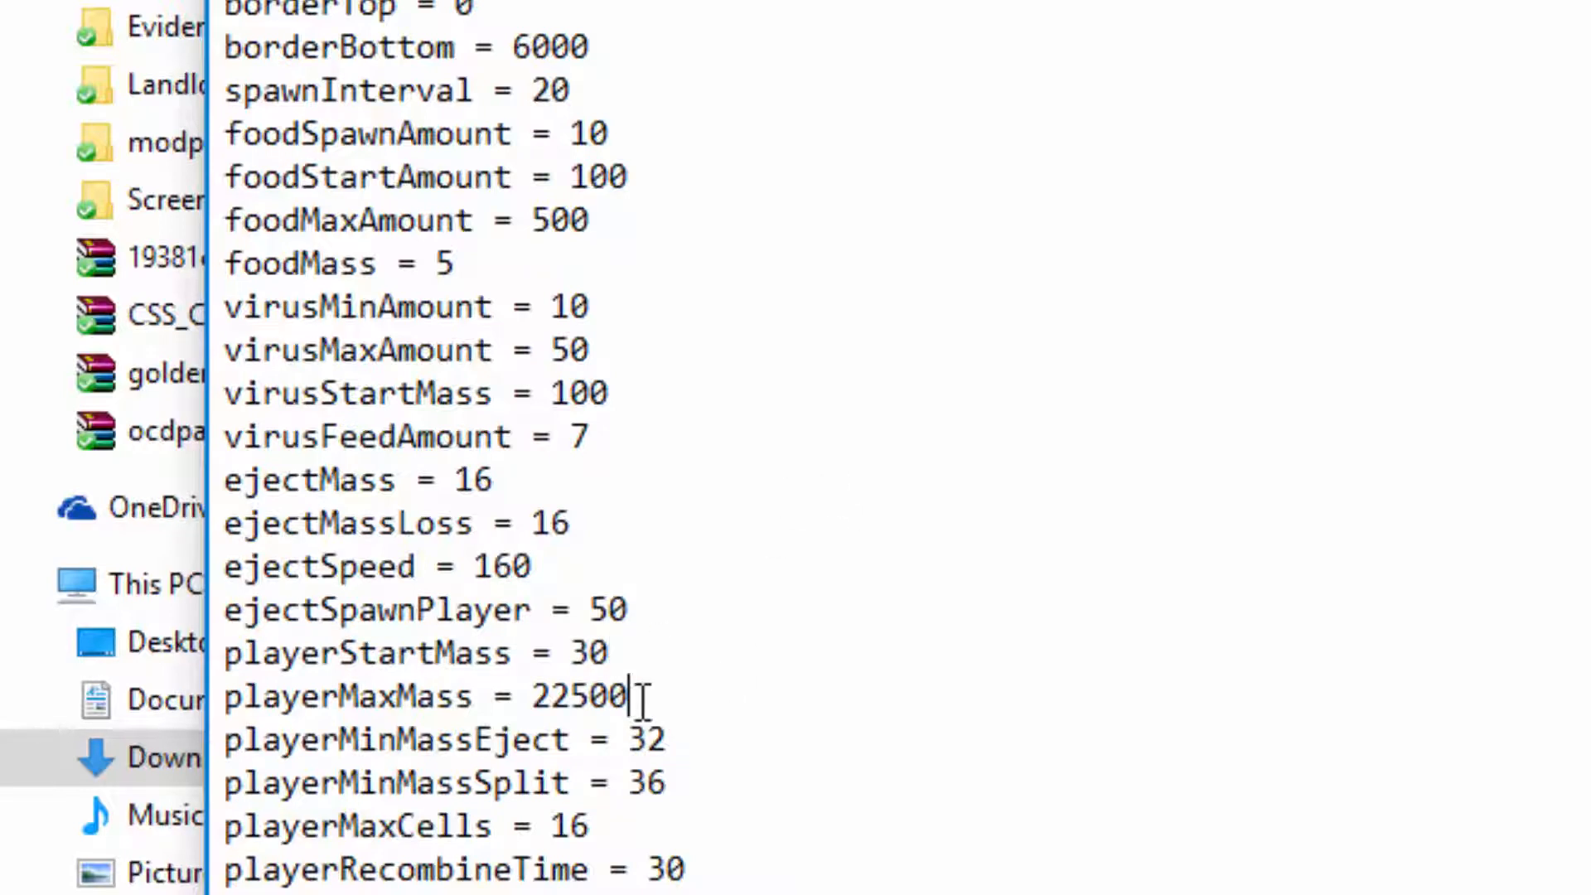
double_click(580, 696)
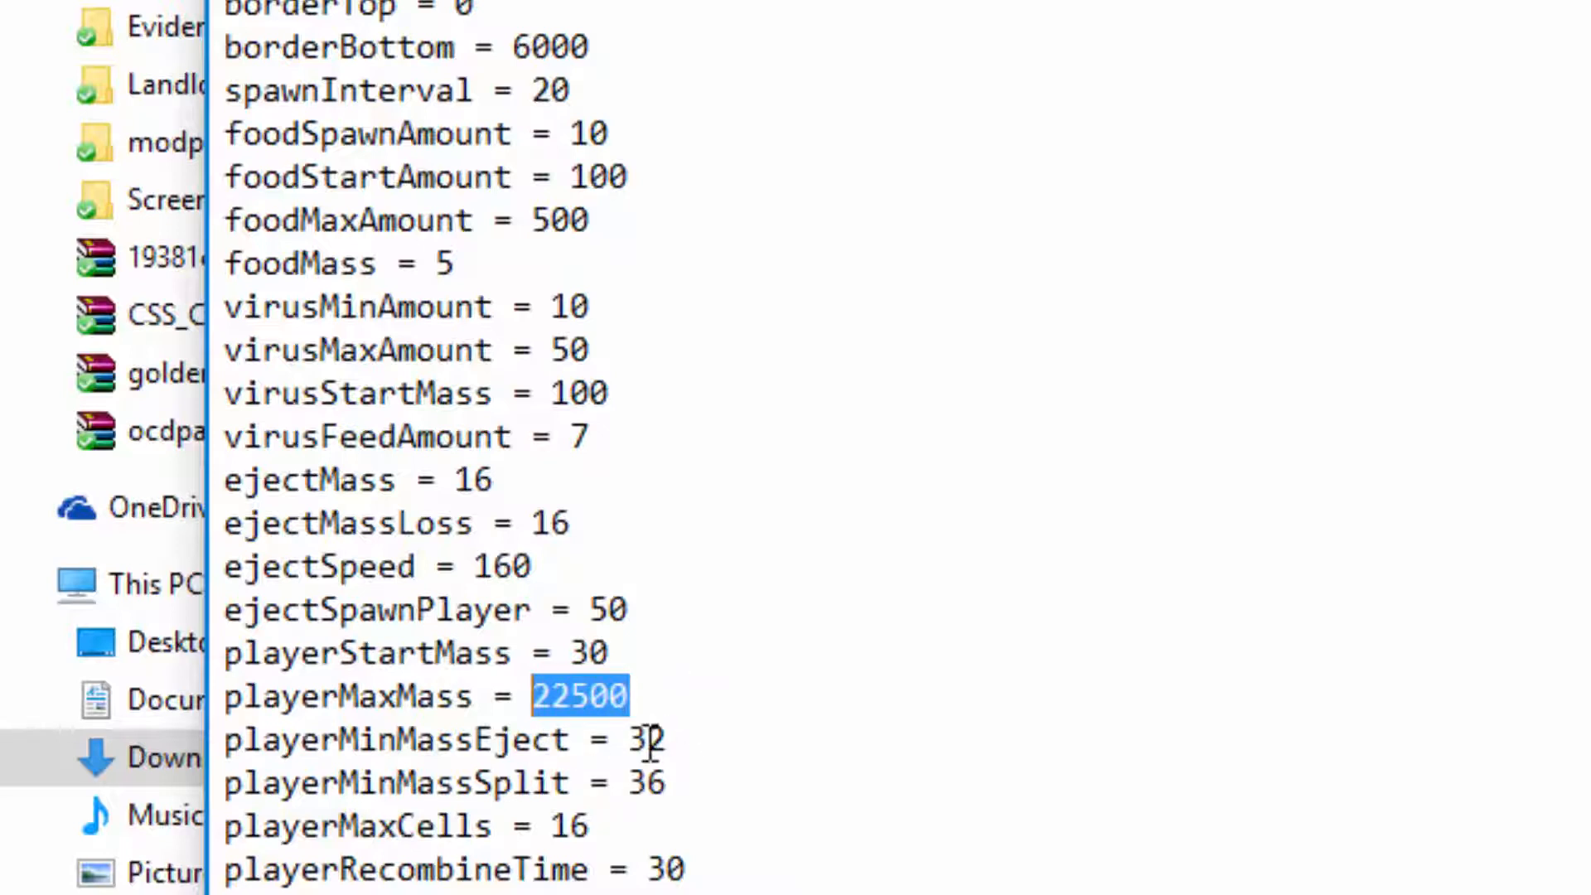
click(640, 695)
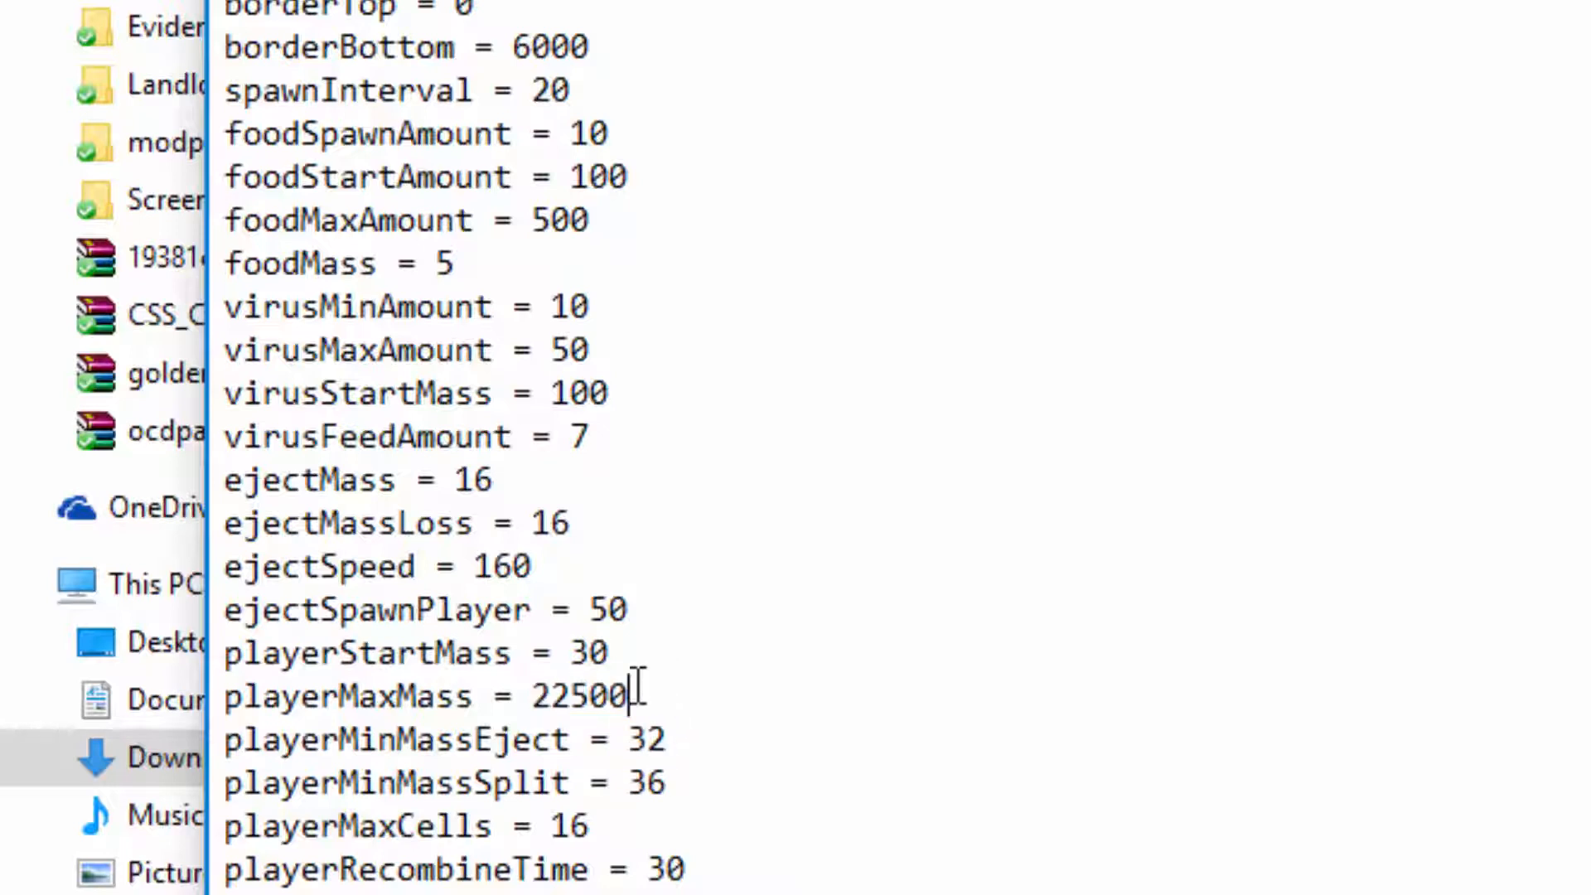
double_click(580, 696)
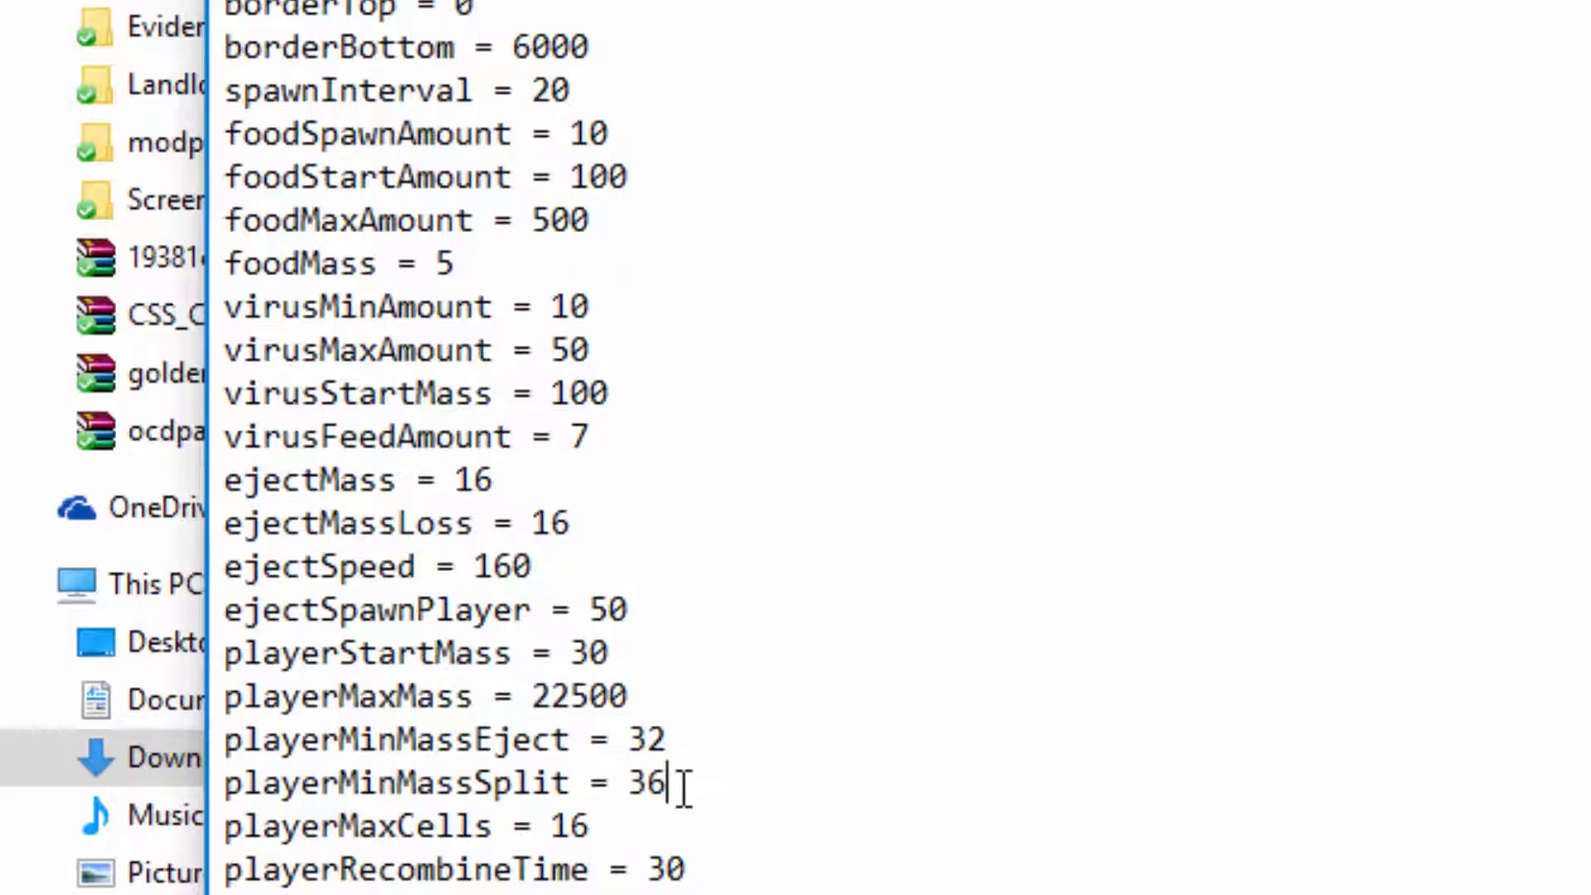
- Review playerMinMassSplit 36 and playerMaxCells, scrolling to the end of the file
double_click(645, 783)
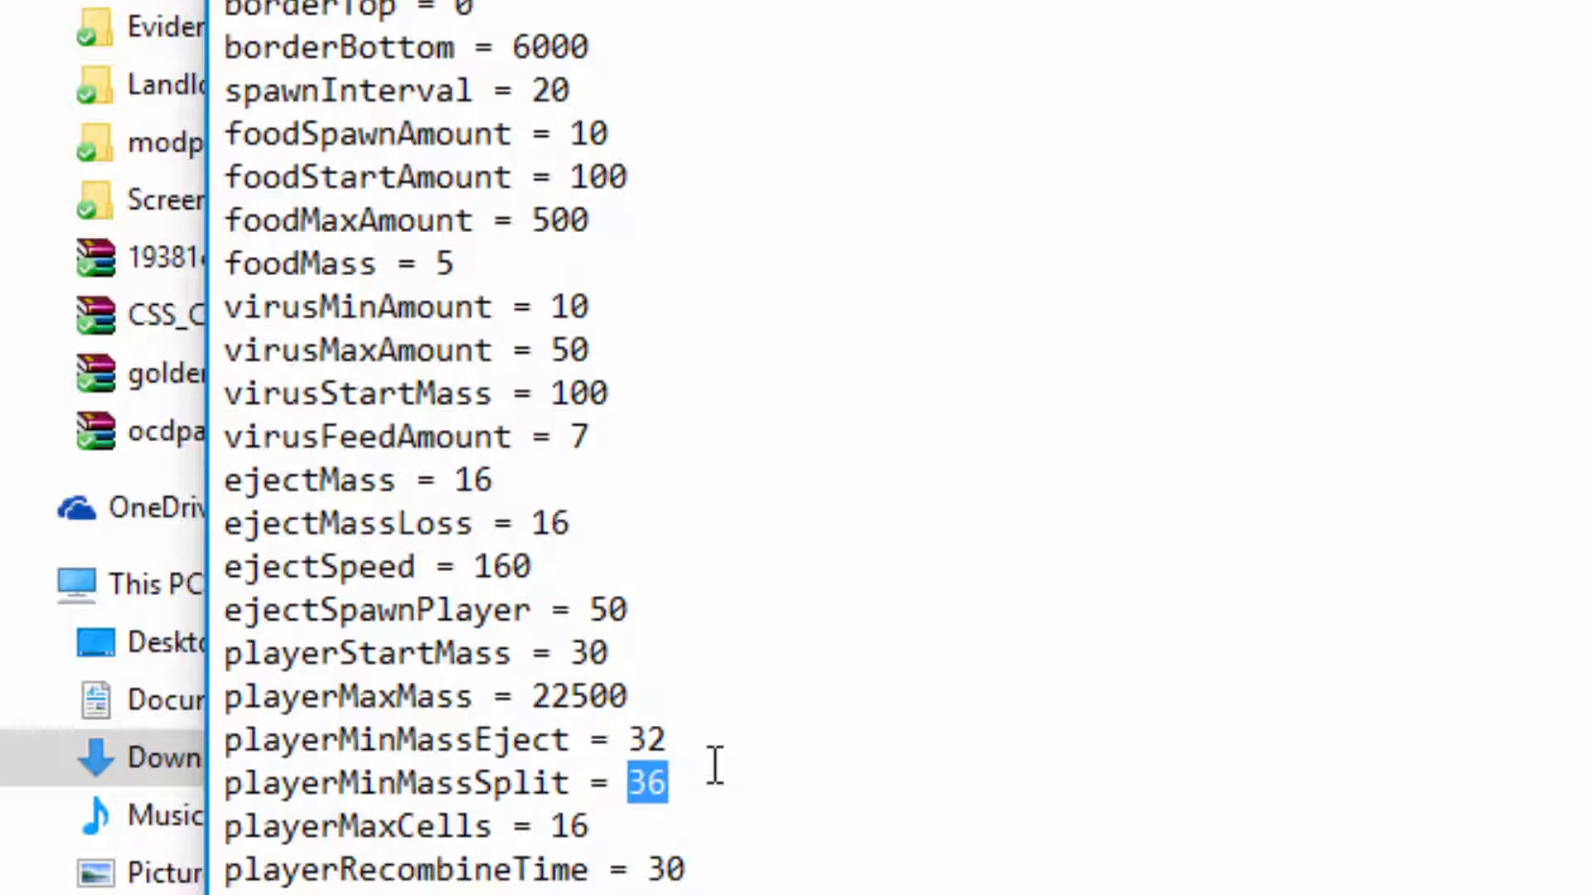
click(666, 783)
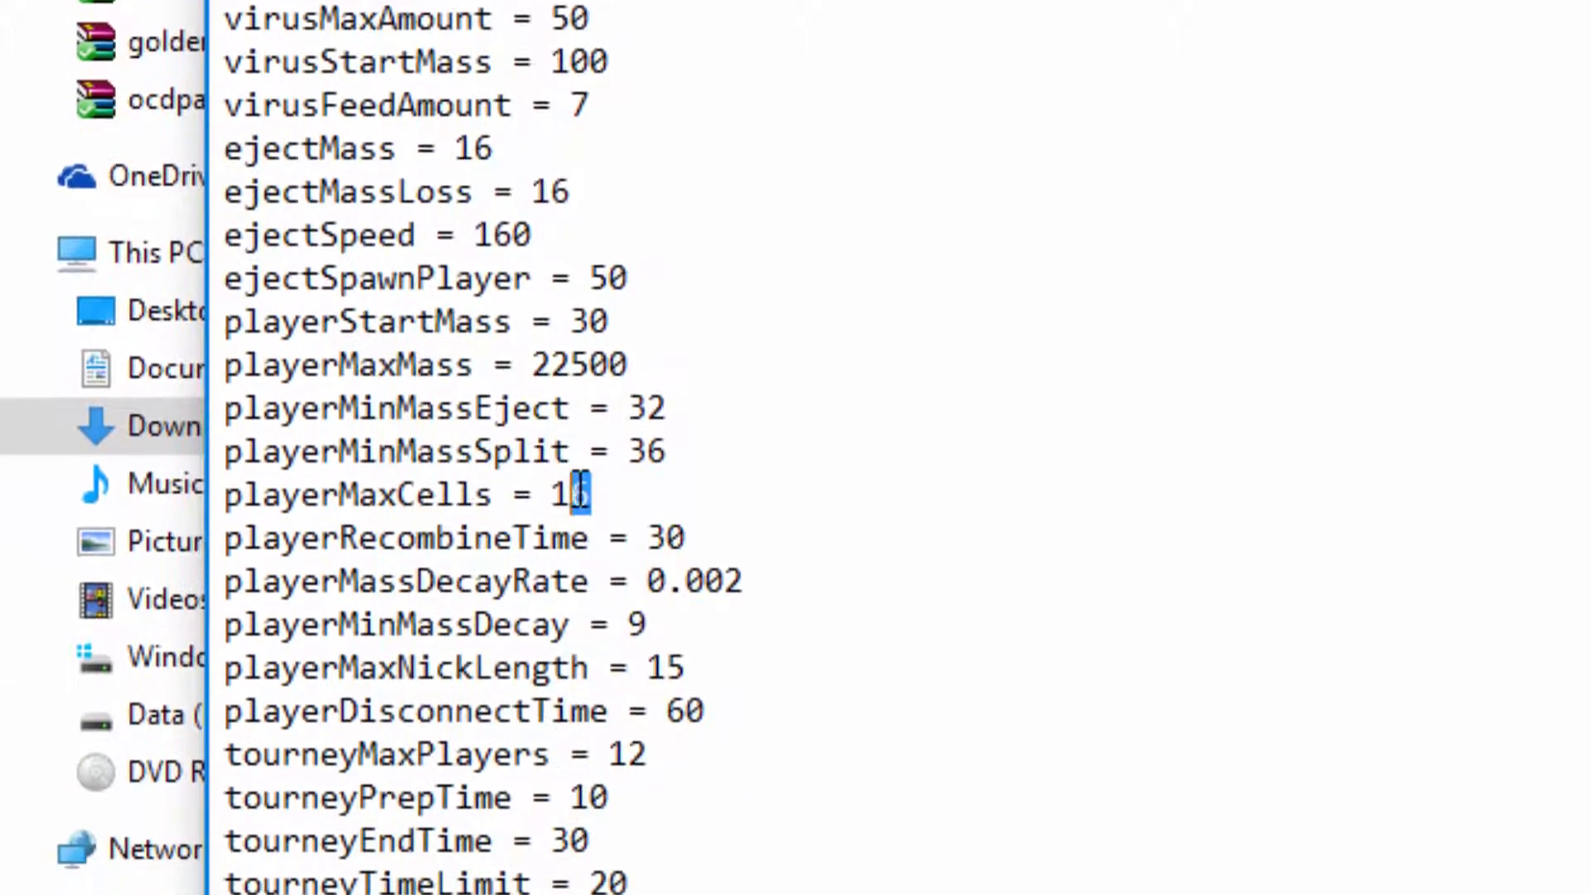
scroll(down, 3)
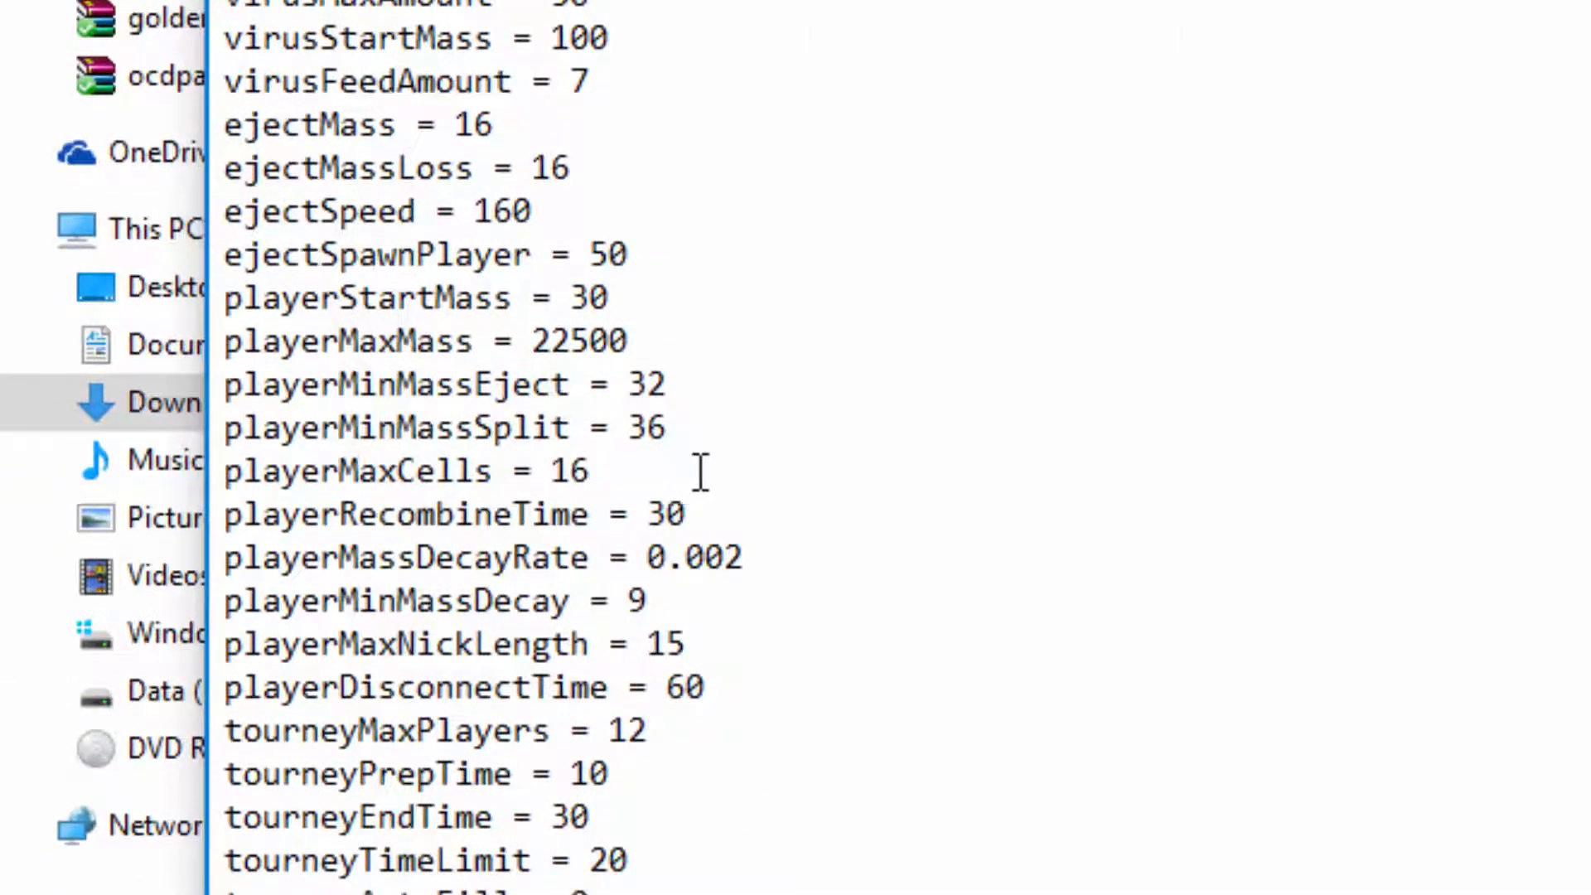
mouse_move(426, 741)
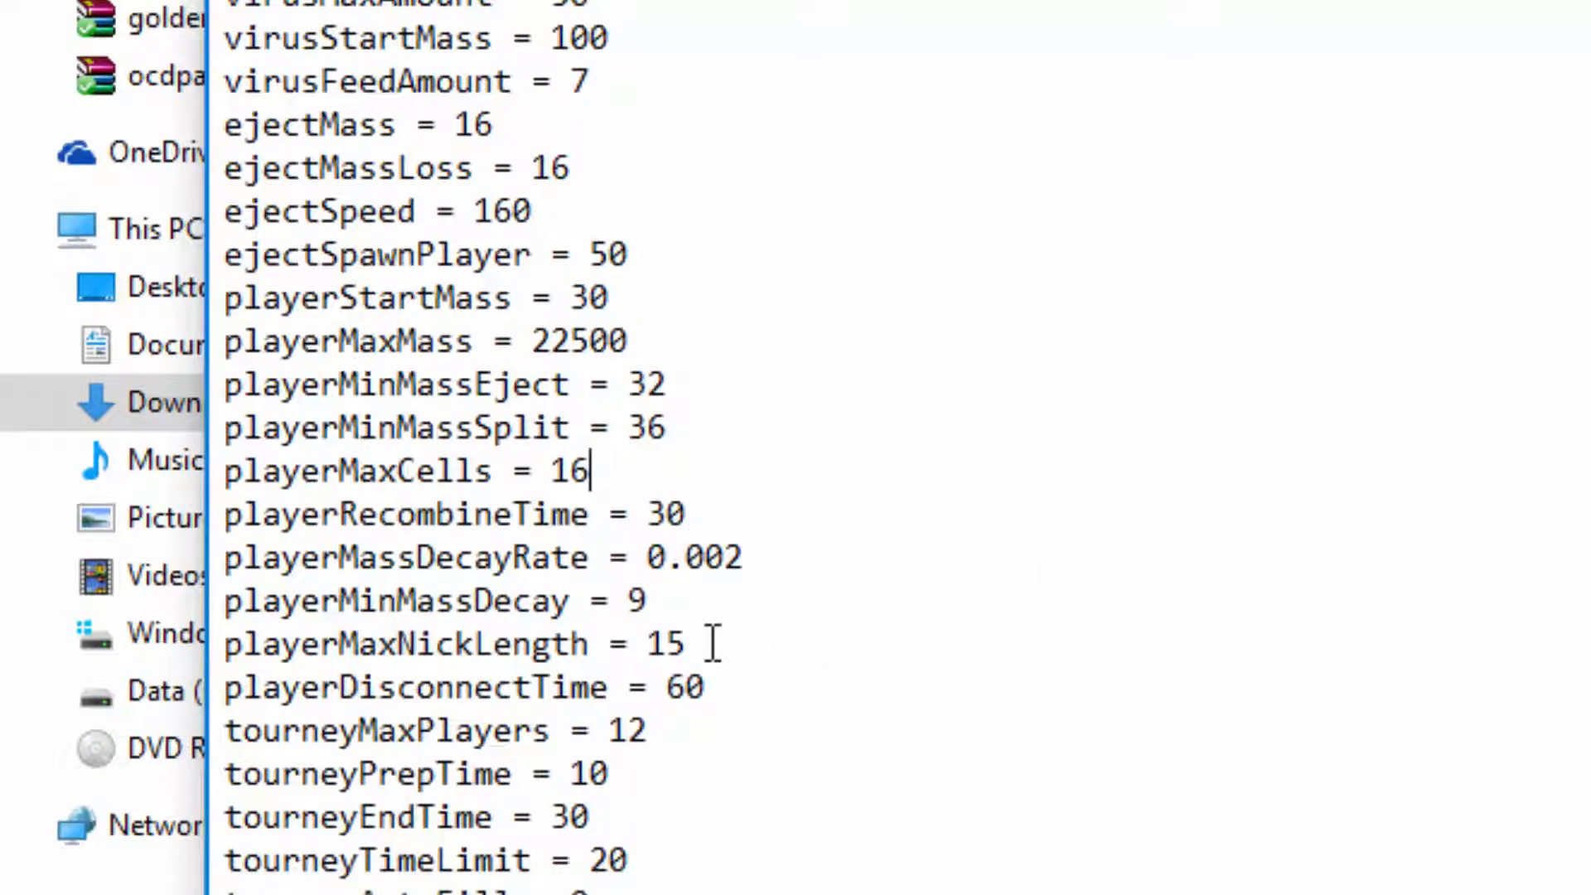
click(689, 645)
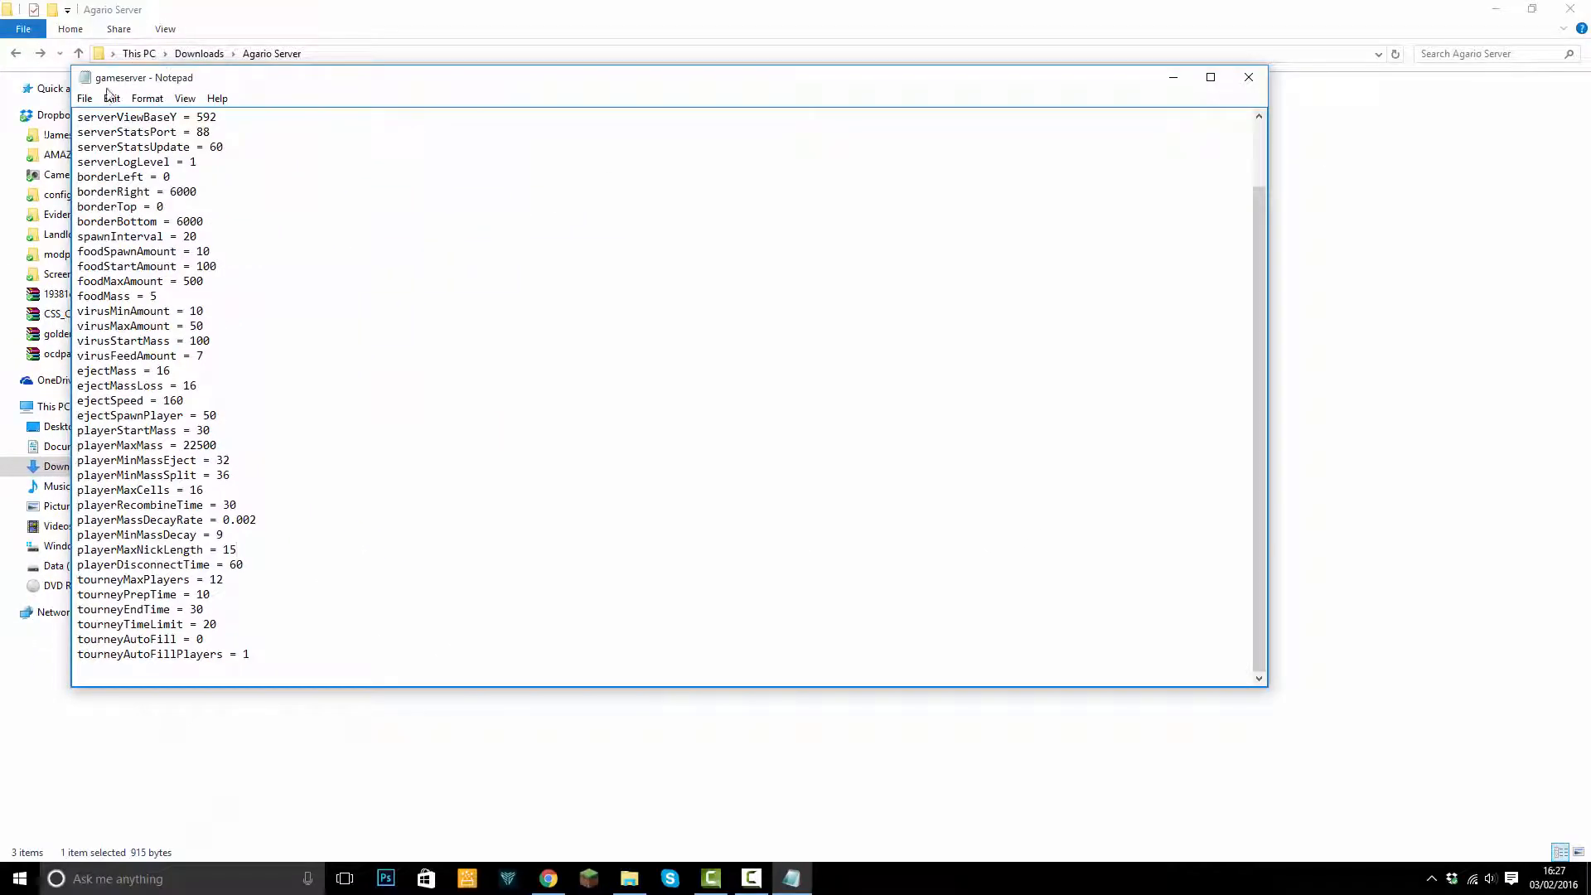
- Save and close gameserver, then launch the Ogar server application again
click(84, 98)
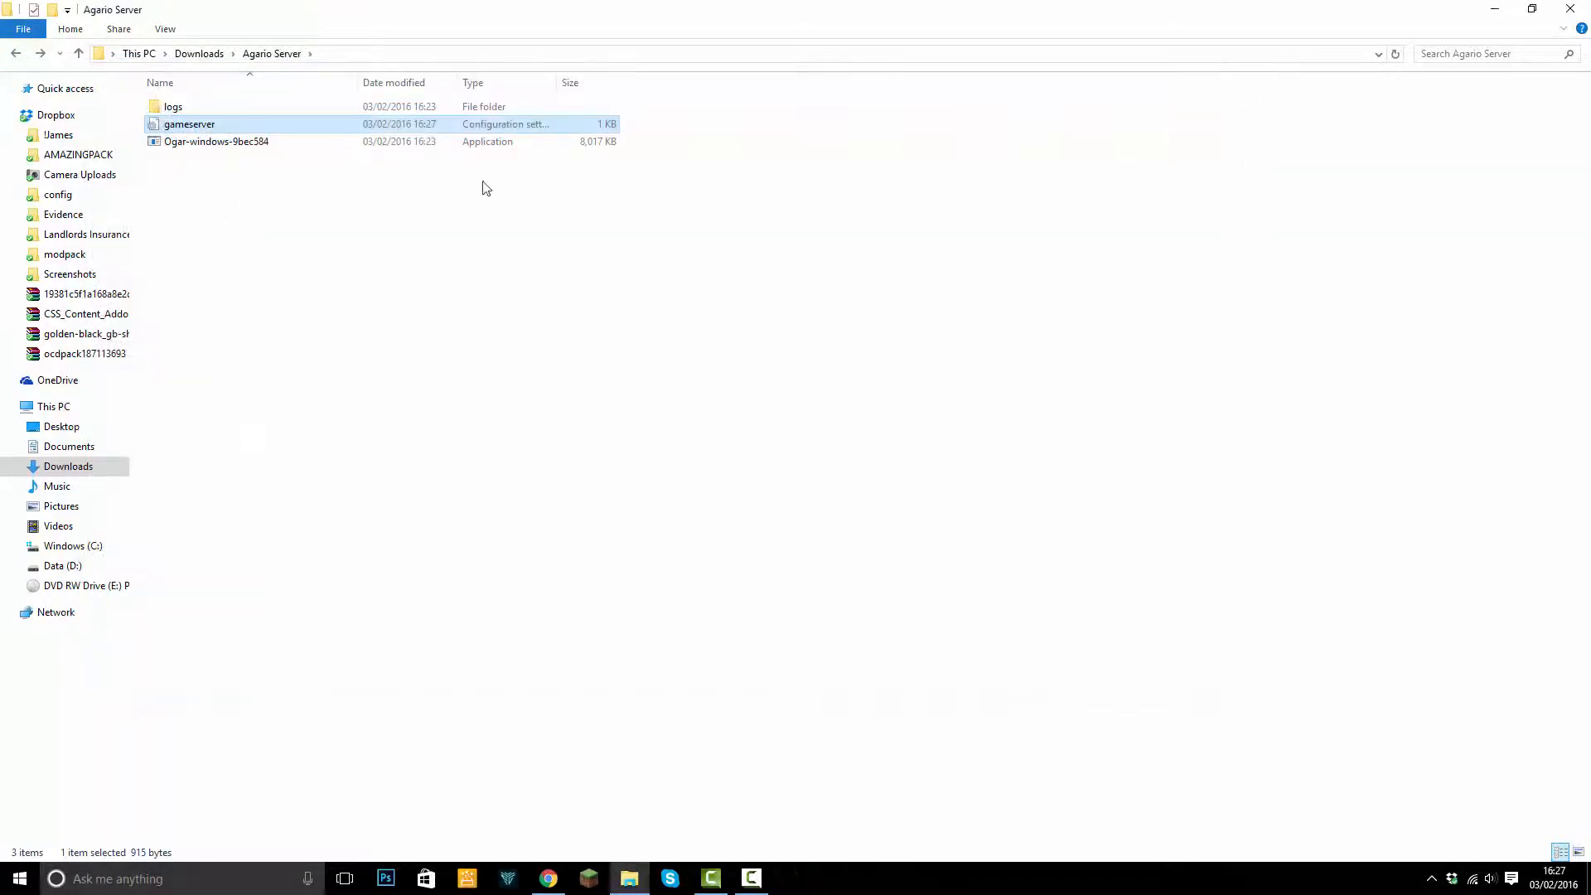
double_click(216, 141)
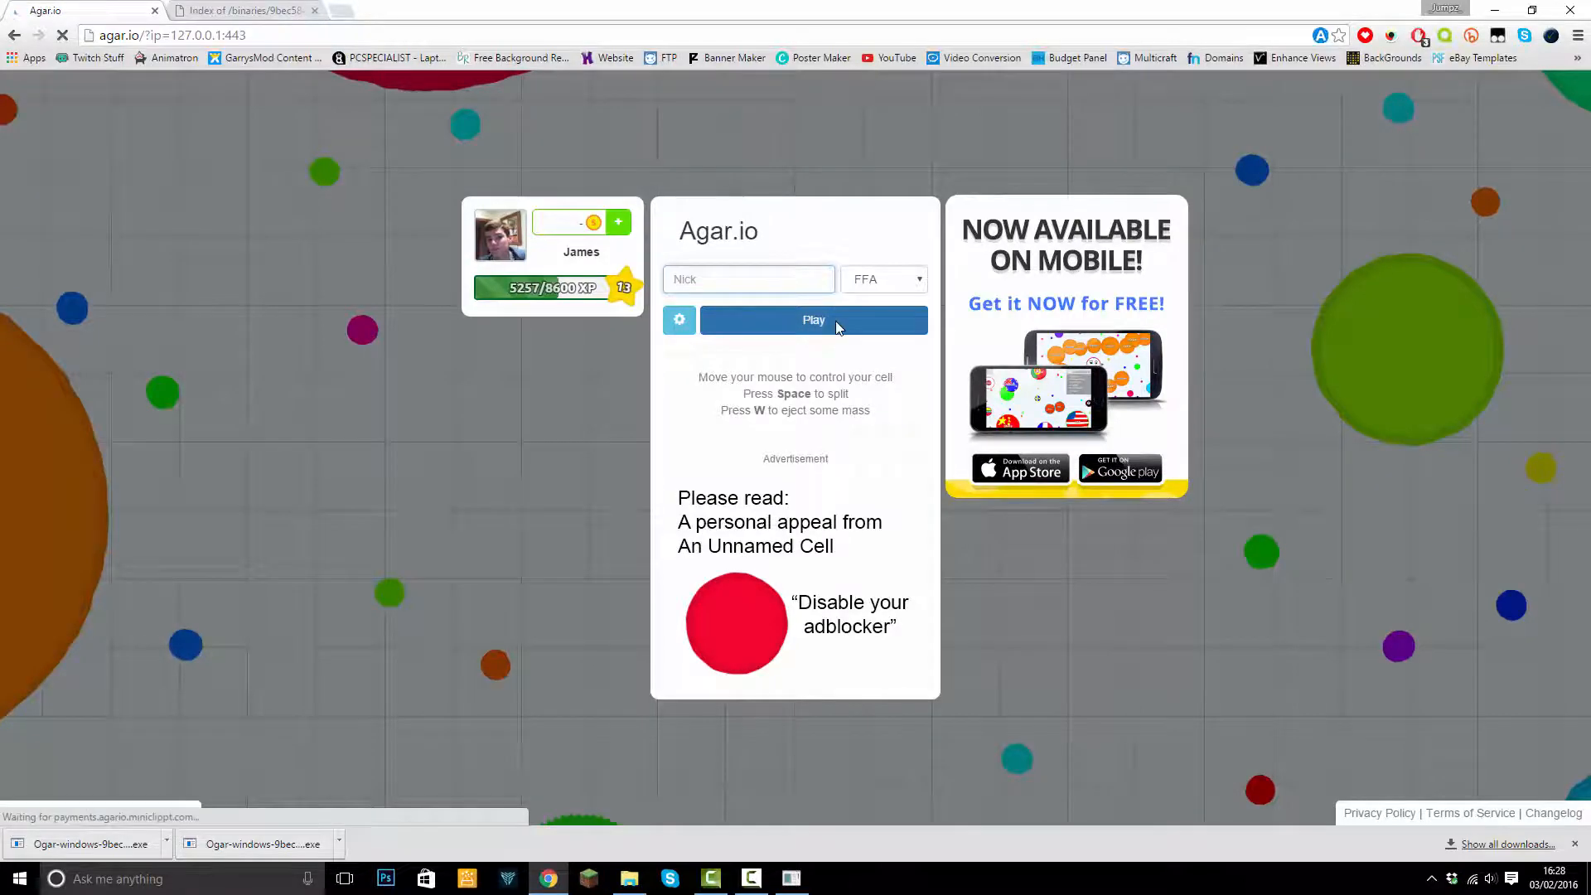
- Play on the local server, where bot1, bot2 and bot3 now show on the leaderboard
click(812, 320)
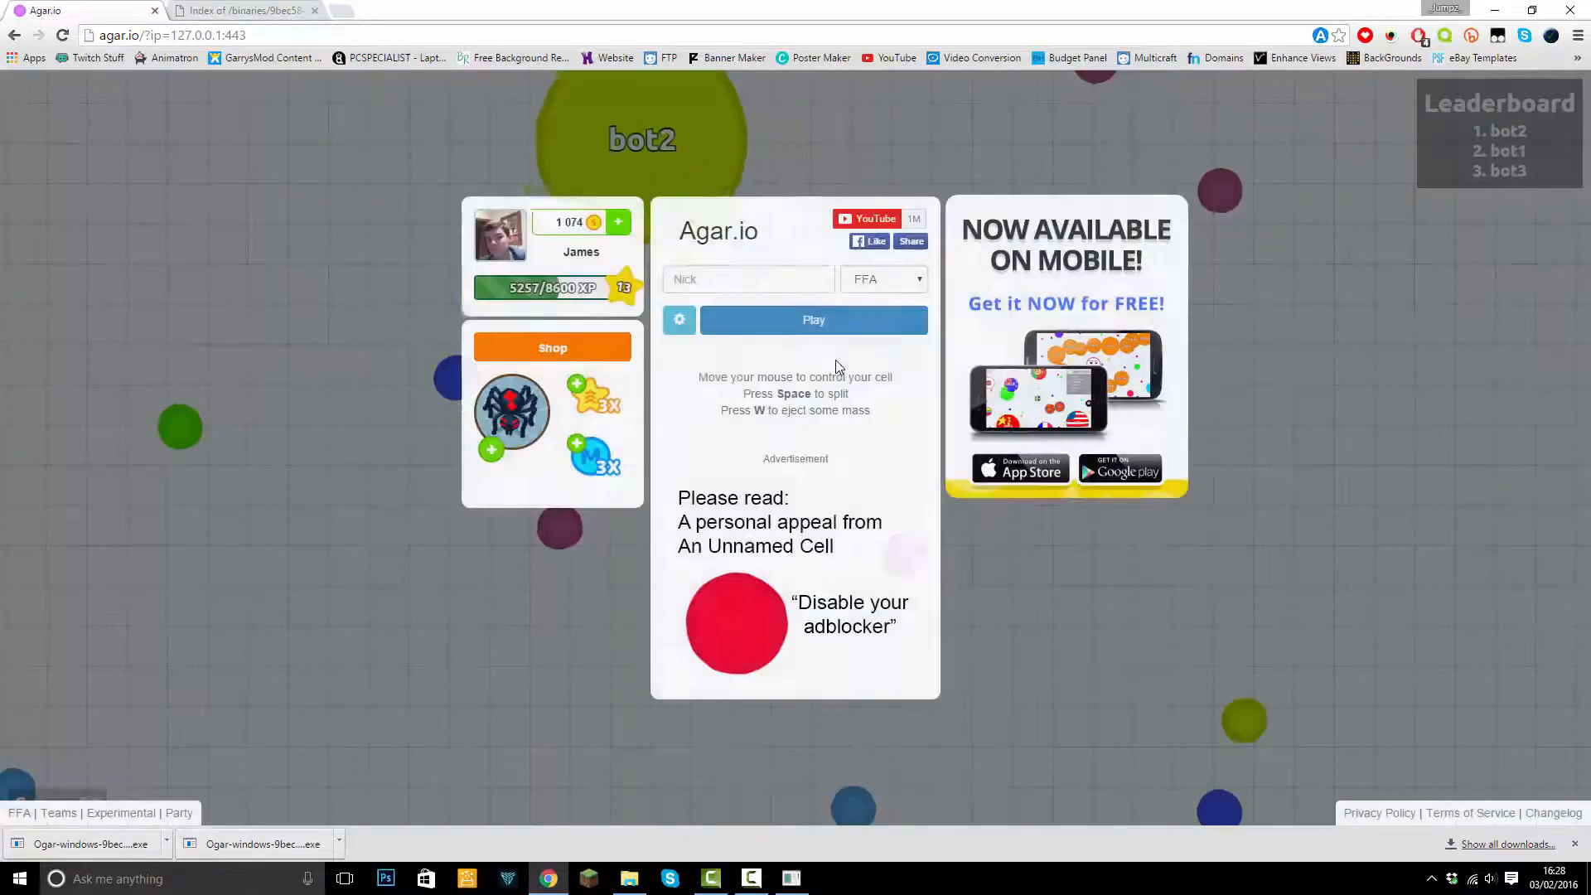
click(812, 320)
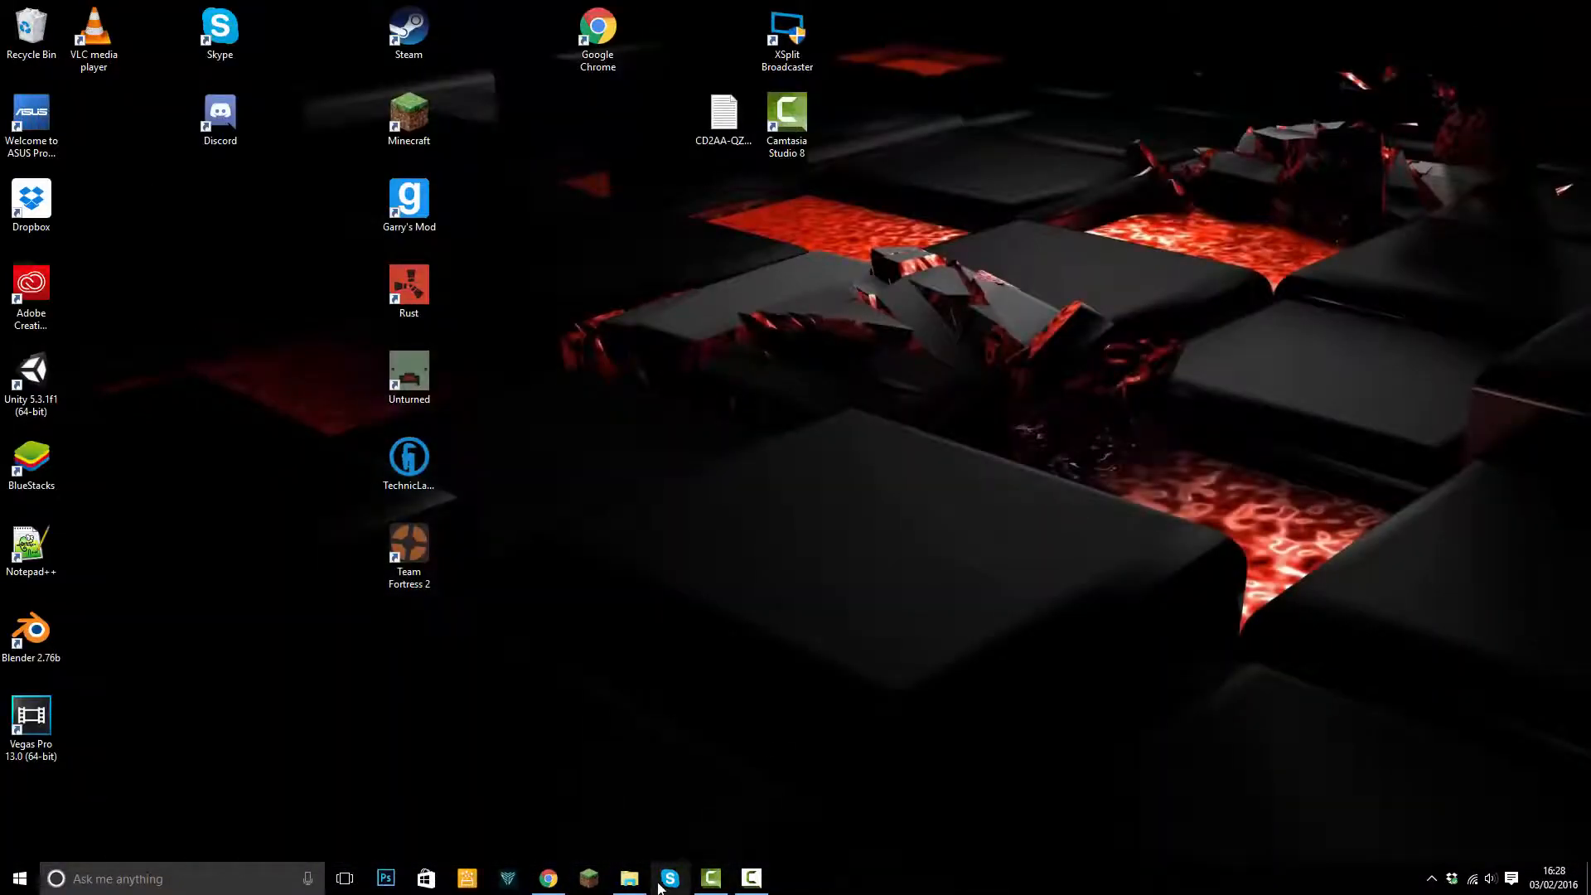
- Create a text file named botnames in the Agario Server folder and view it in Notepad
click(630, 878)
text(b)
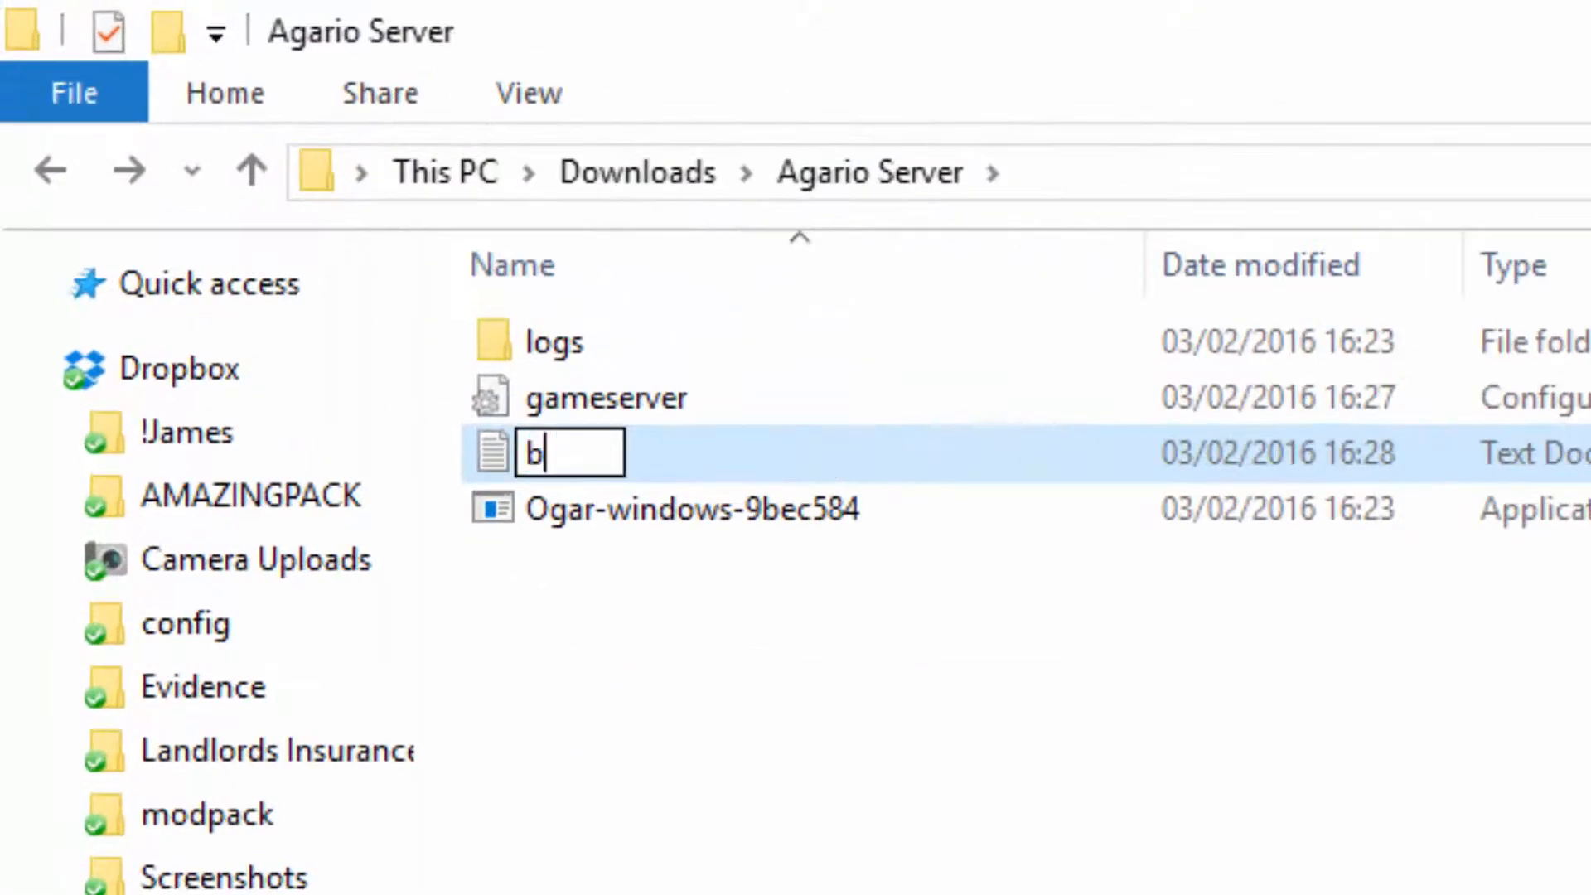
text(otnames)
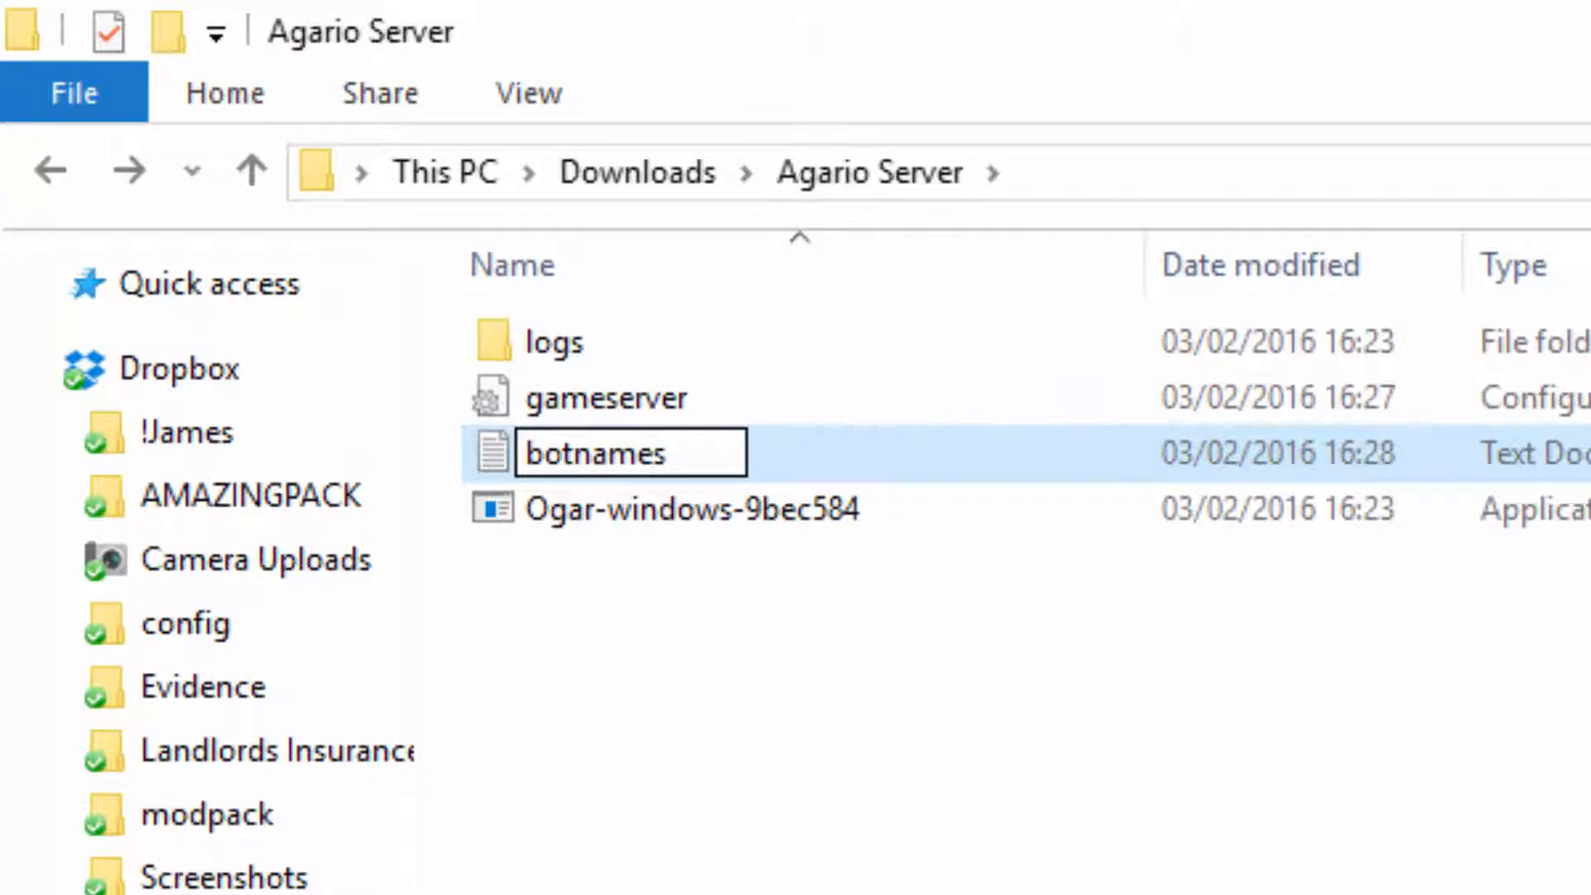
double_click(596, 453)
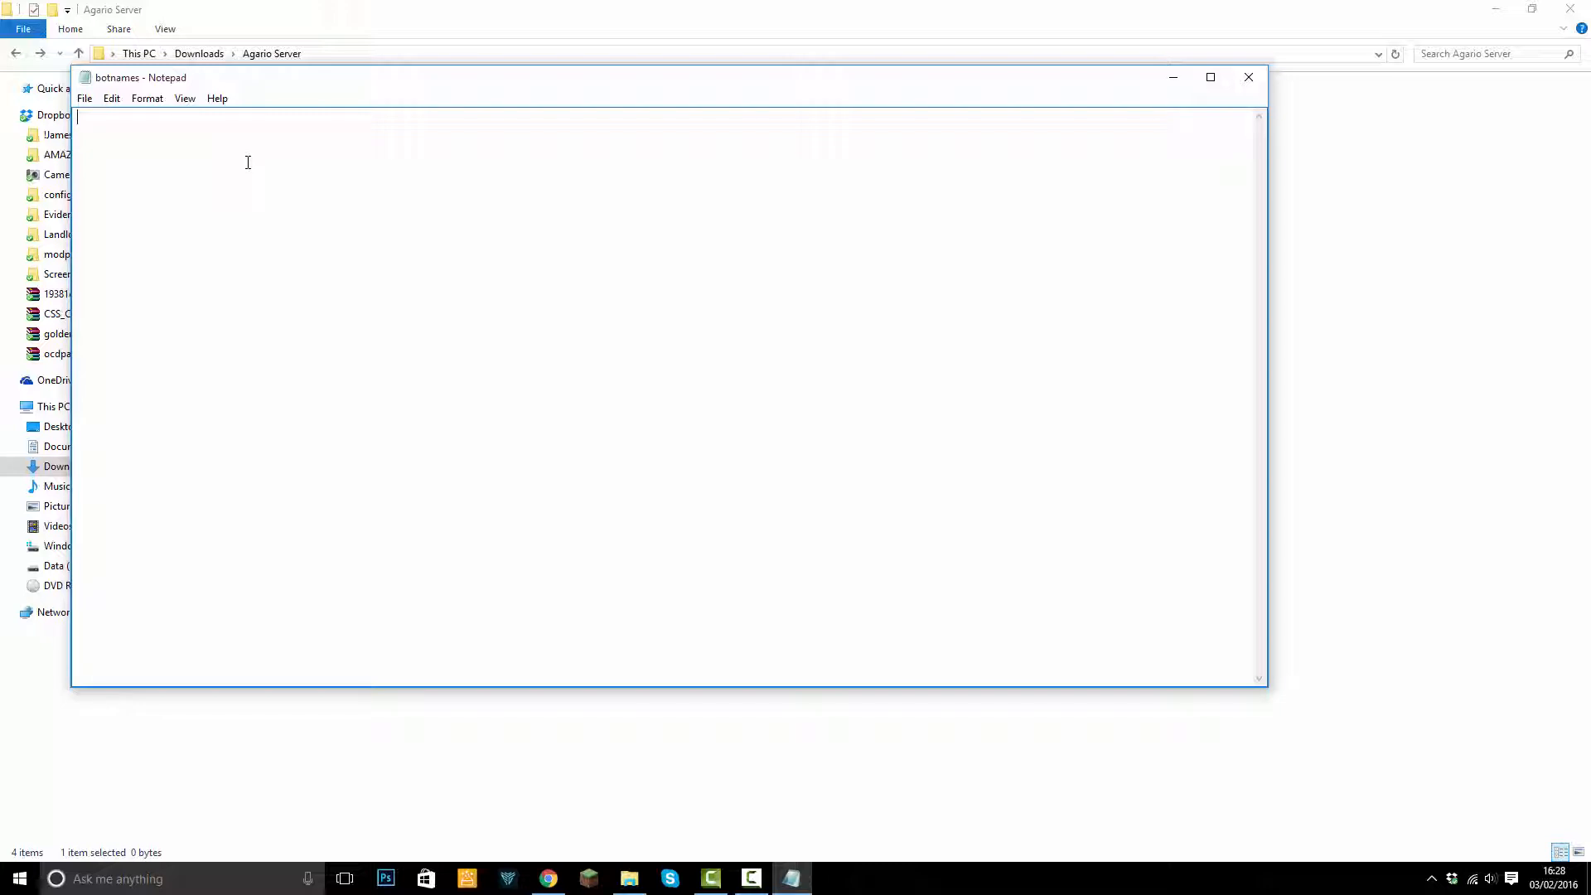
- Close the new botnames file in Notepad, discarding the test text 'G' / 'awedcf' without saving
text(G)
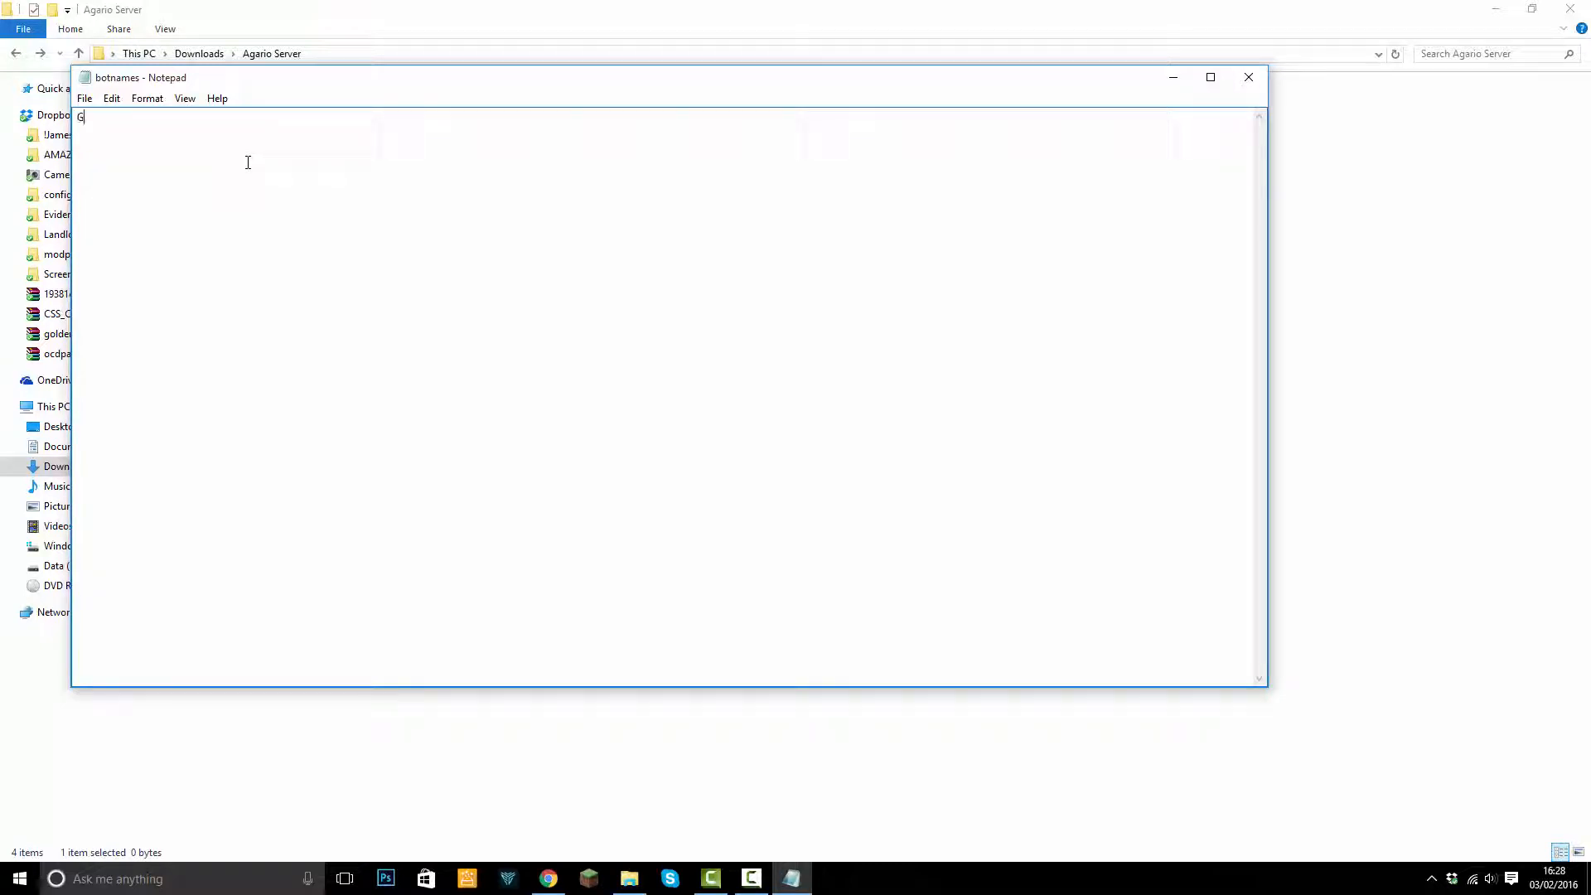
text(awedcf)
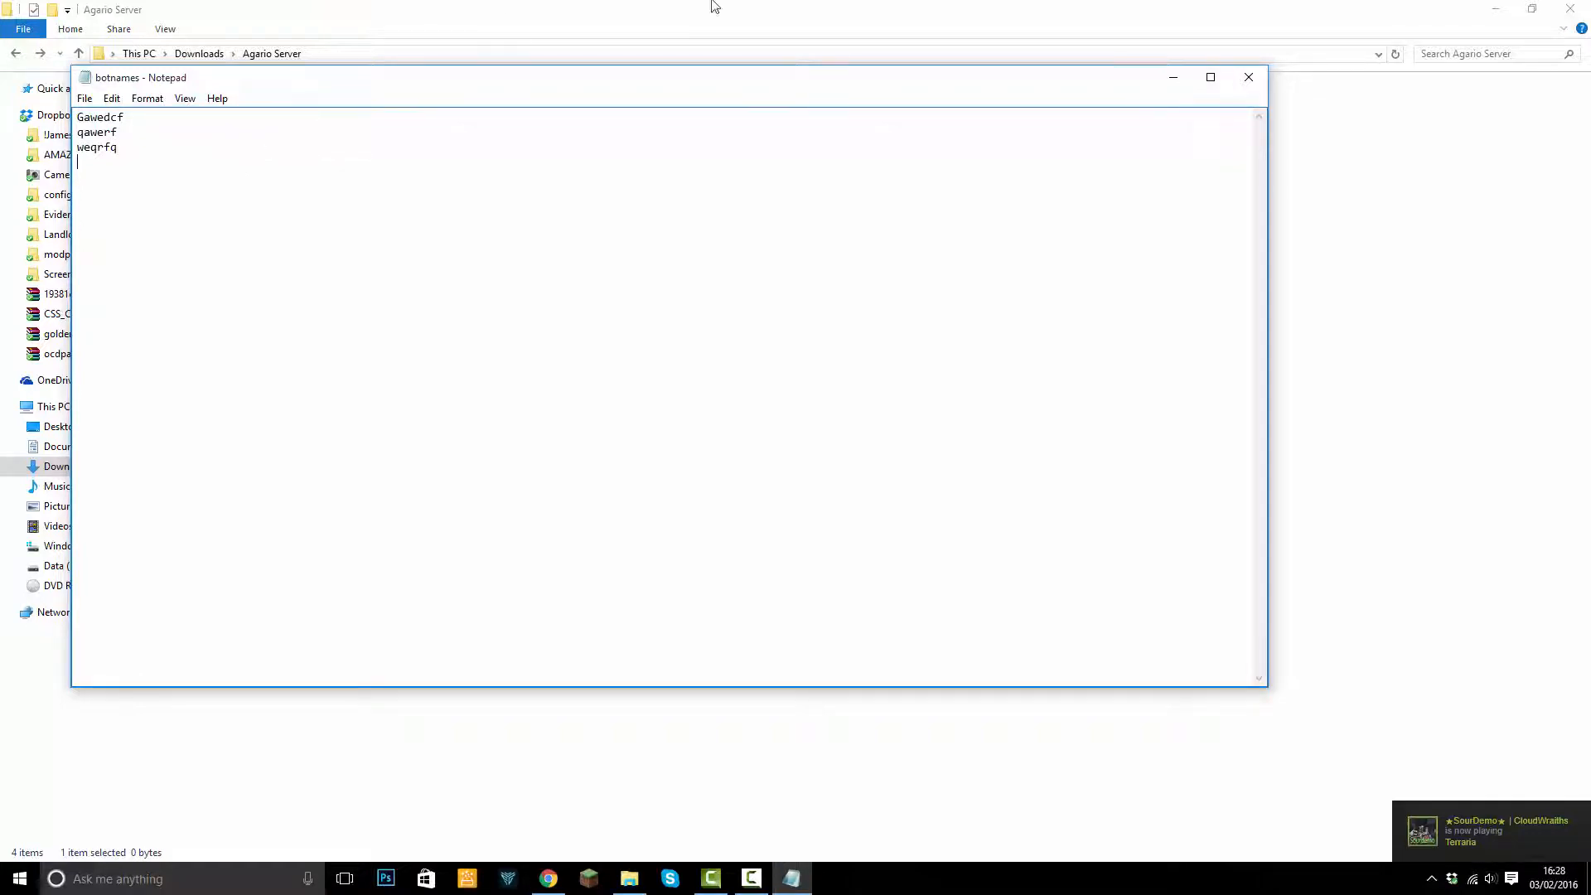
click(1248, 78)
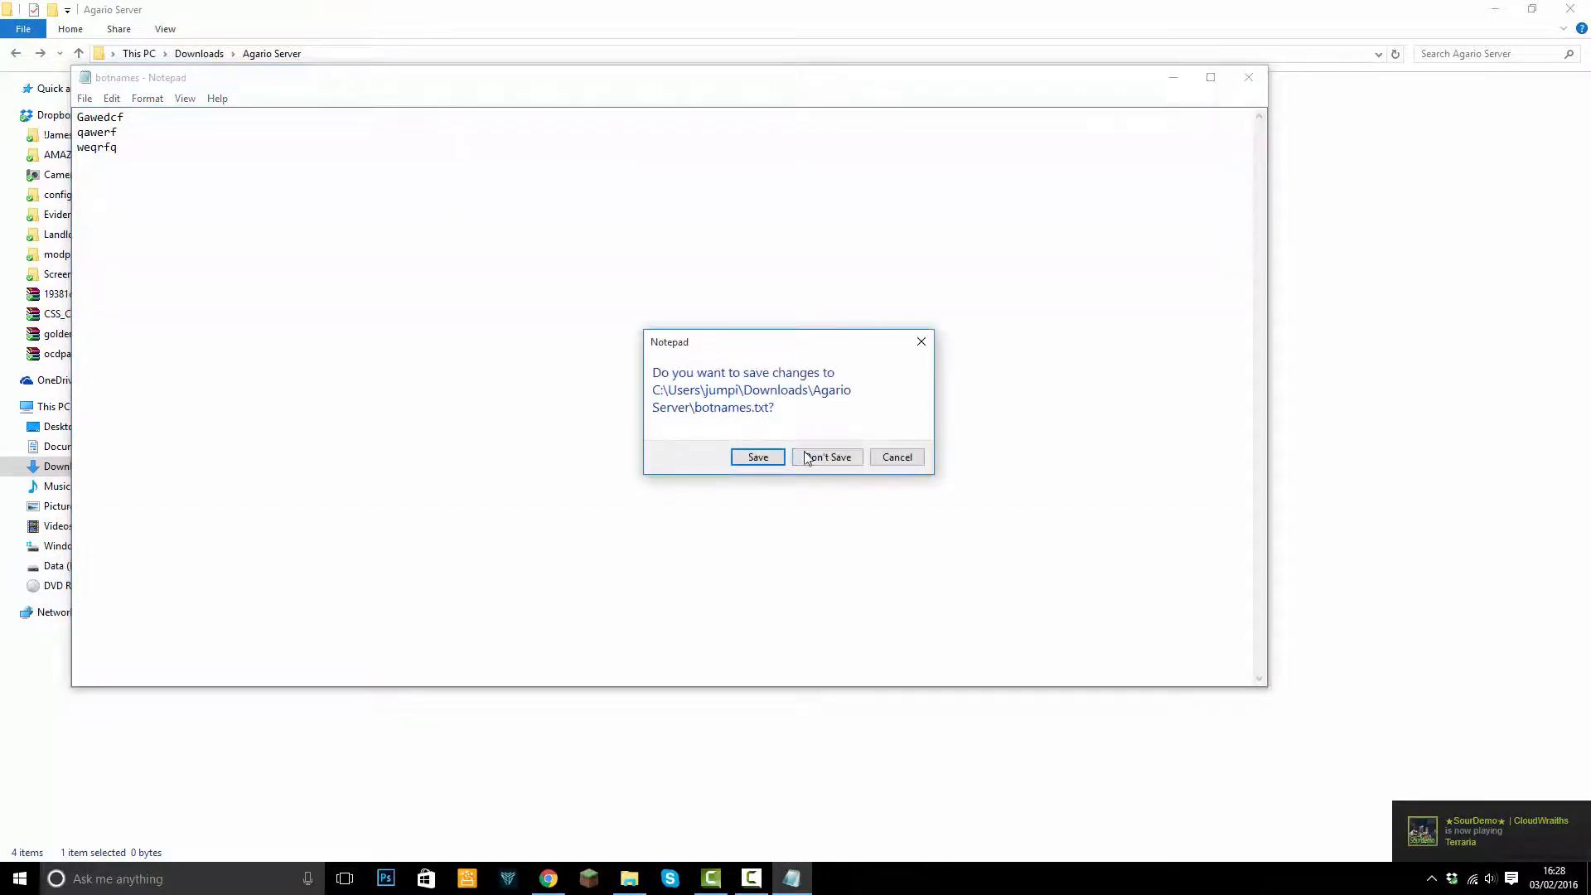
click(825, 458)
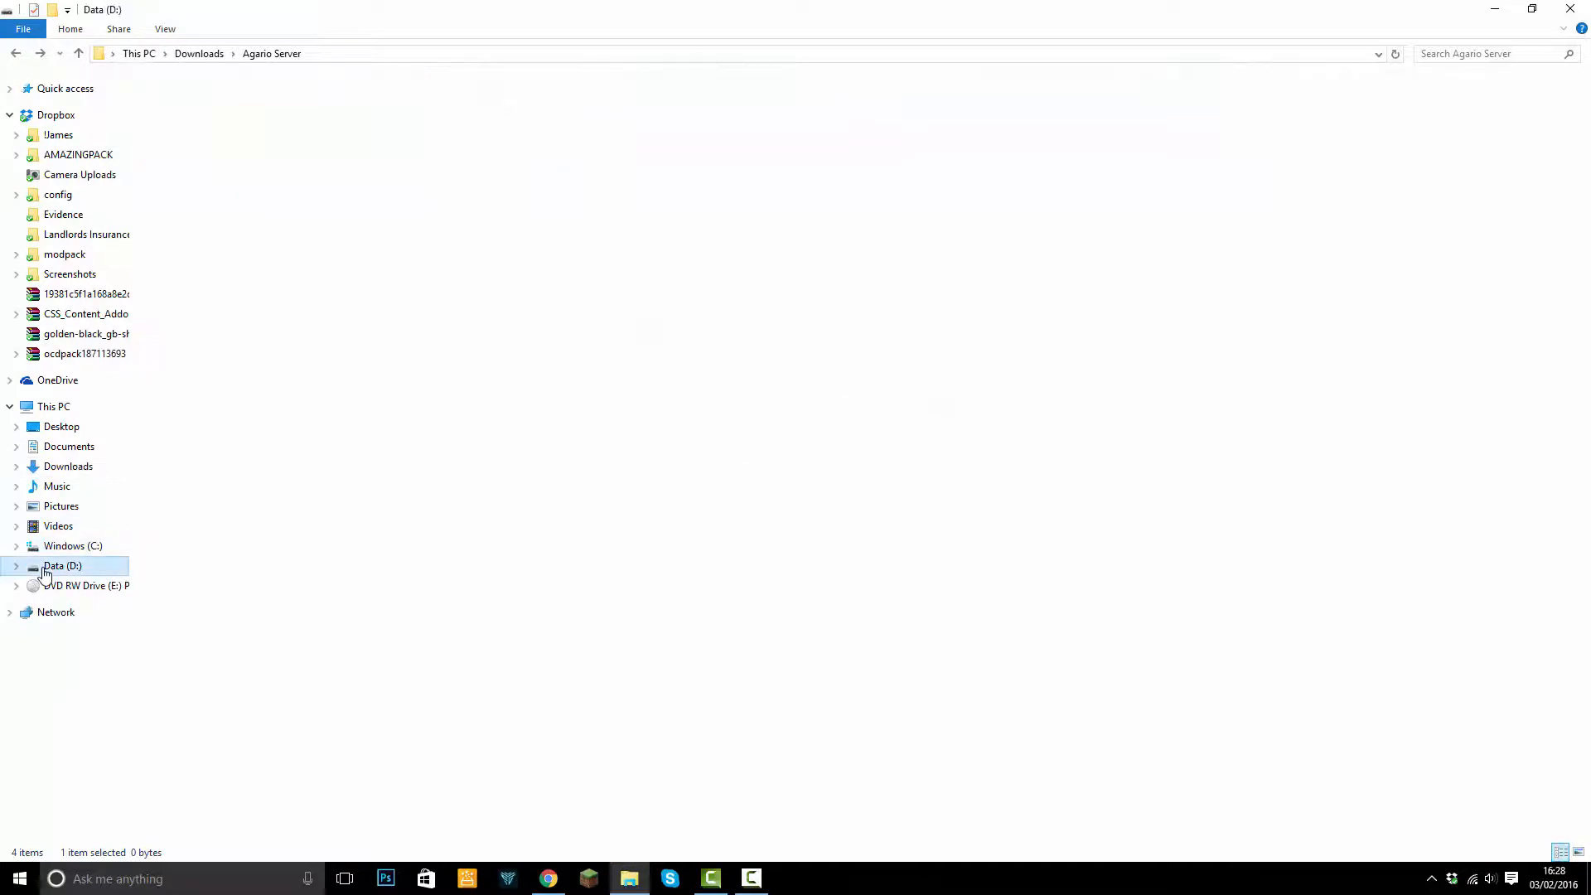
- Open the existing botnames.txt from D:\Agario\Agar.io Server and look through its bot names
double_click(62, 565)
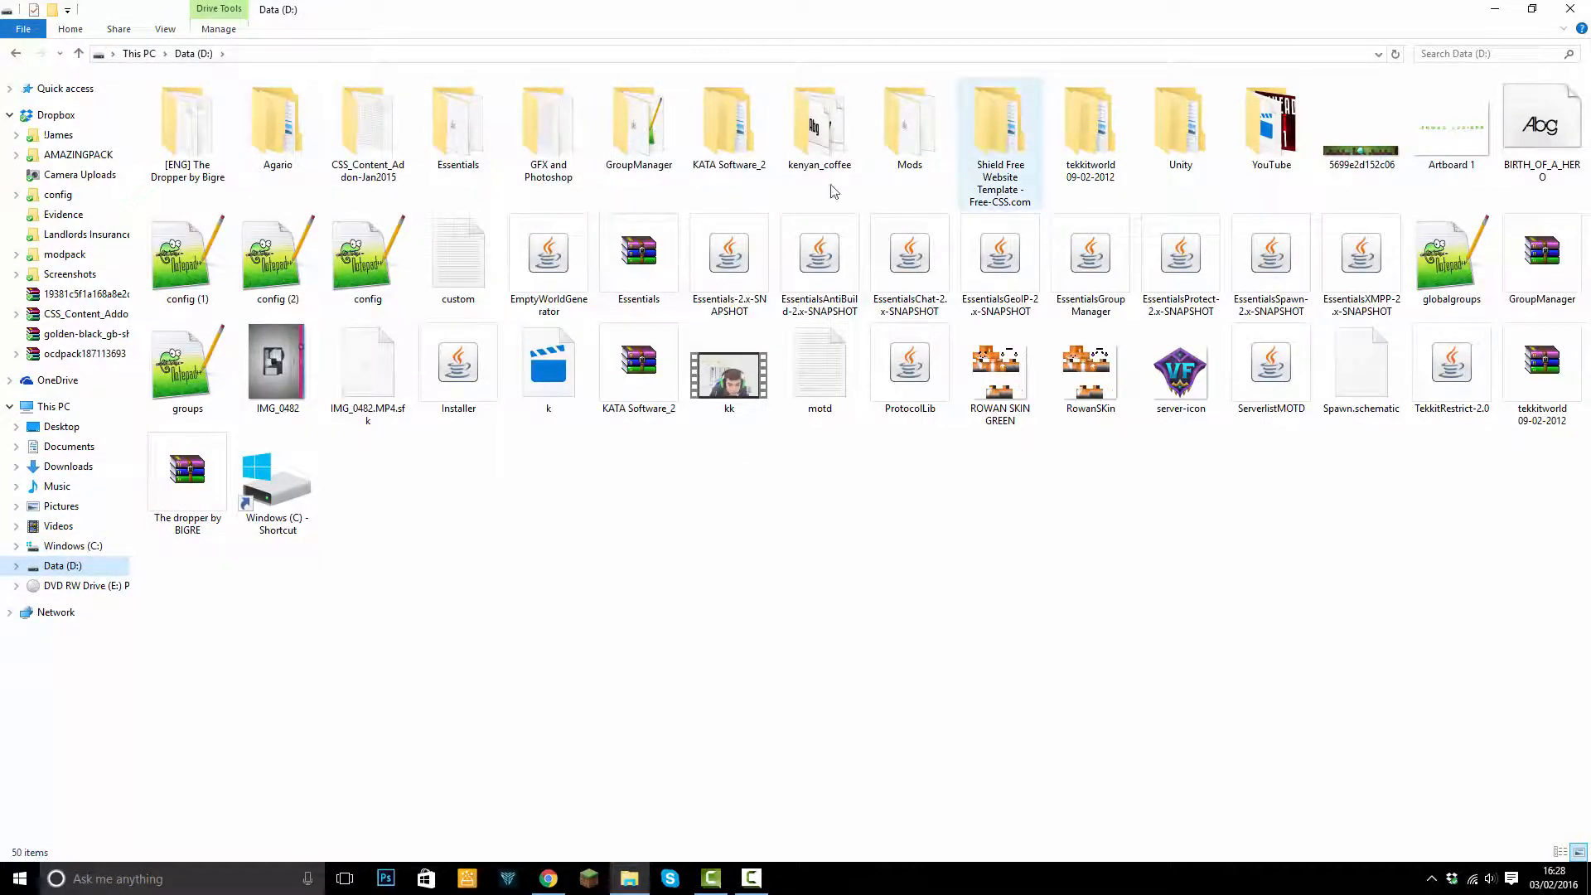
double_click(276, 121)
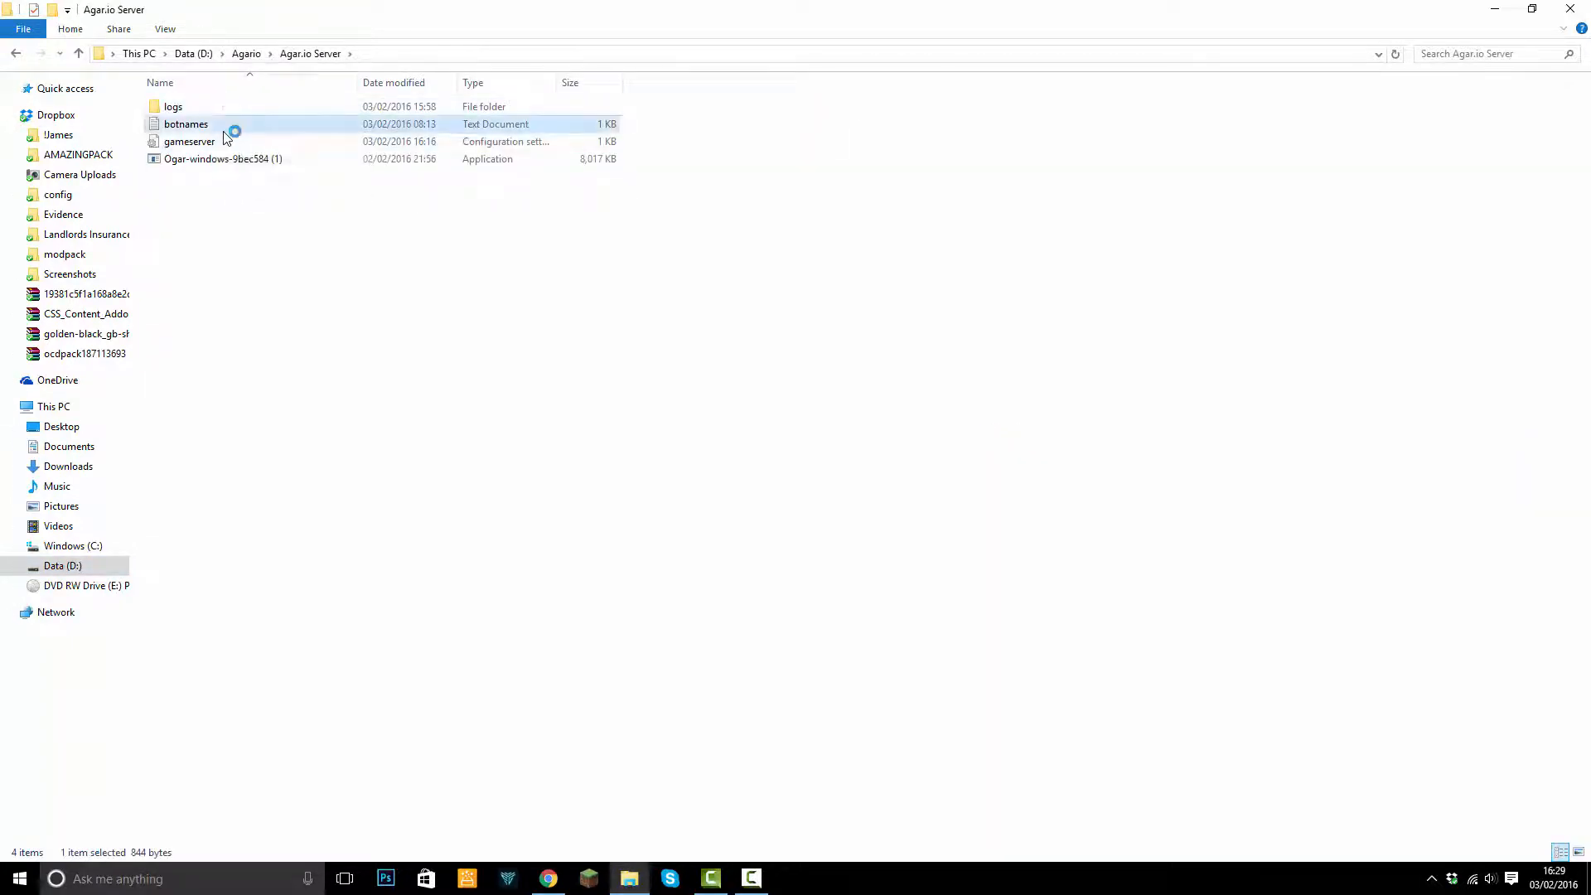
double_click(184, 124)
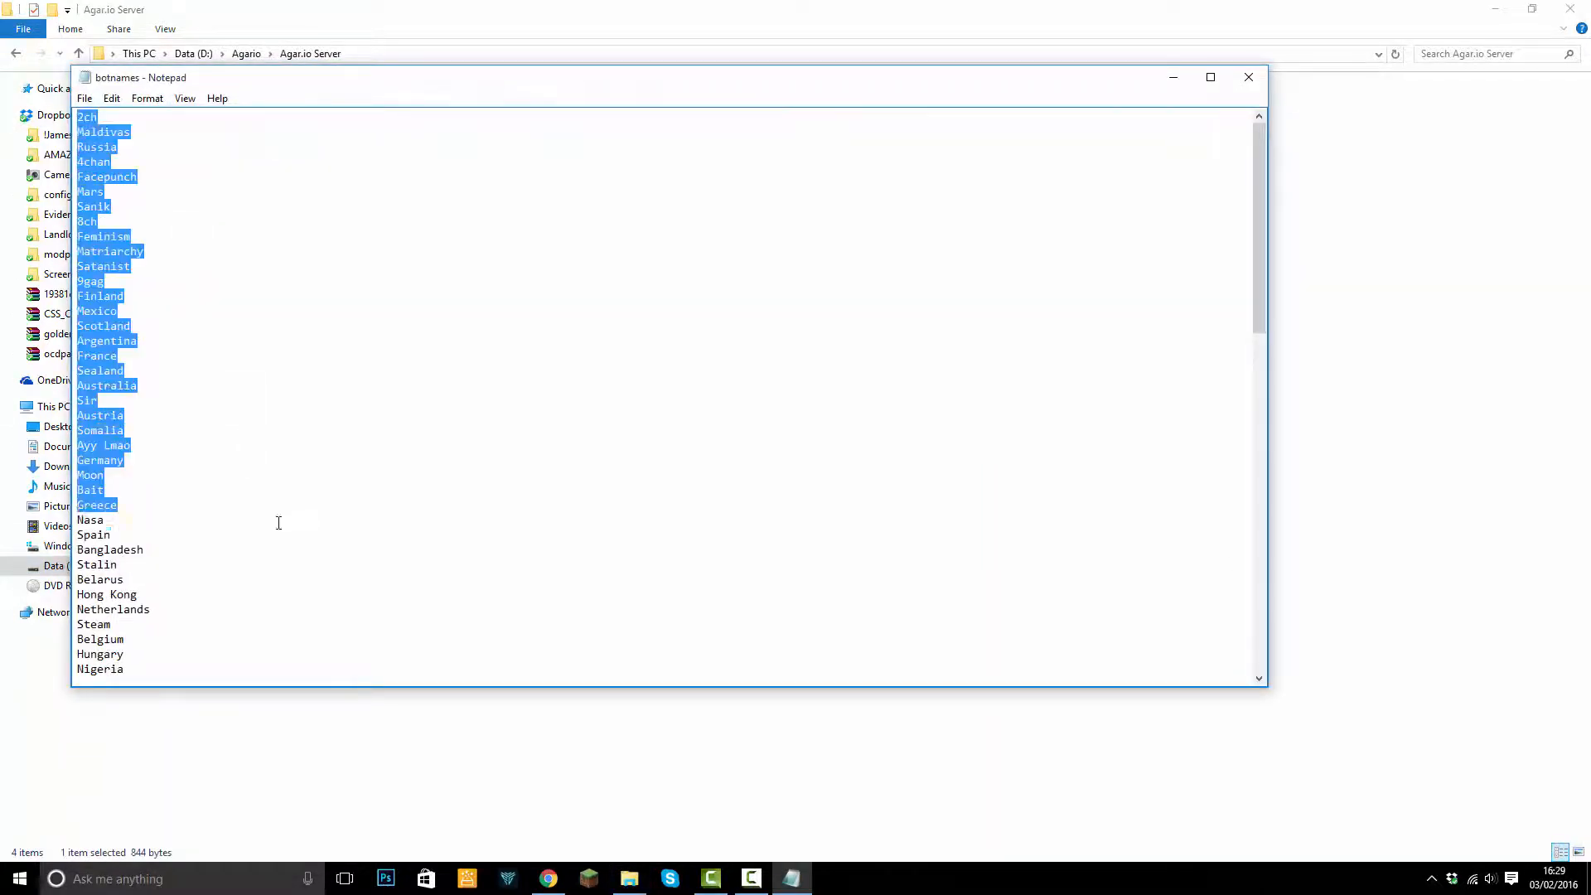
scroll(down, 3)
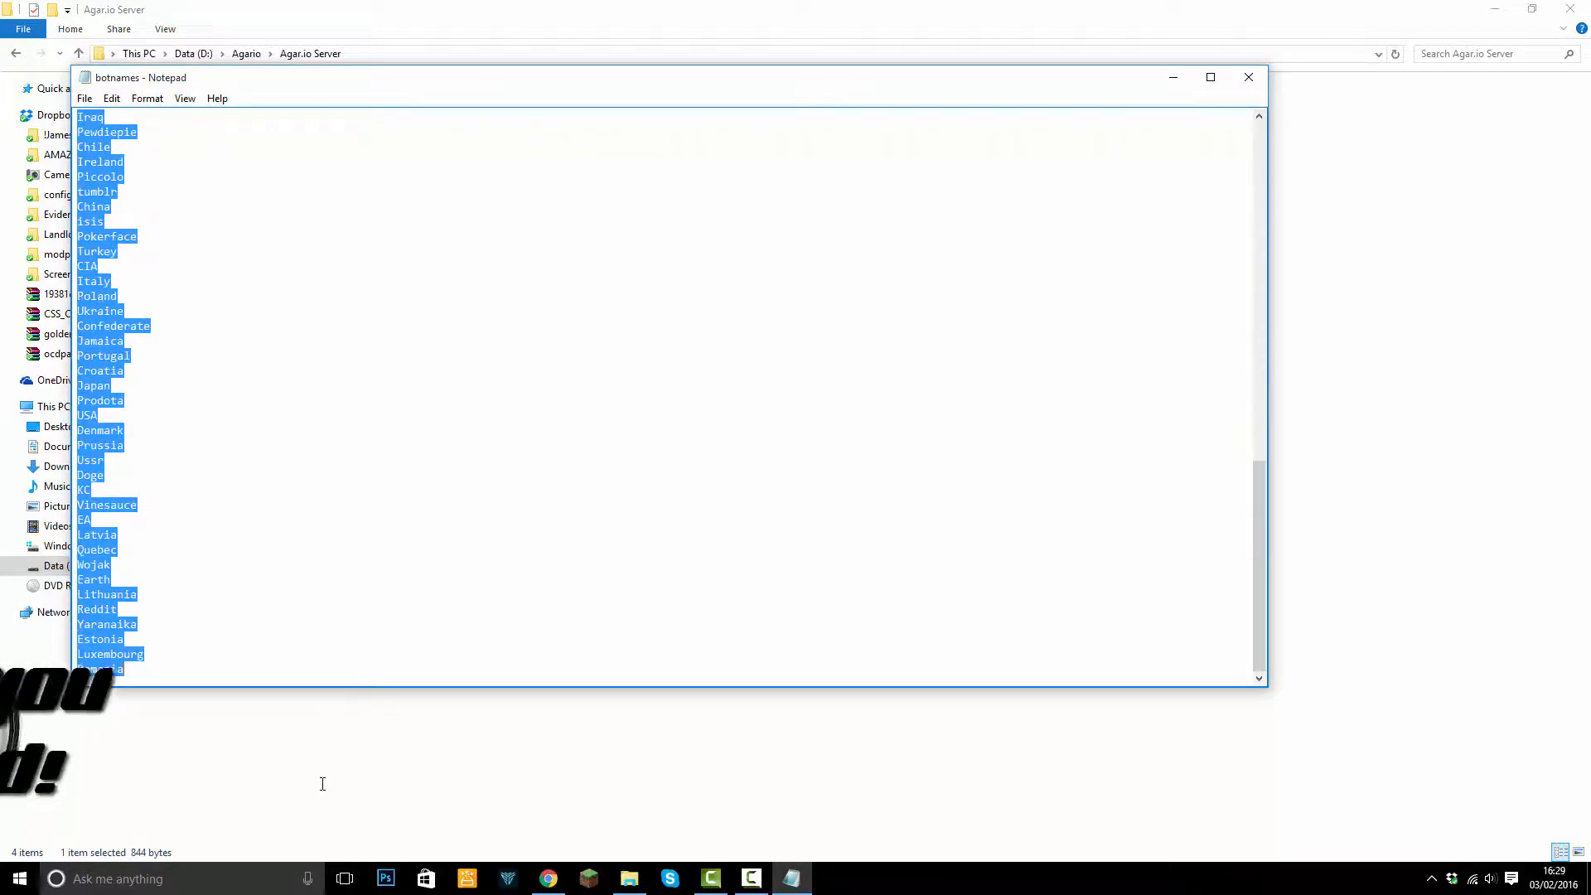